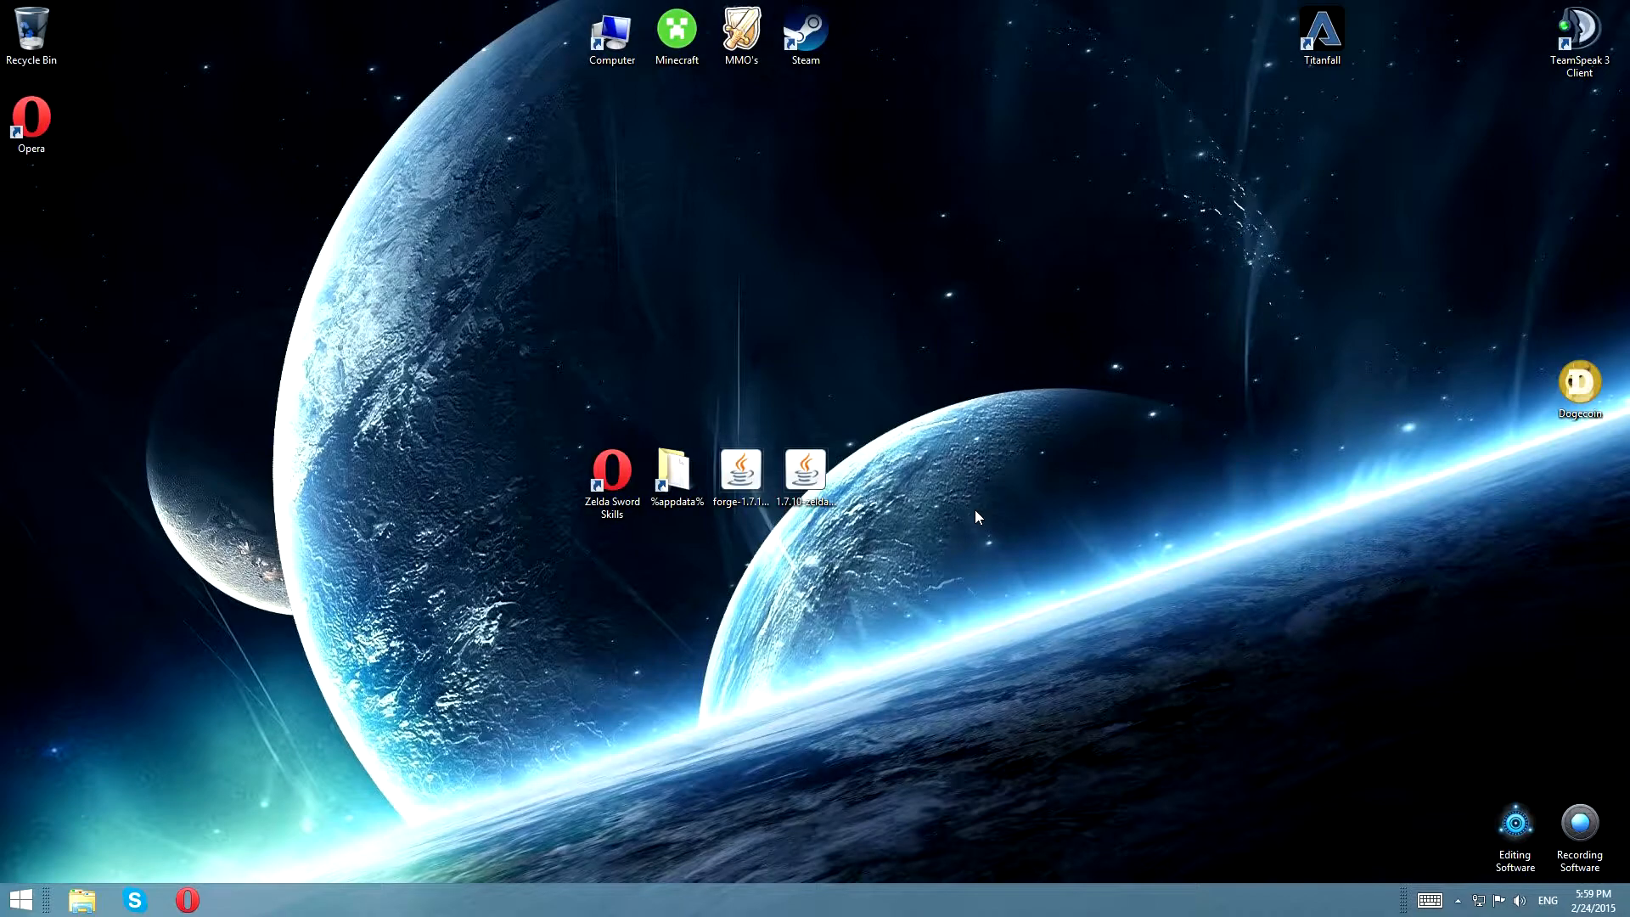
mouse_move(951, 549)
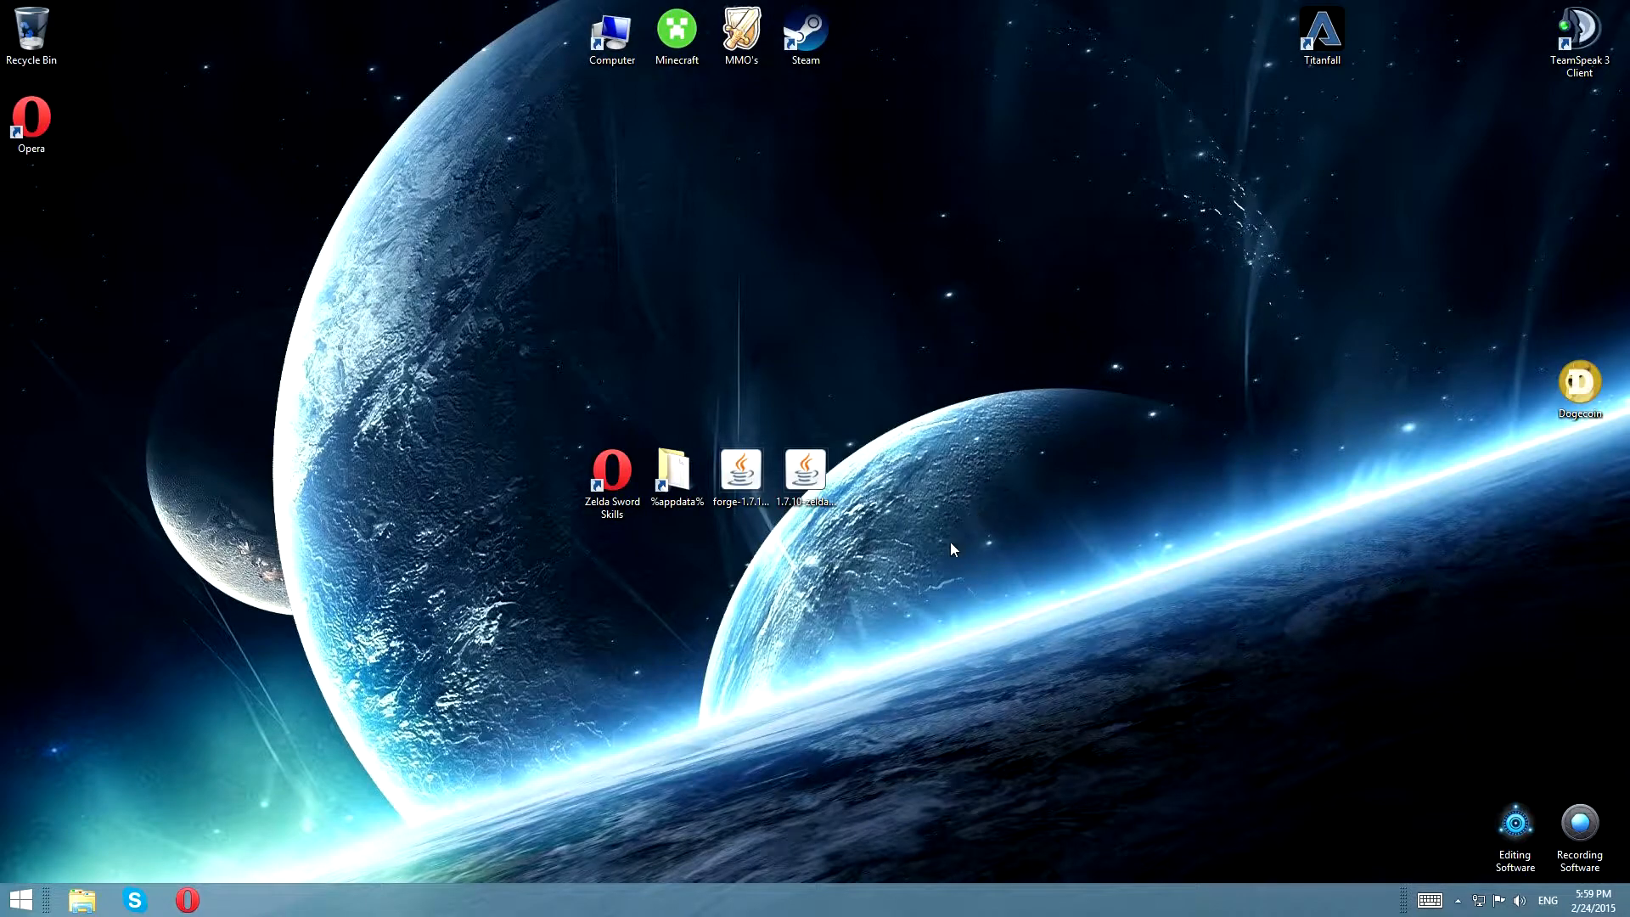
mouse_move(810, 624)
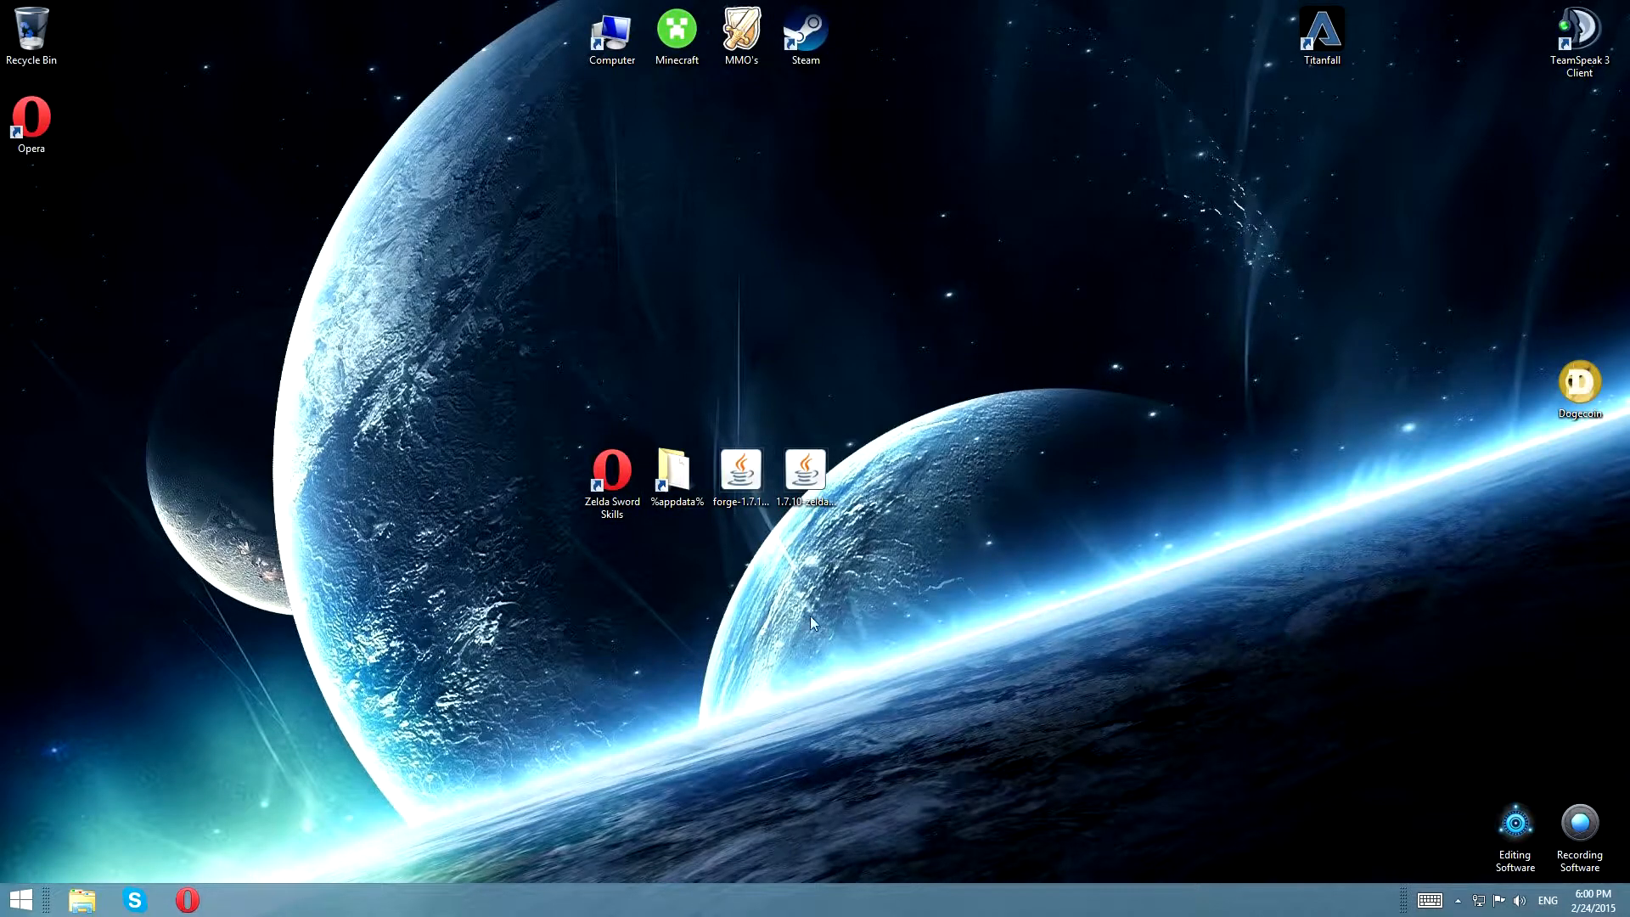
Step: Launch Opera from the Zelda Sword Skills desktop shortcut
click(612, 471)
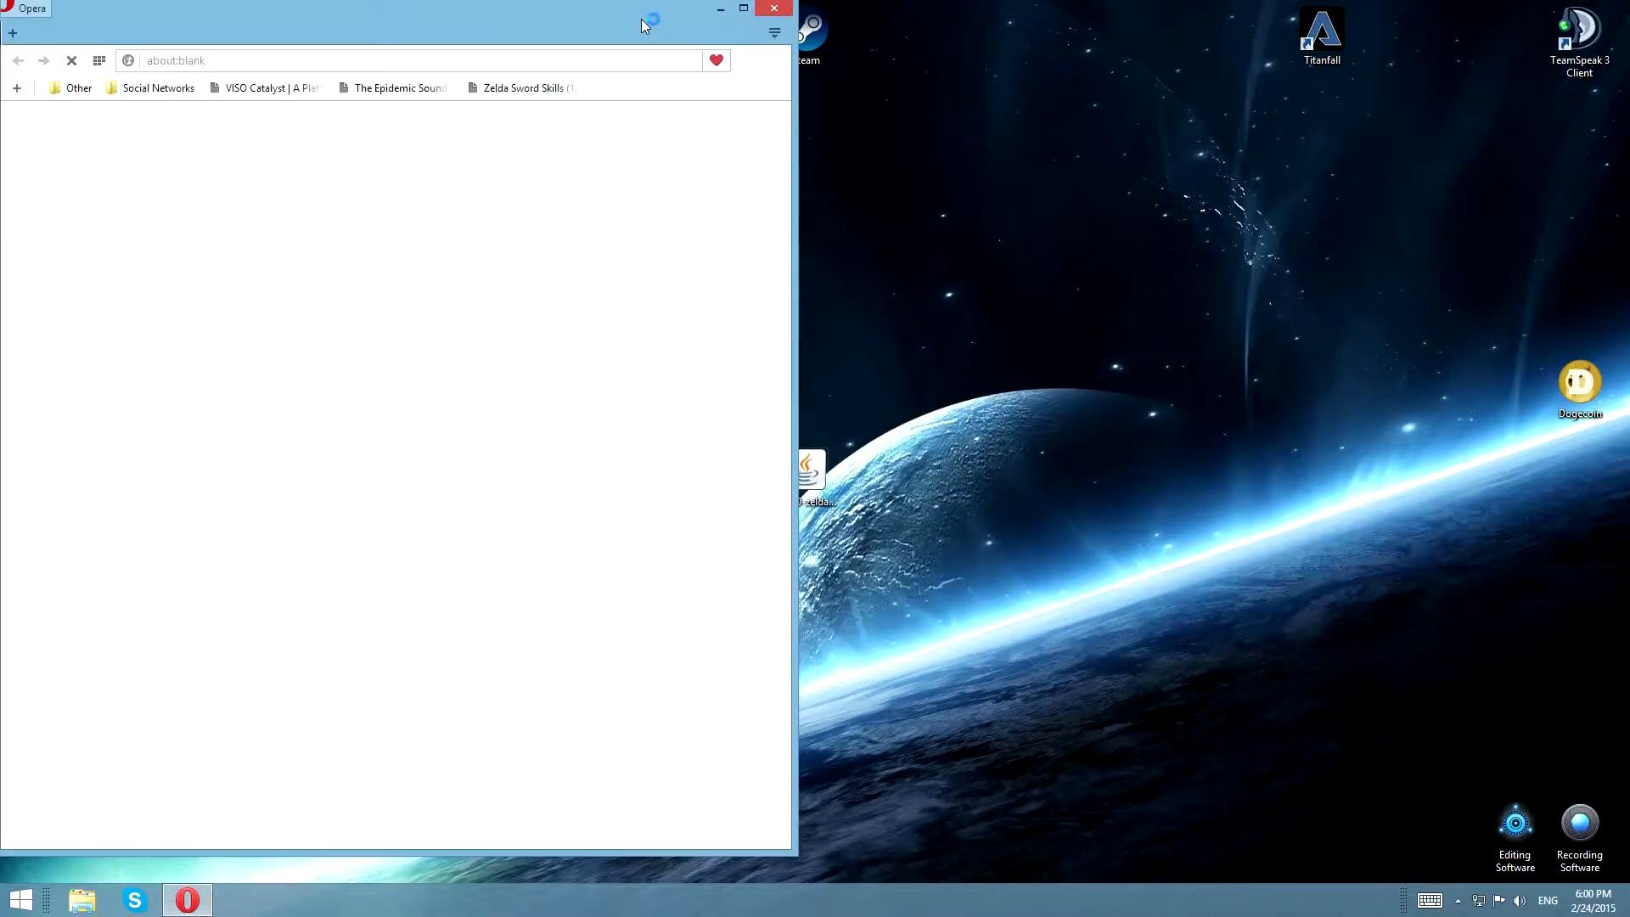
Step: Maximize Opera and scroll the mod thread down to its Installation and Download sections
click(741, 8)
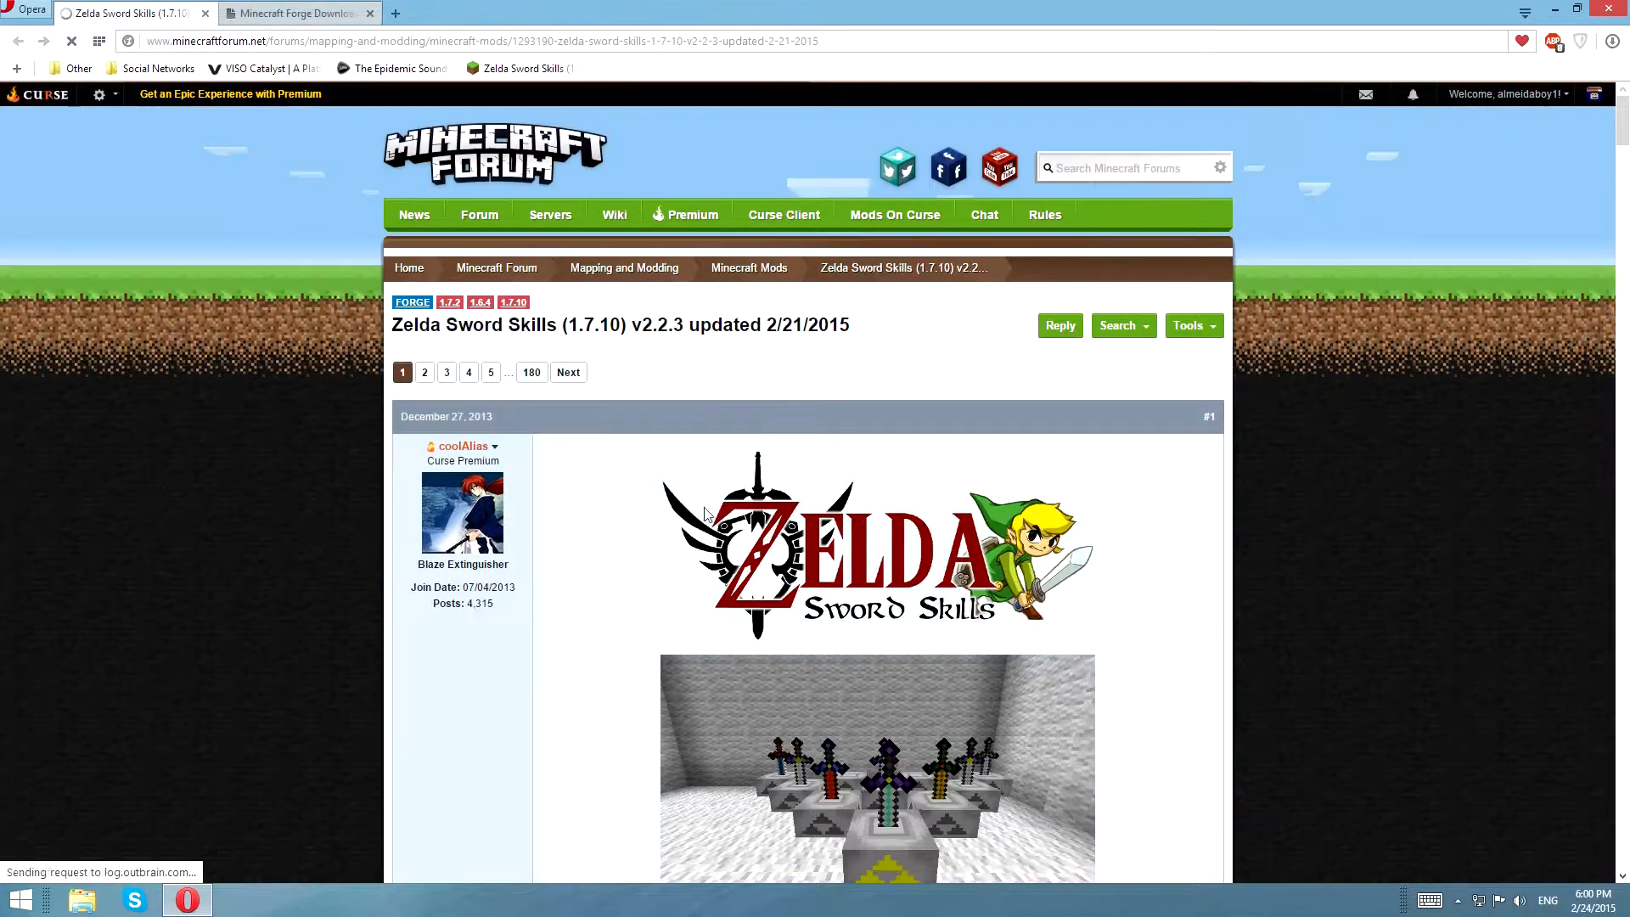
scroll(down, 3)
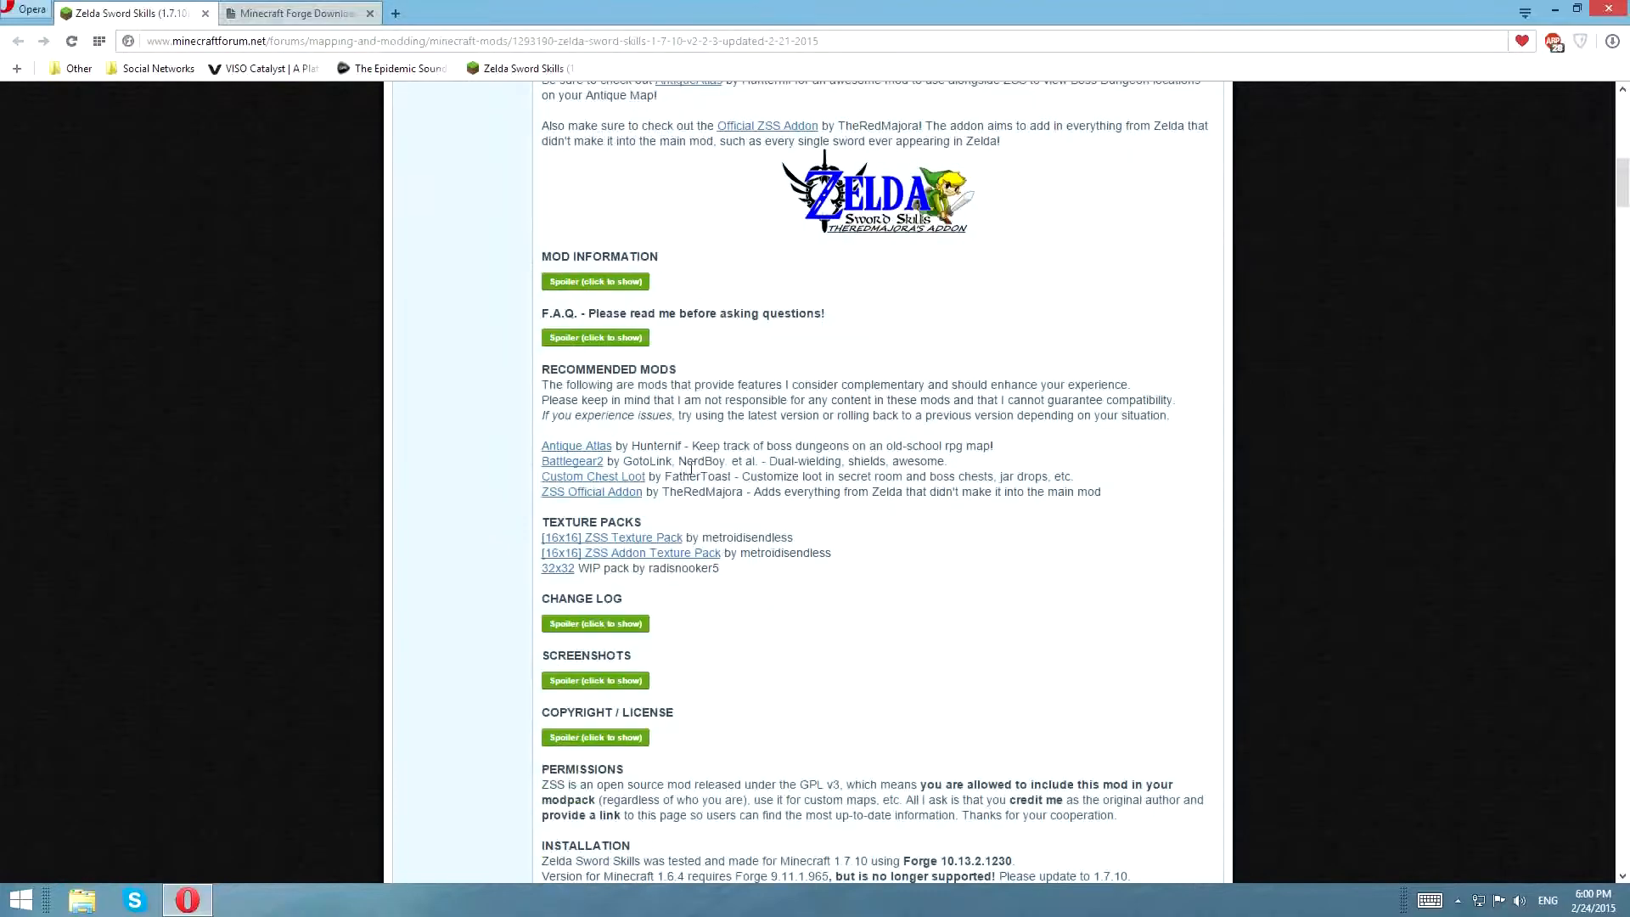
scroll(down, 3)
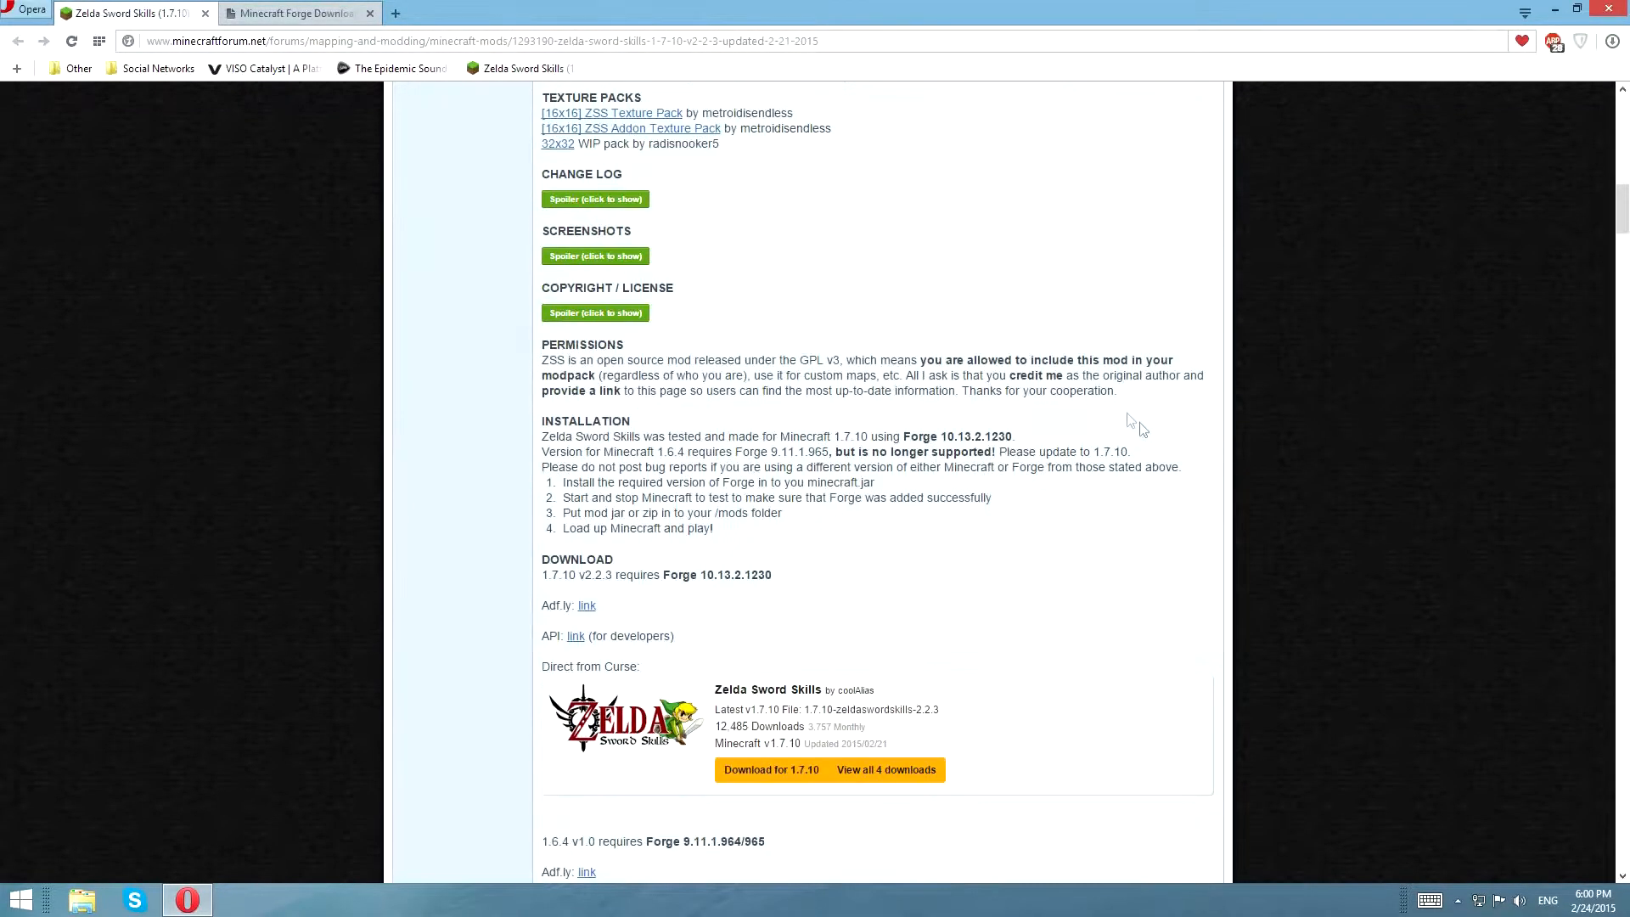
scroll(down, 3)
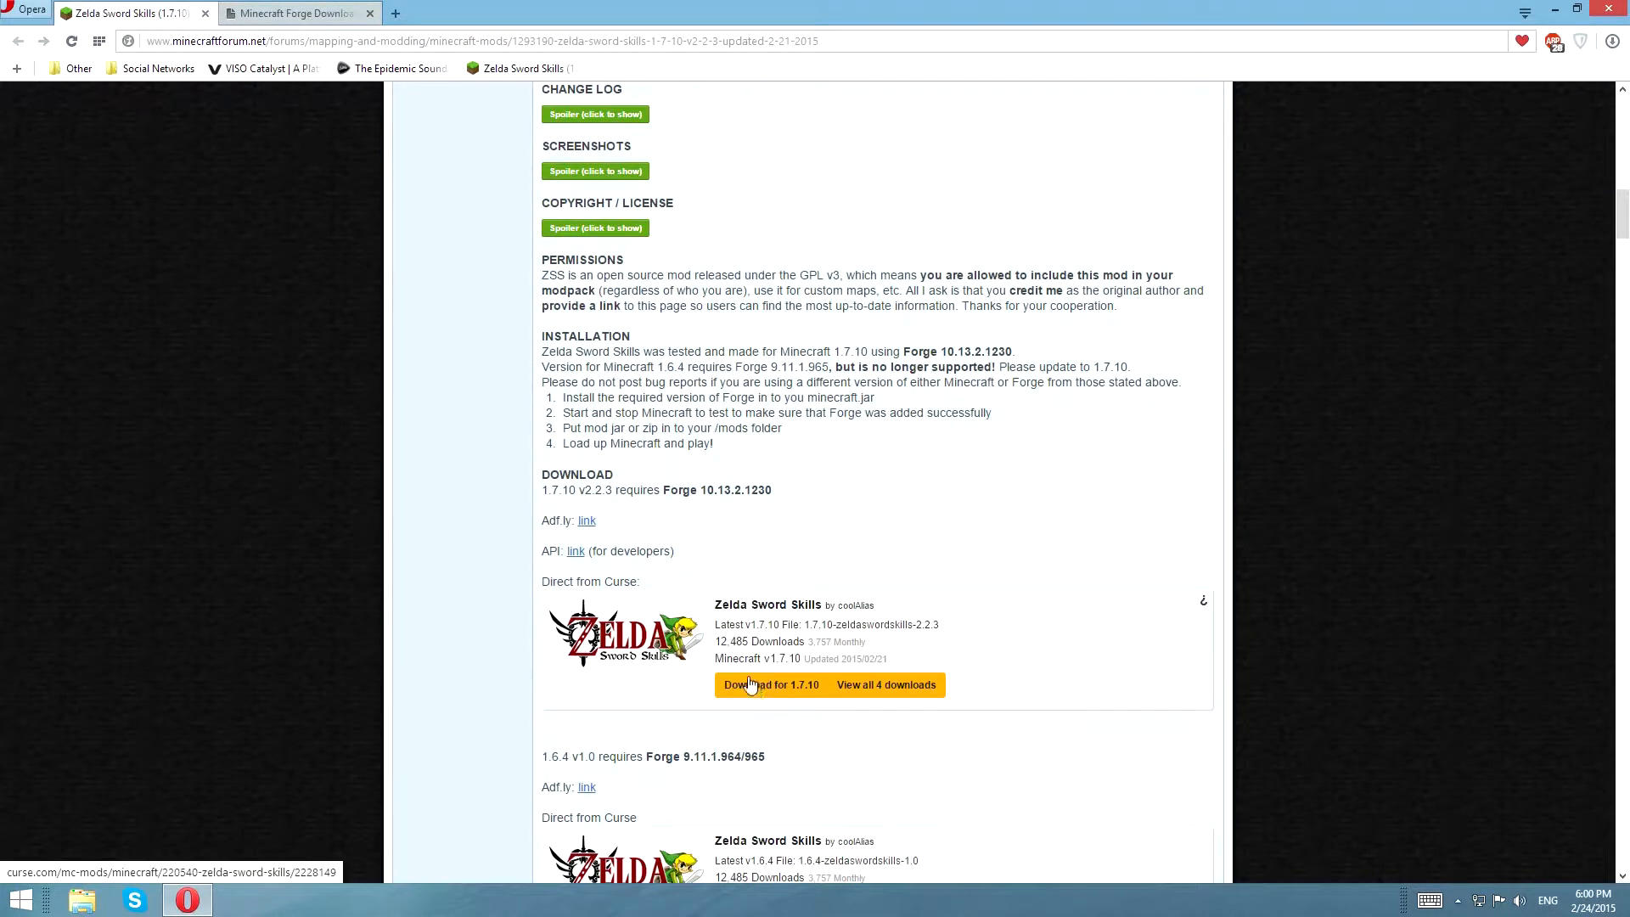
scroll(down, 3)
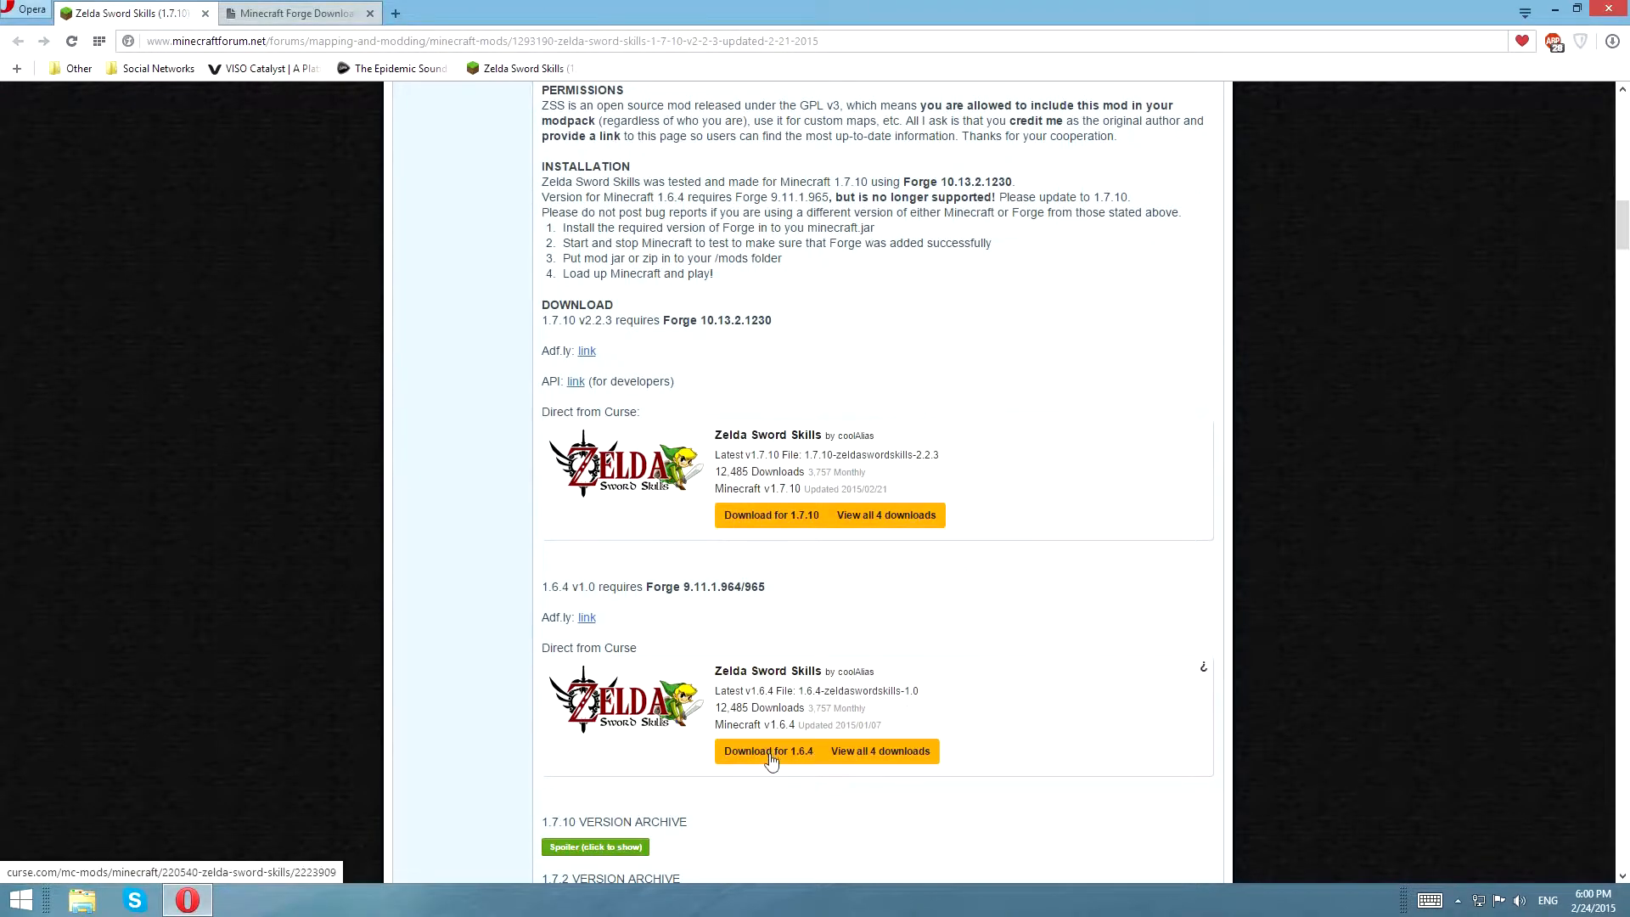
mouse_move(861, 549)
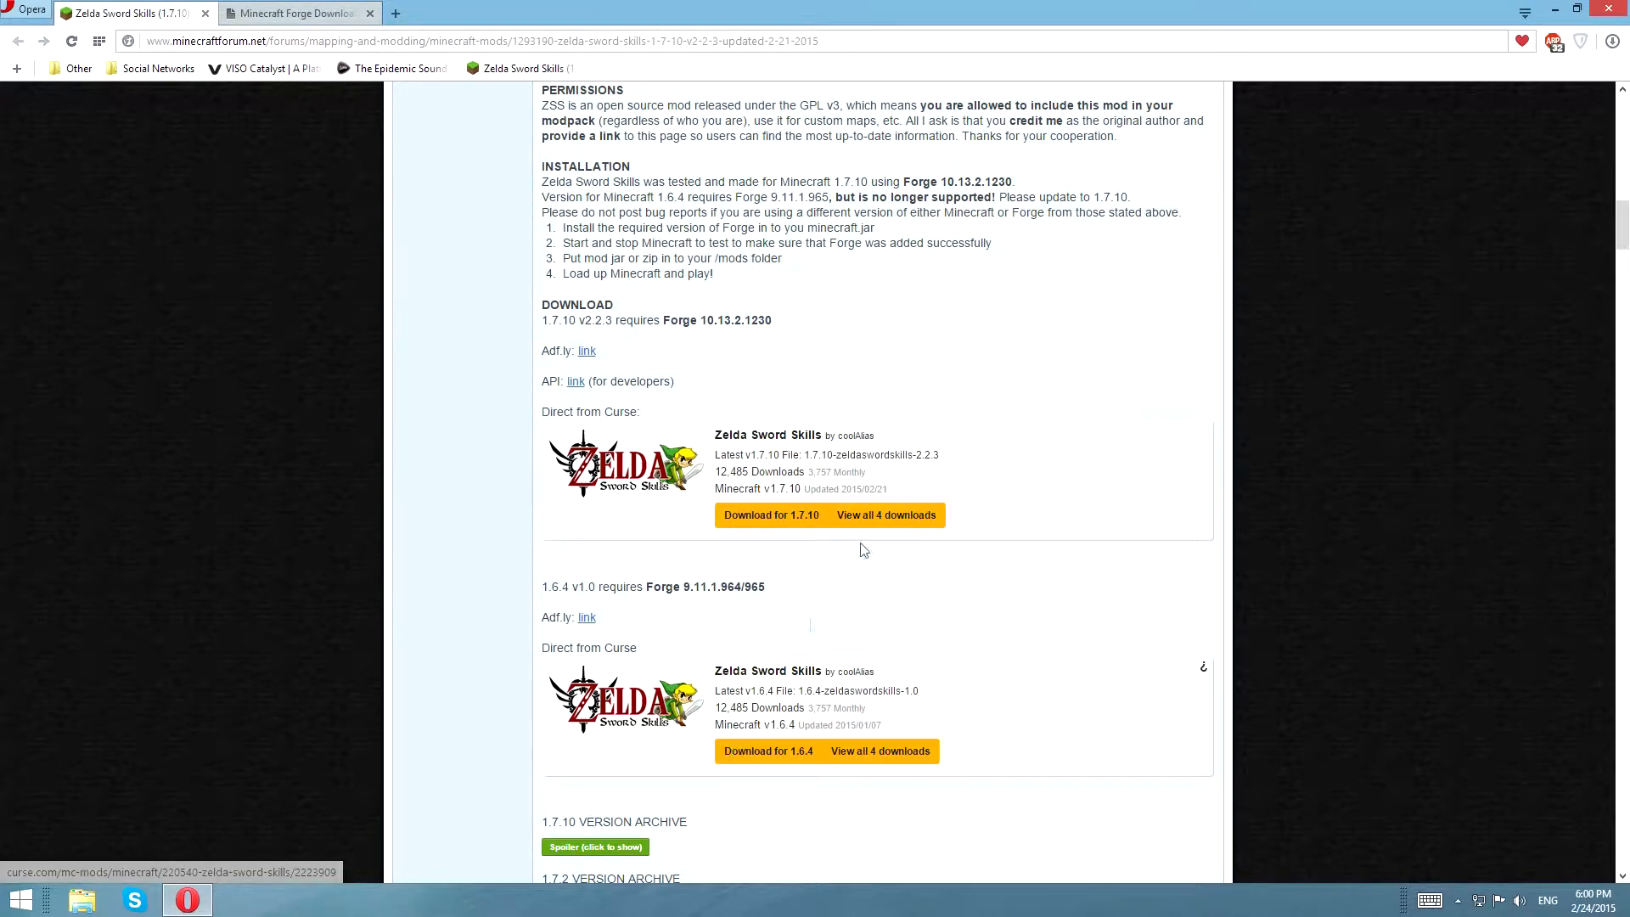
Step: Request the 1.7.10-Recommended Forge installer via its adf.ly link, stay on the page, reload, then close that tab
click(770, 515)
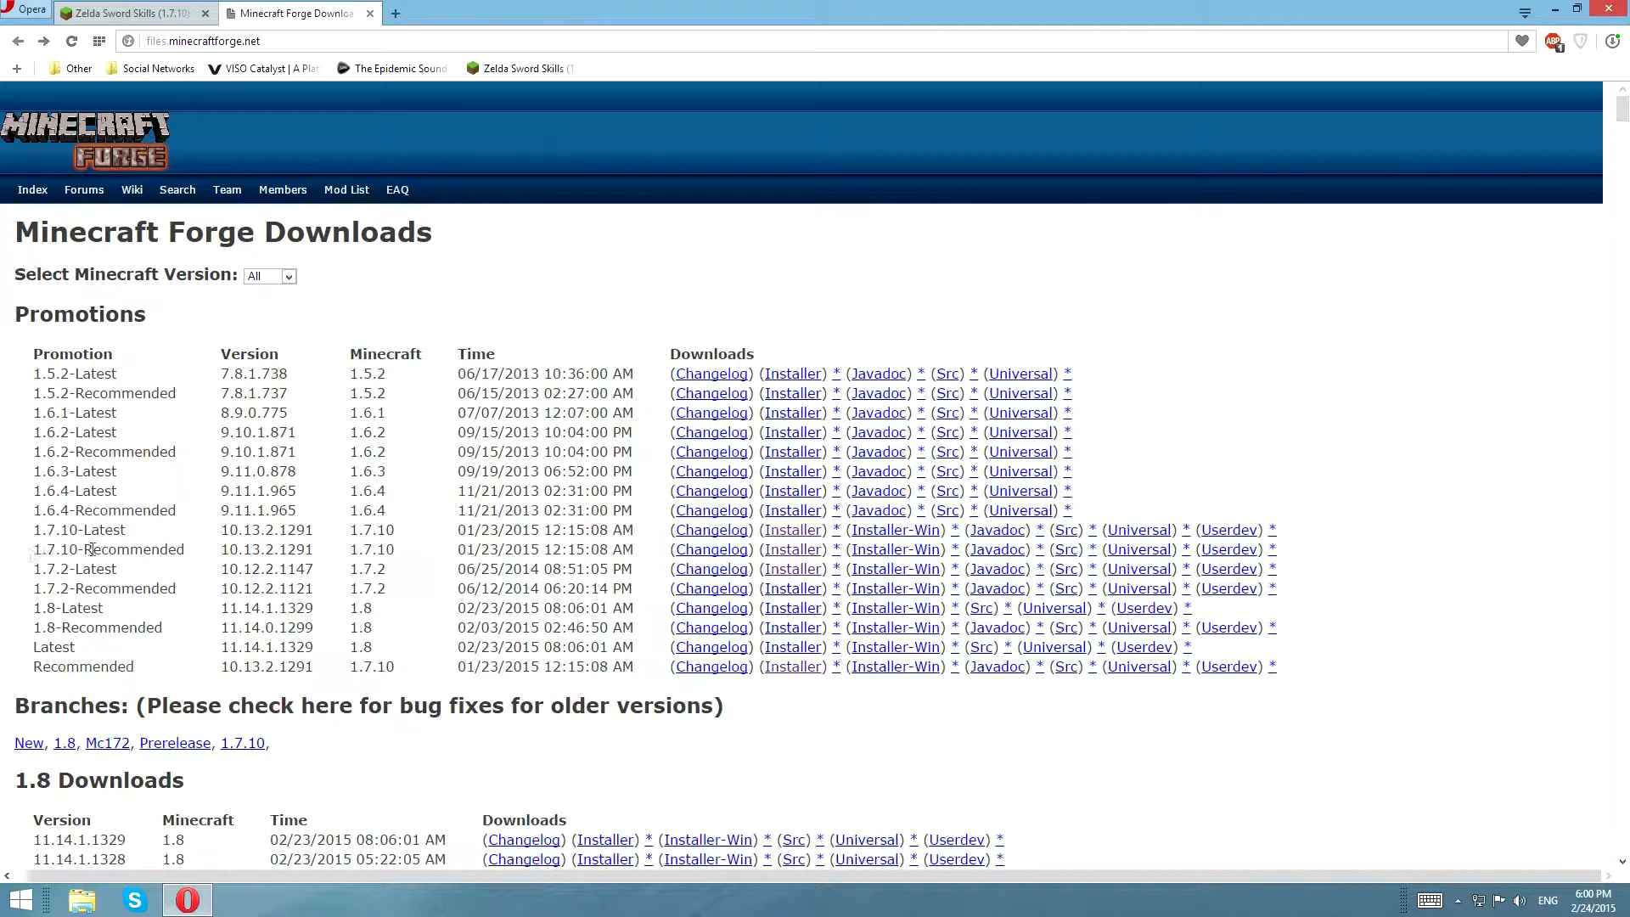
mouse_move(208, 555)
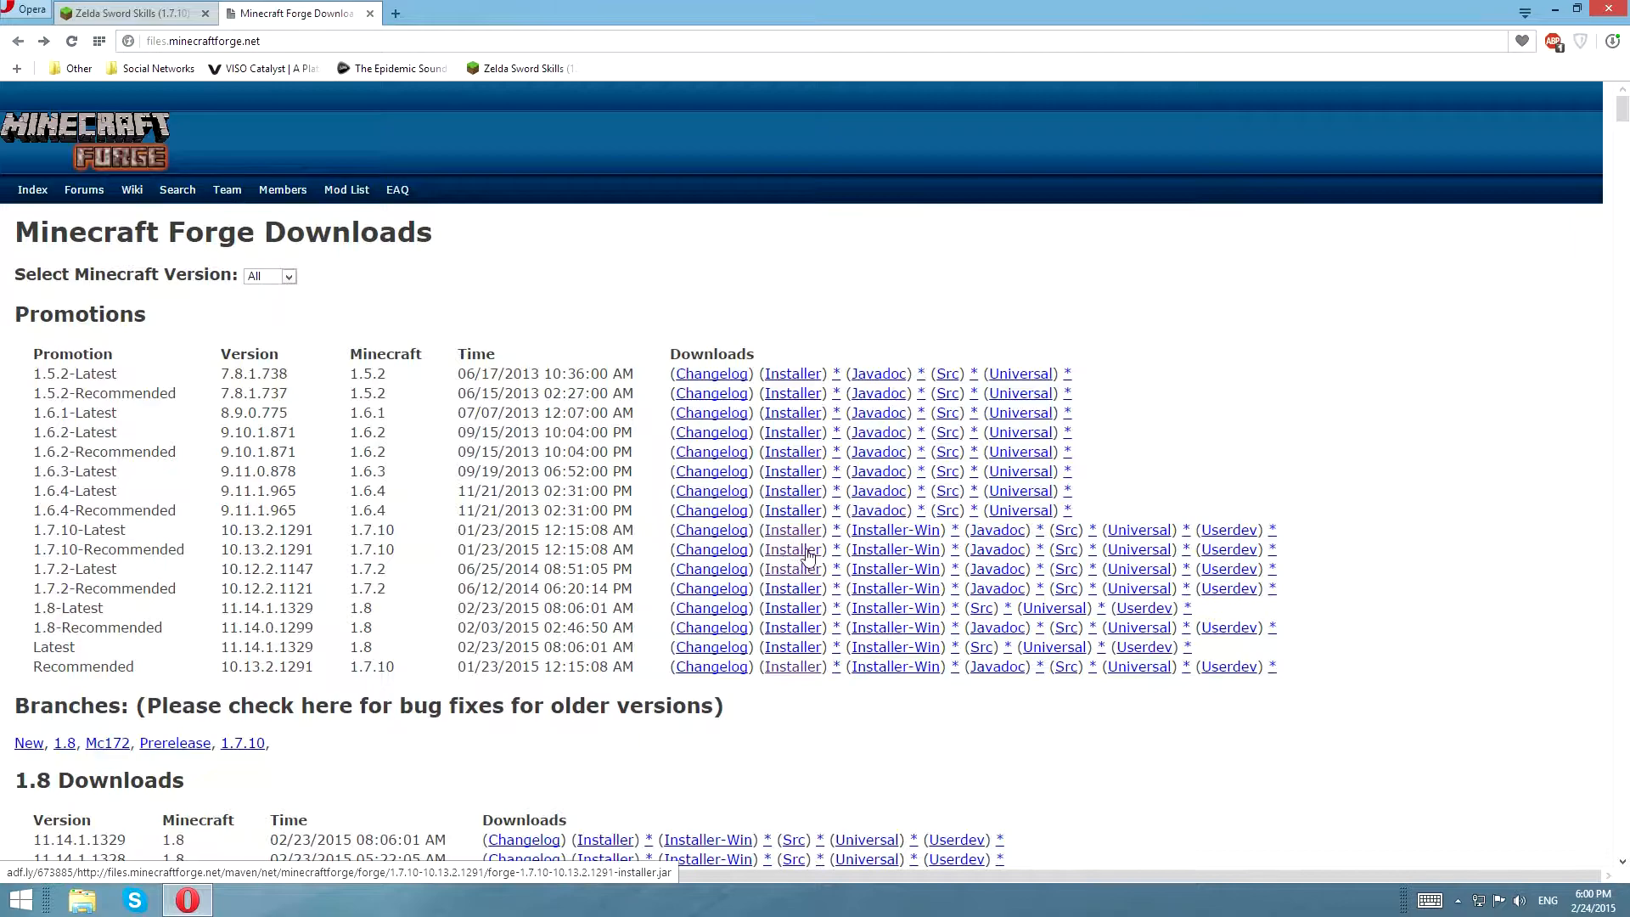
click(792, 529)
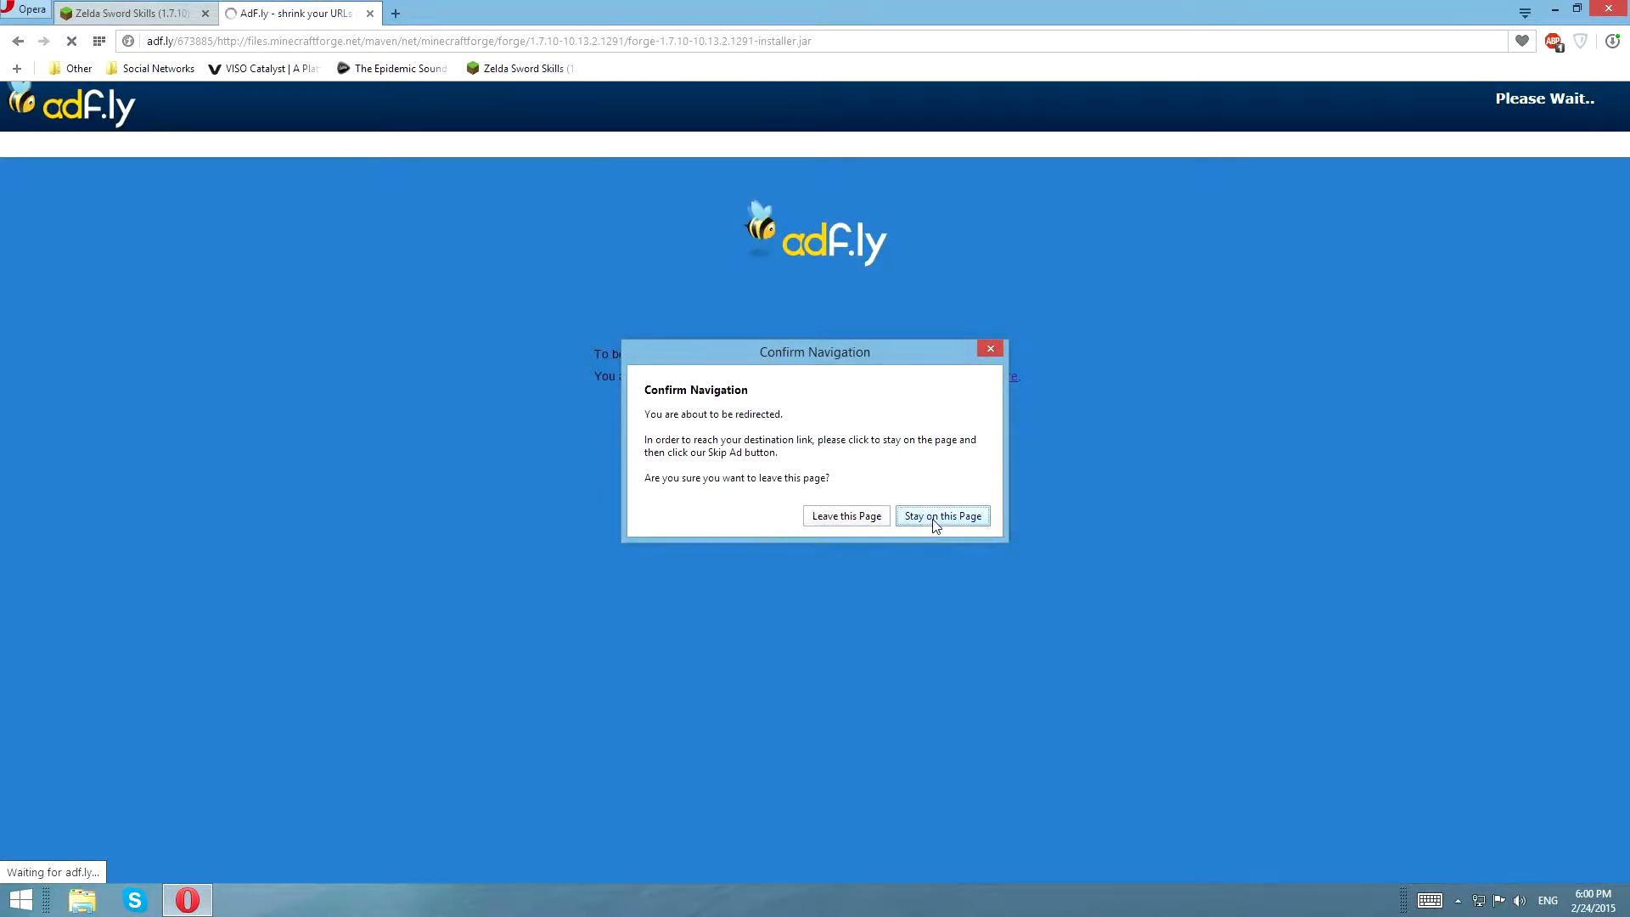
click(941, 516)
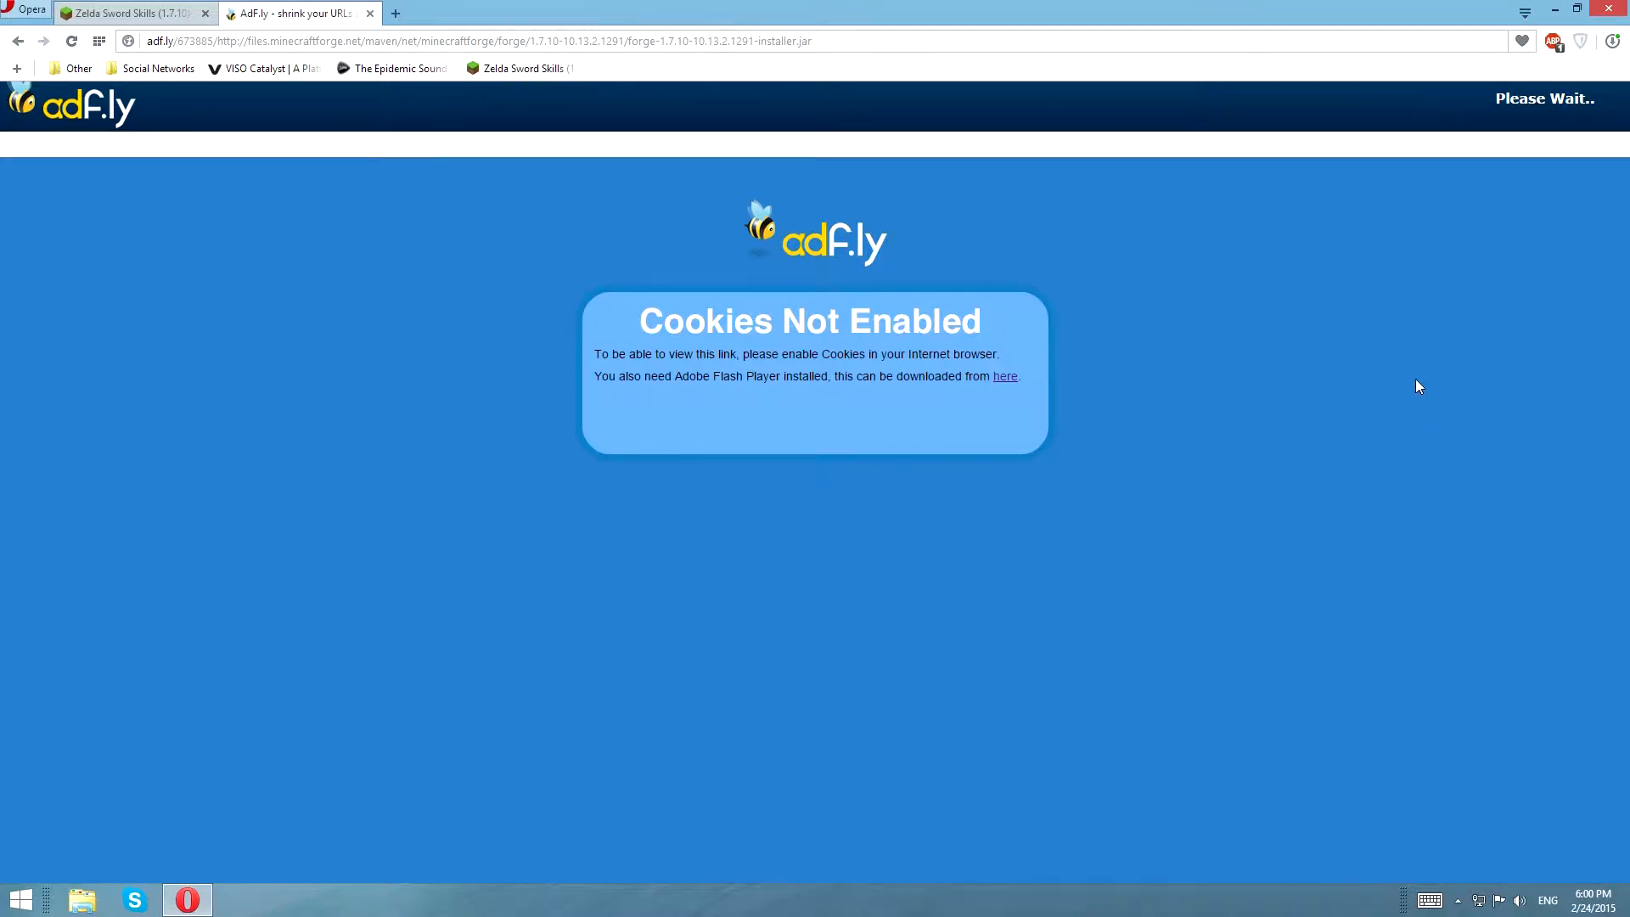
mouse_move(1289, 389)
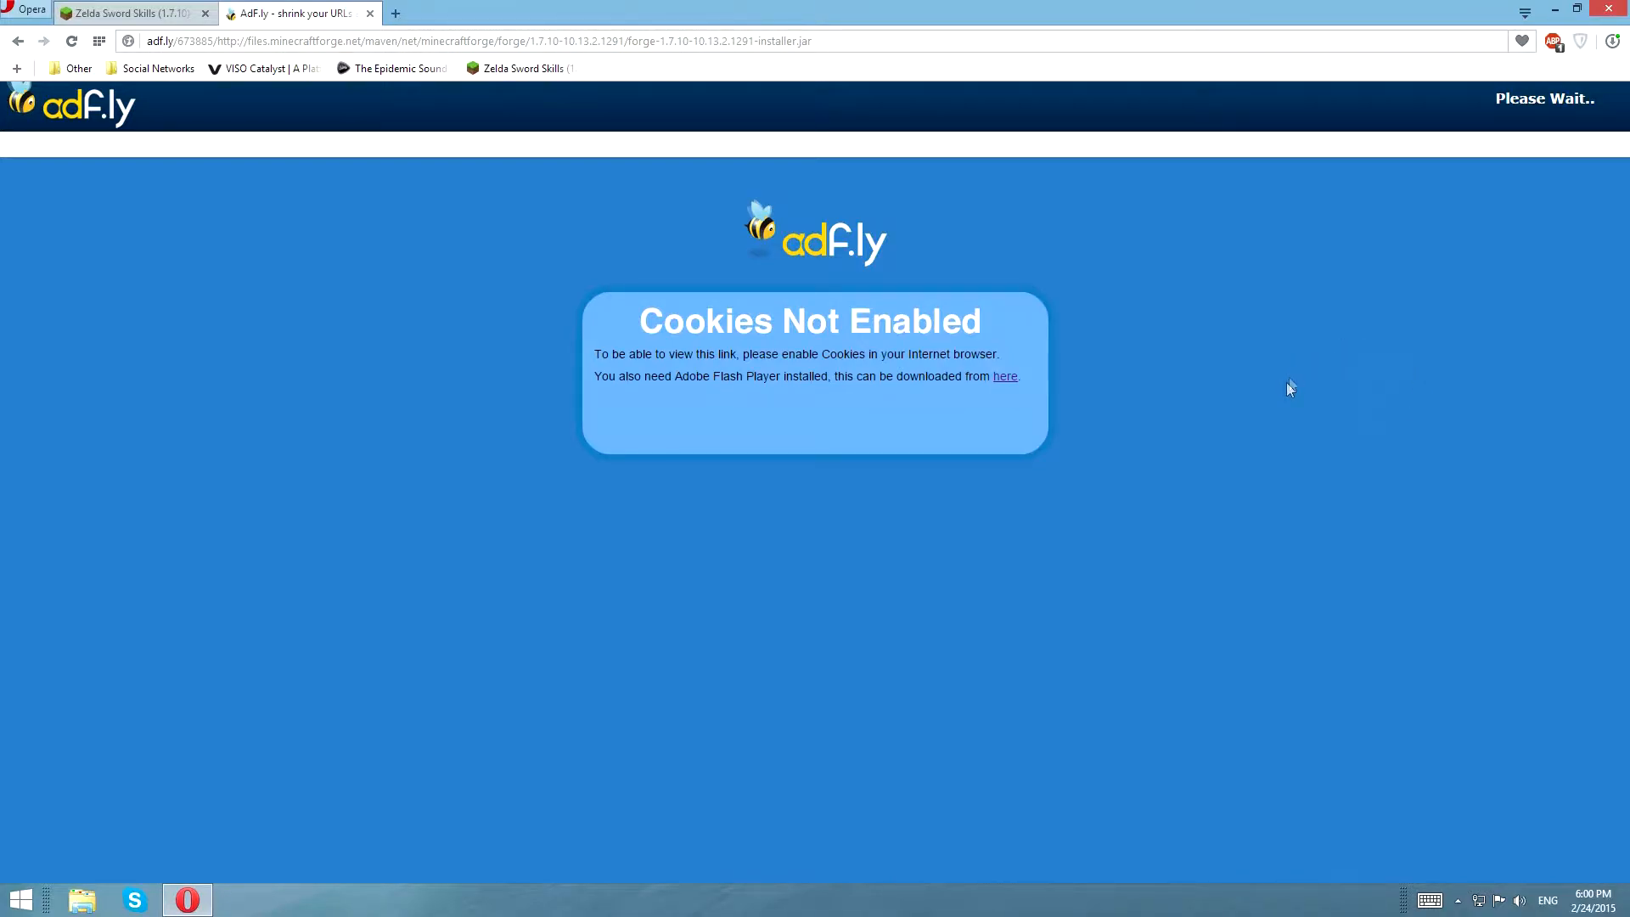
mouse_move(1249, 371)
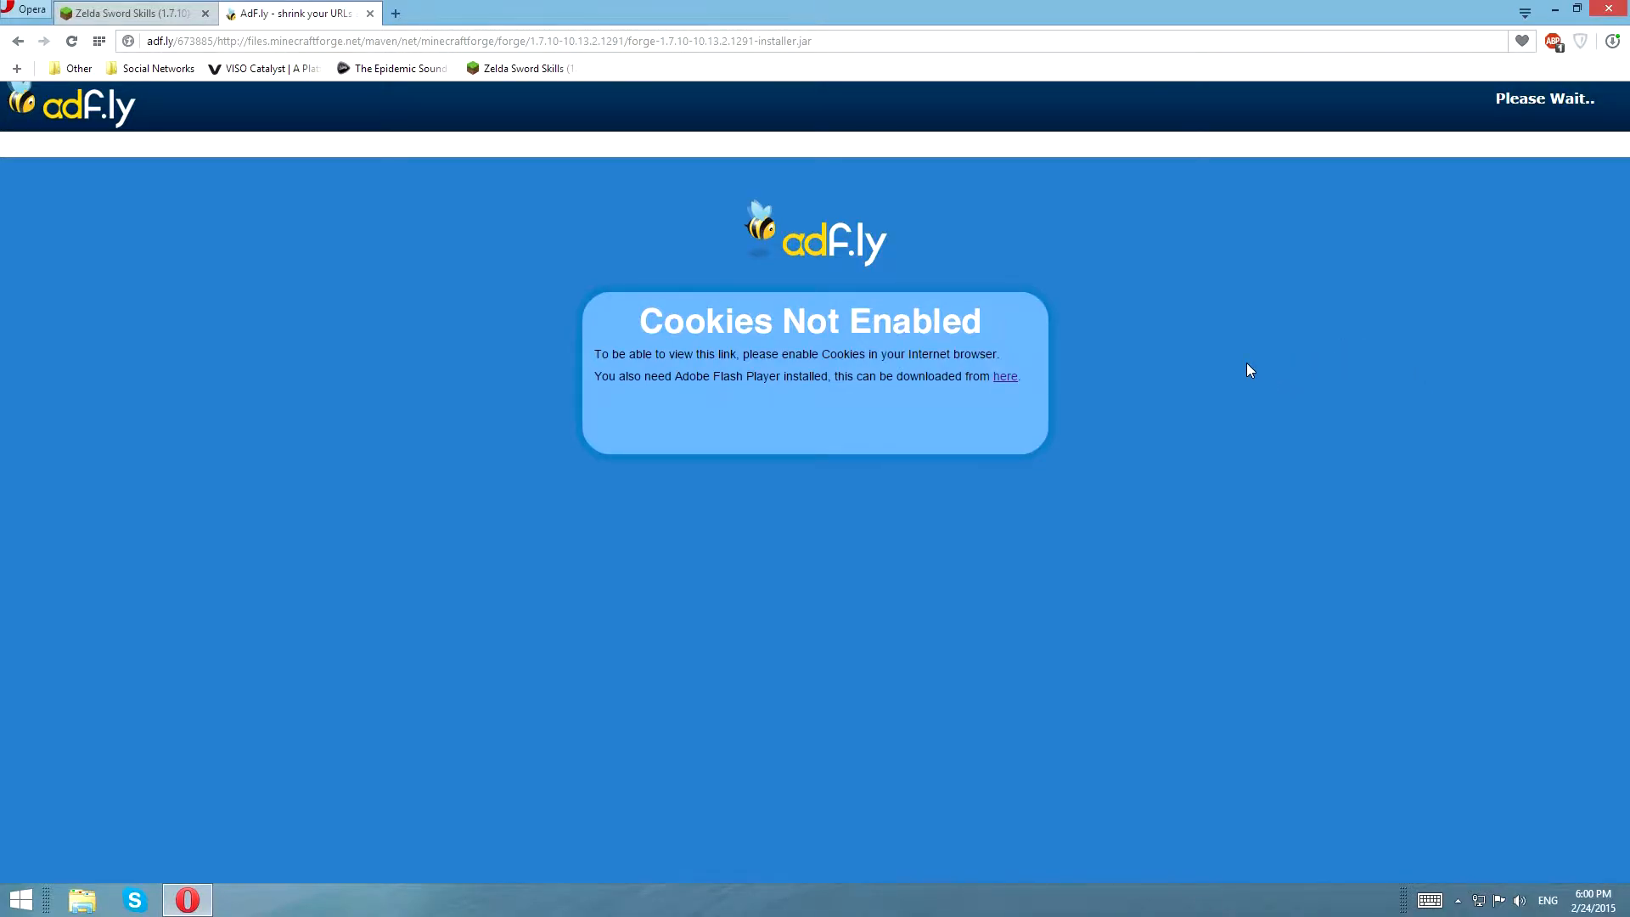
mouse_move(1208, 259)
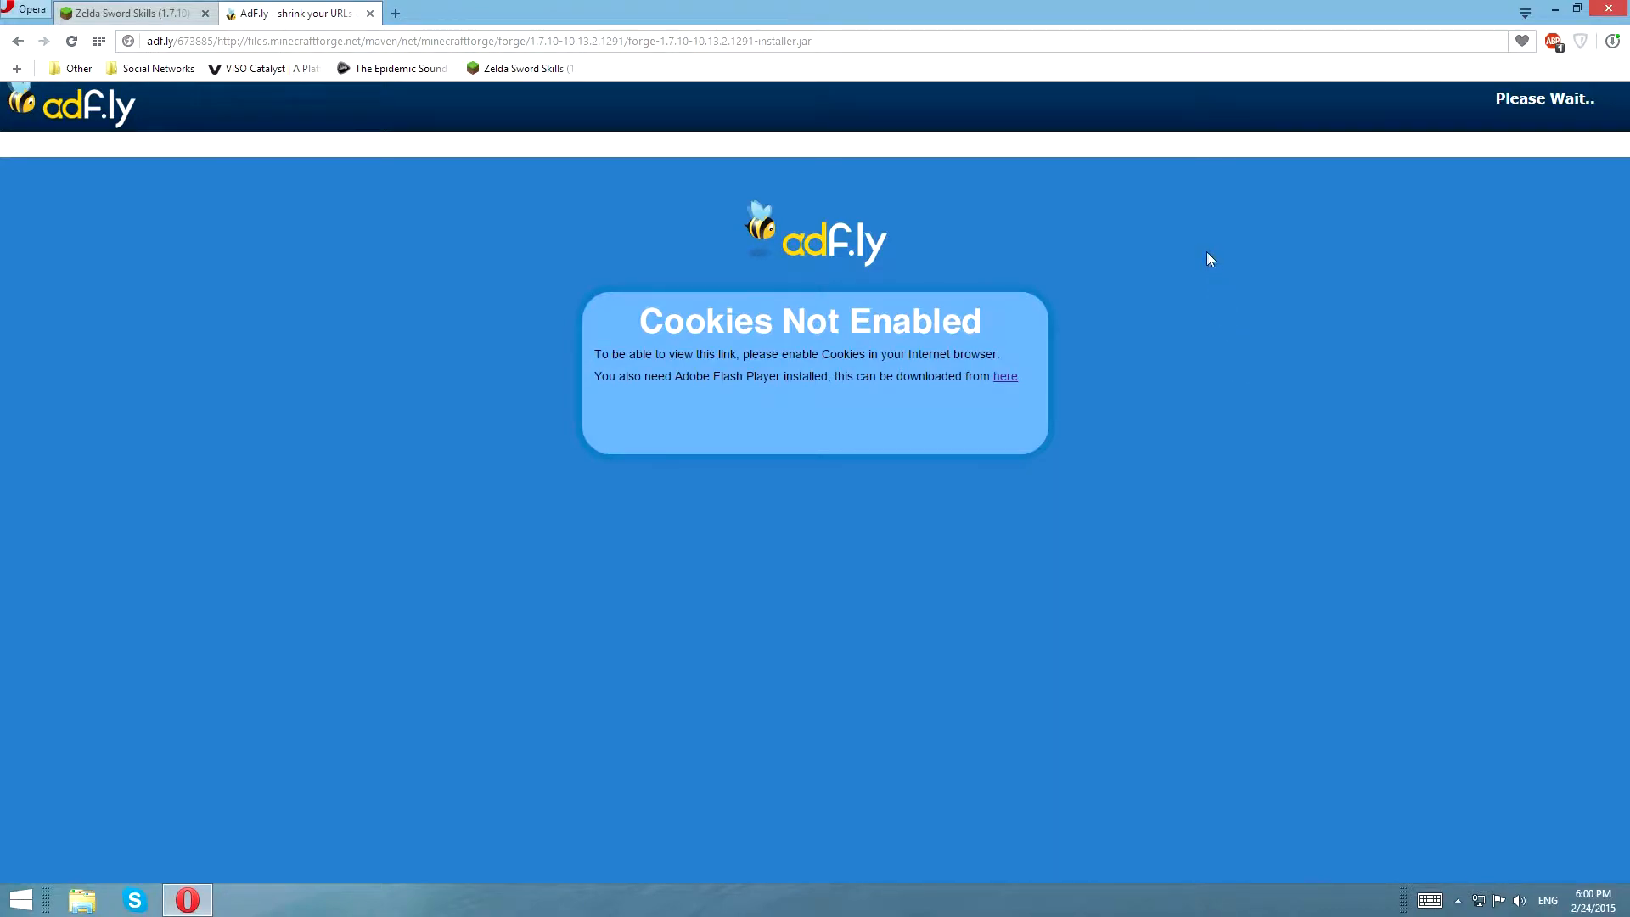
mouse_move(1273, 244)
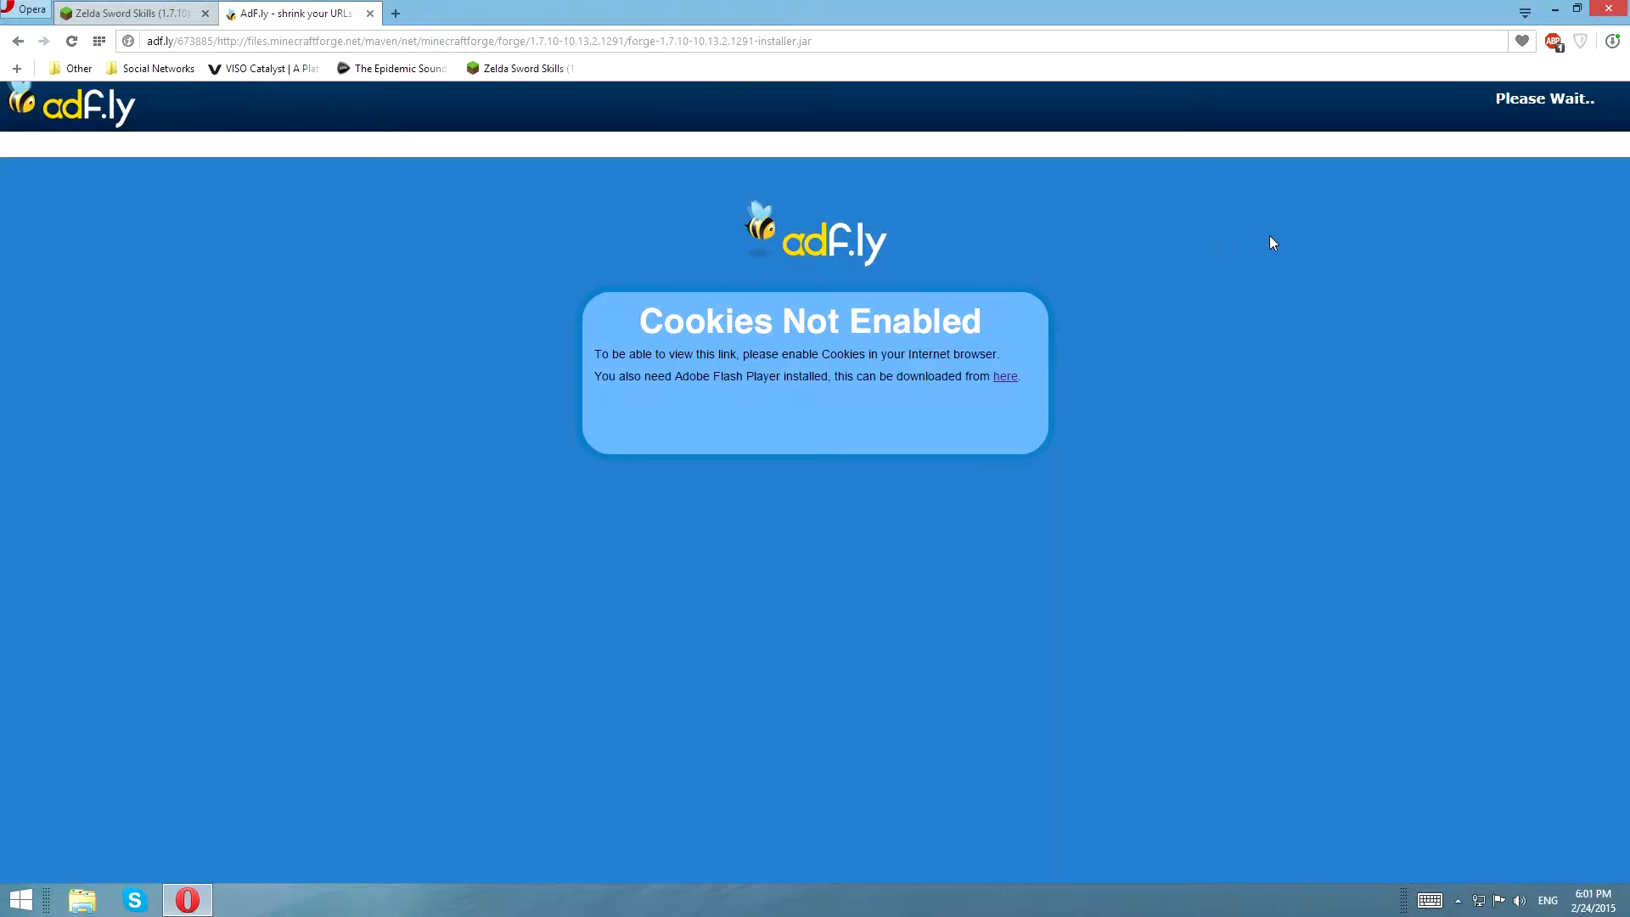
mouse_move(1110, 113)
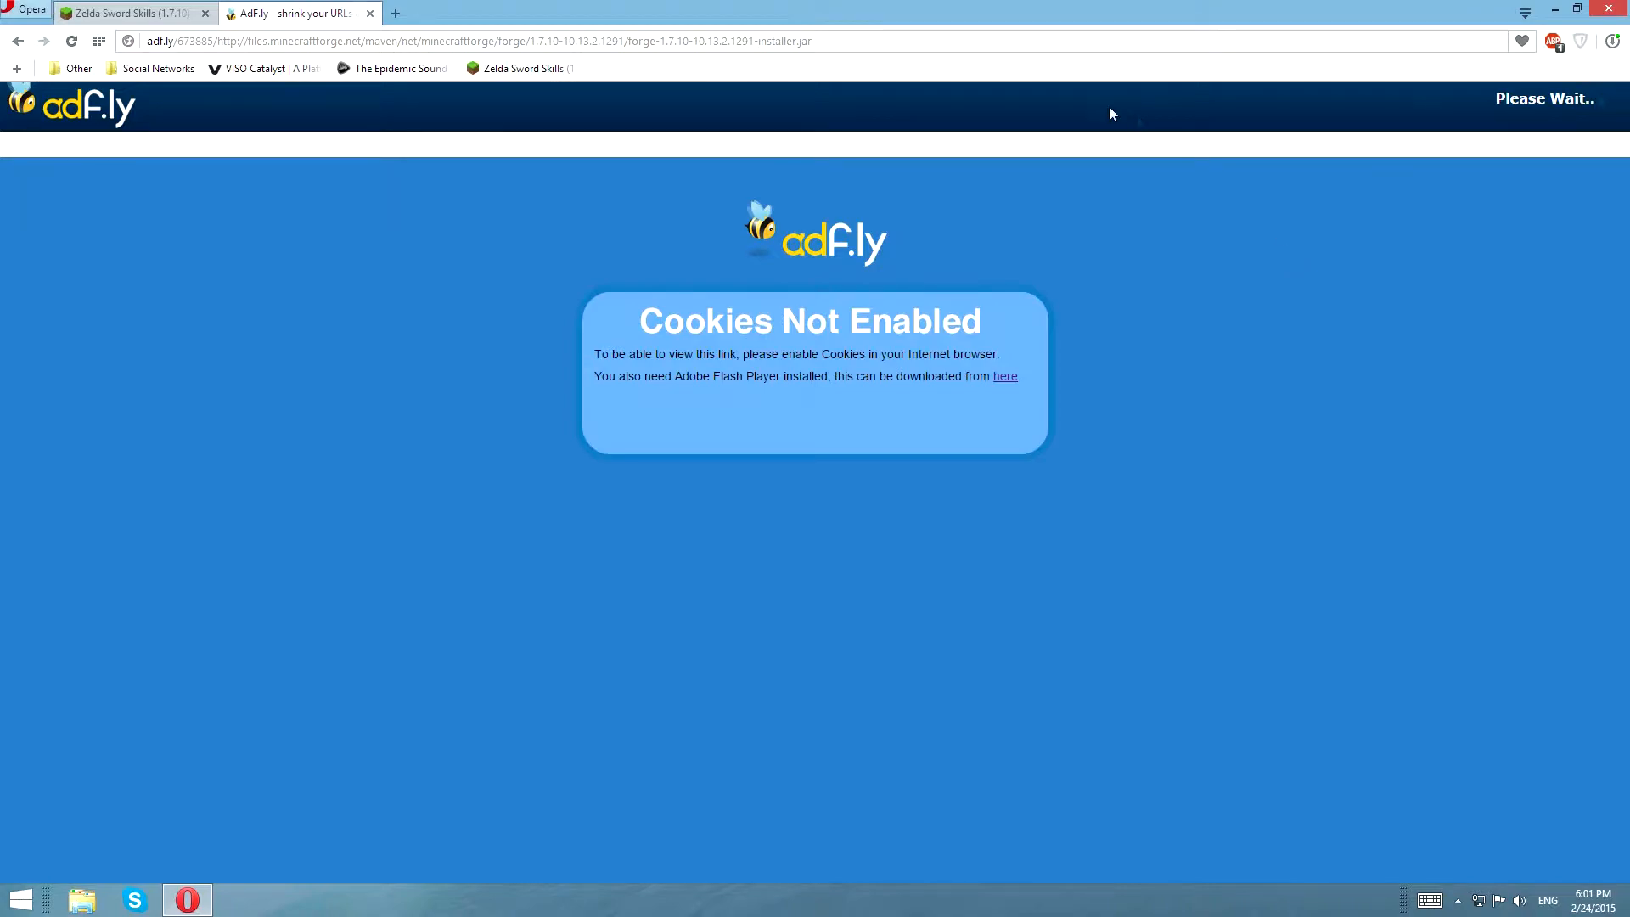
click(70, 40)
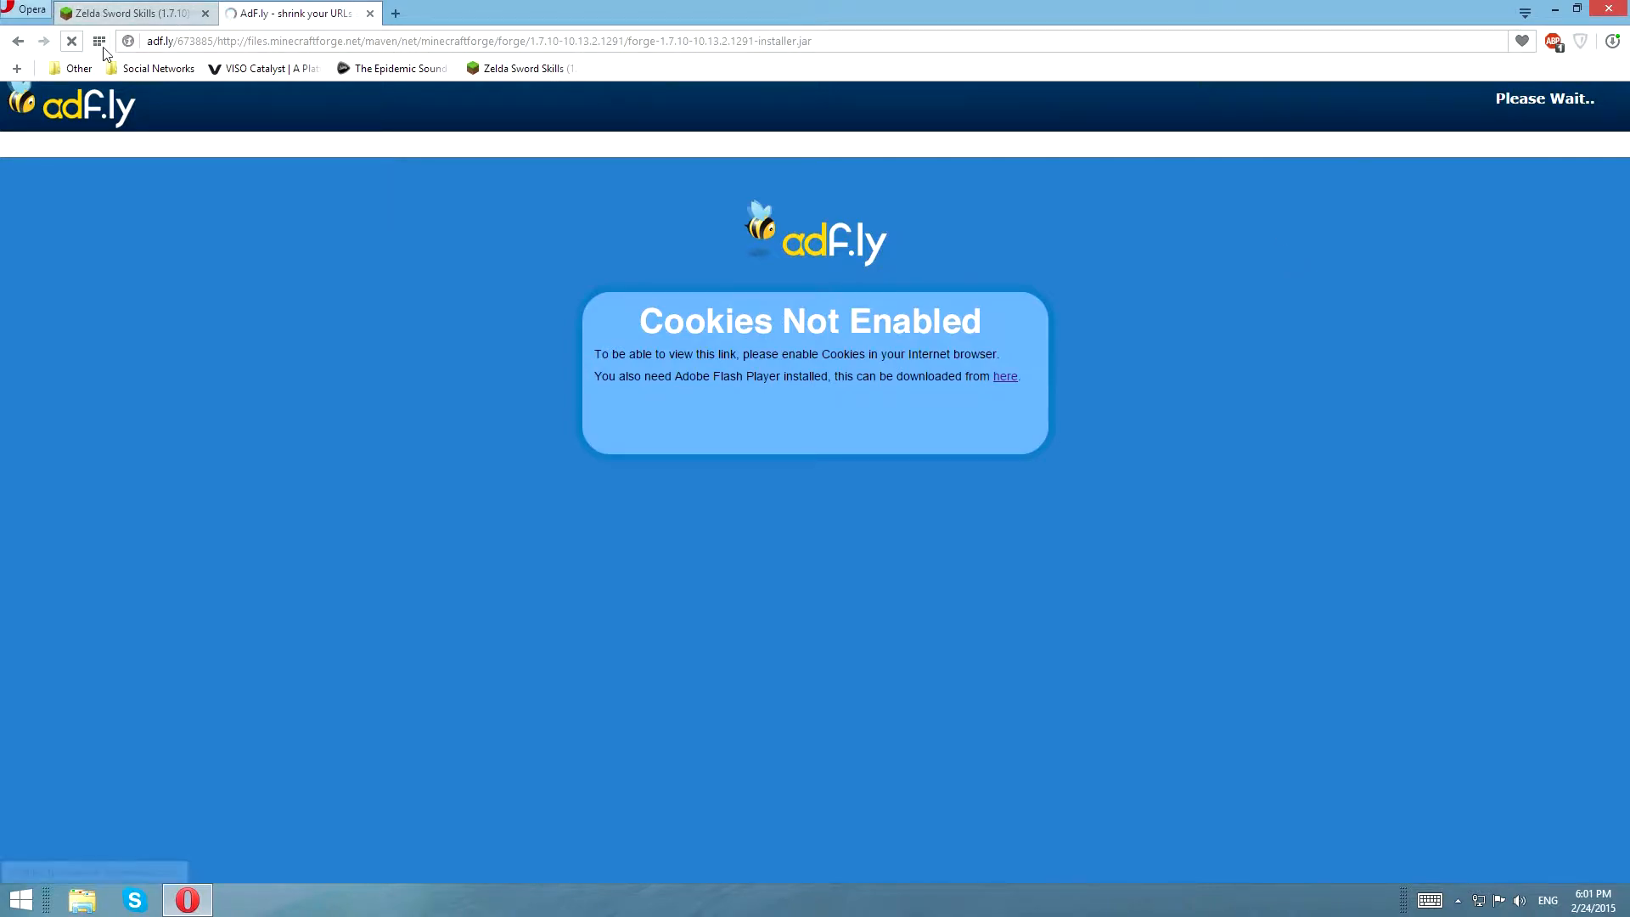
click(369, 12)
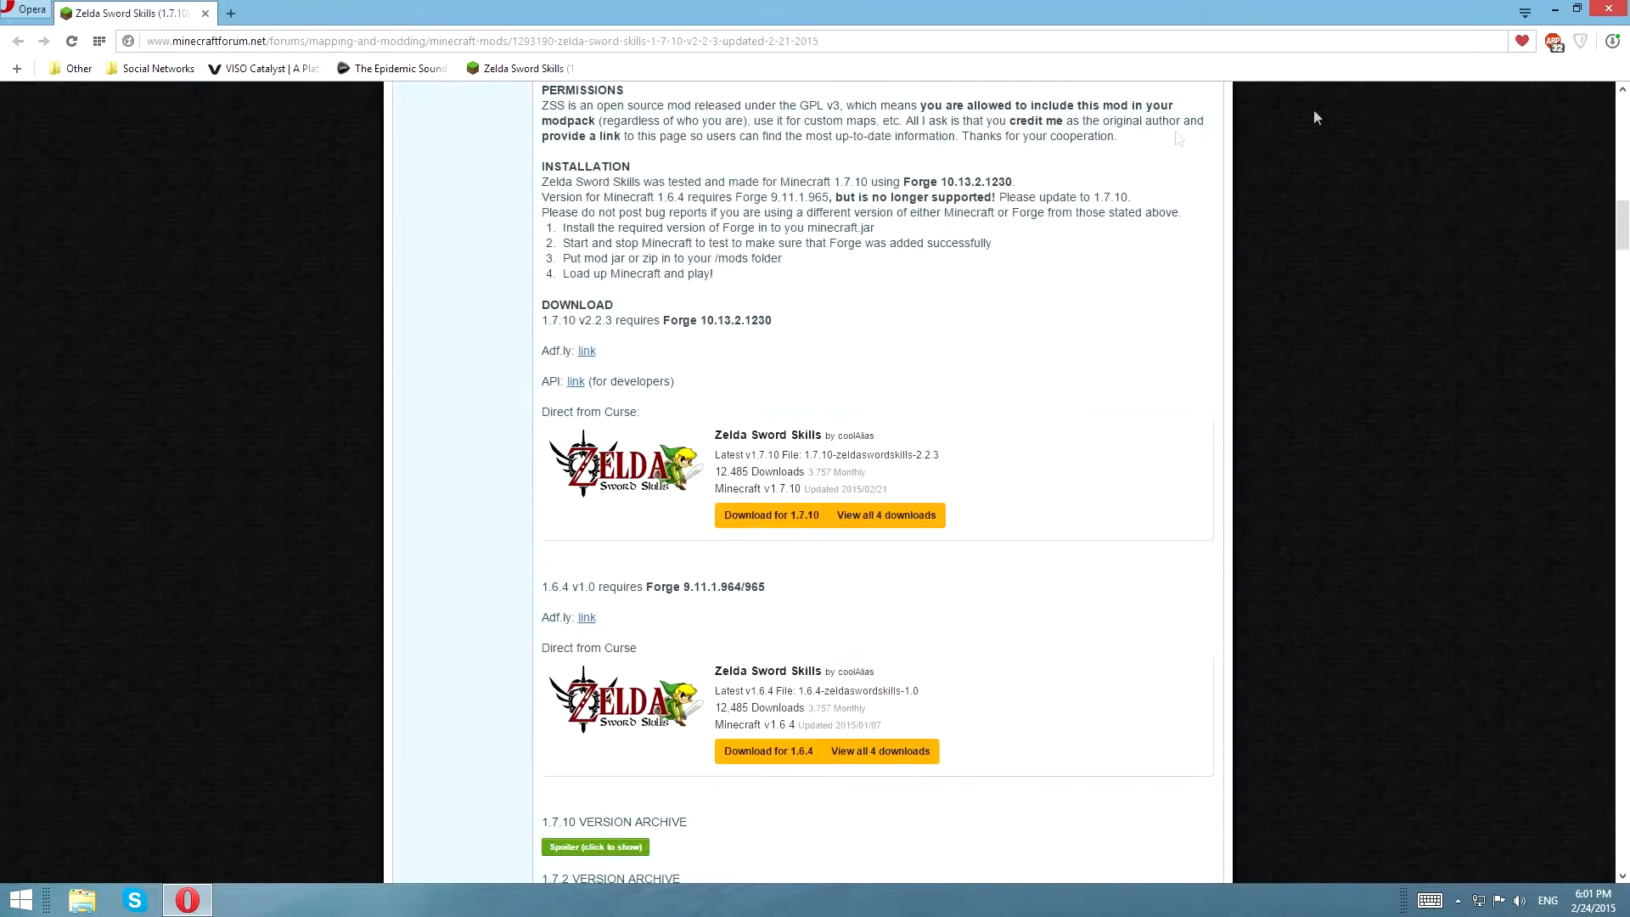
Step: Run the Forge installer jar from the desktop and install the Forge 10.13.2.1291 client profile
click(1579, 10)
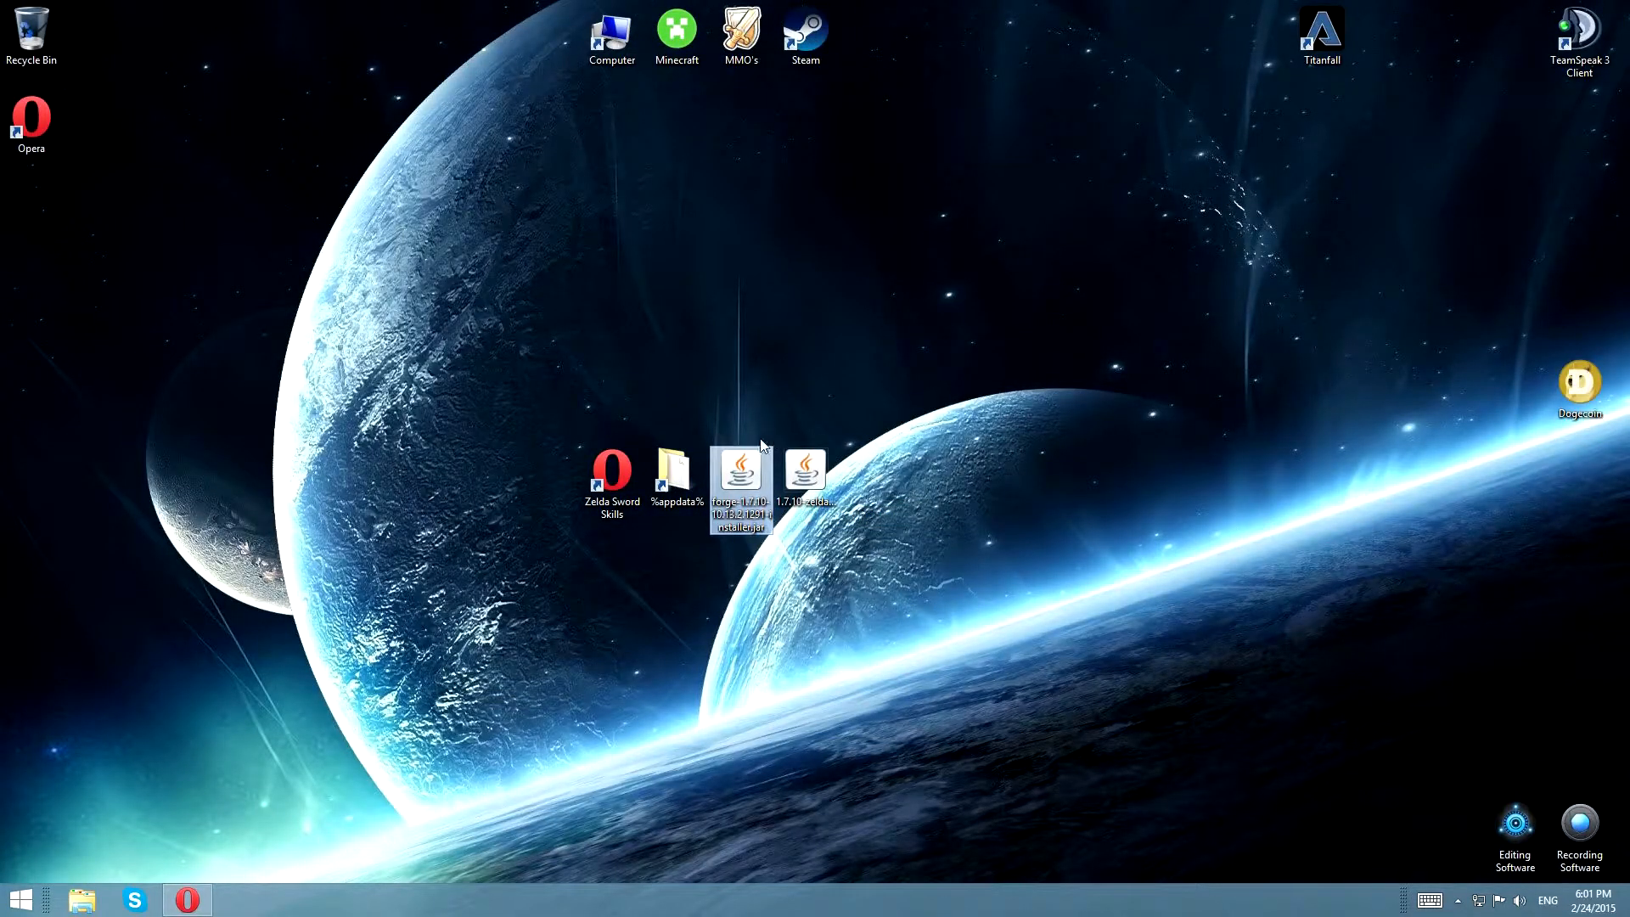
mouse_move(724, 421)
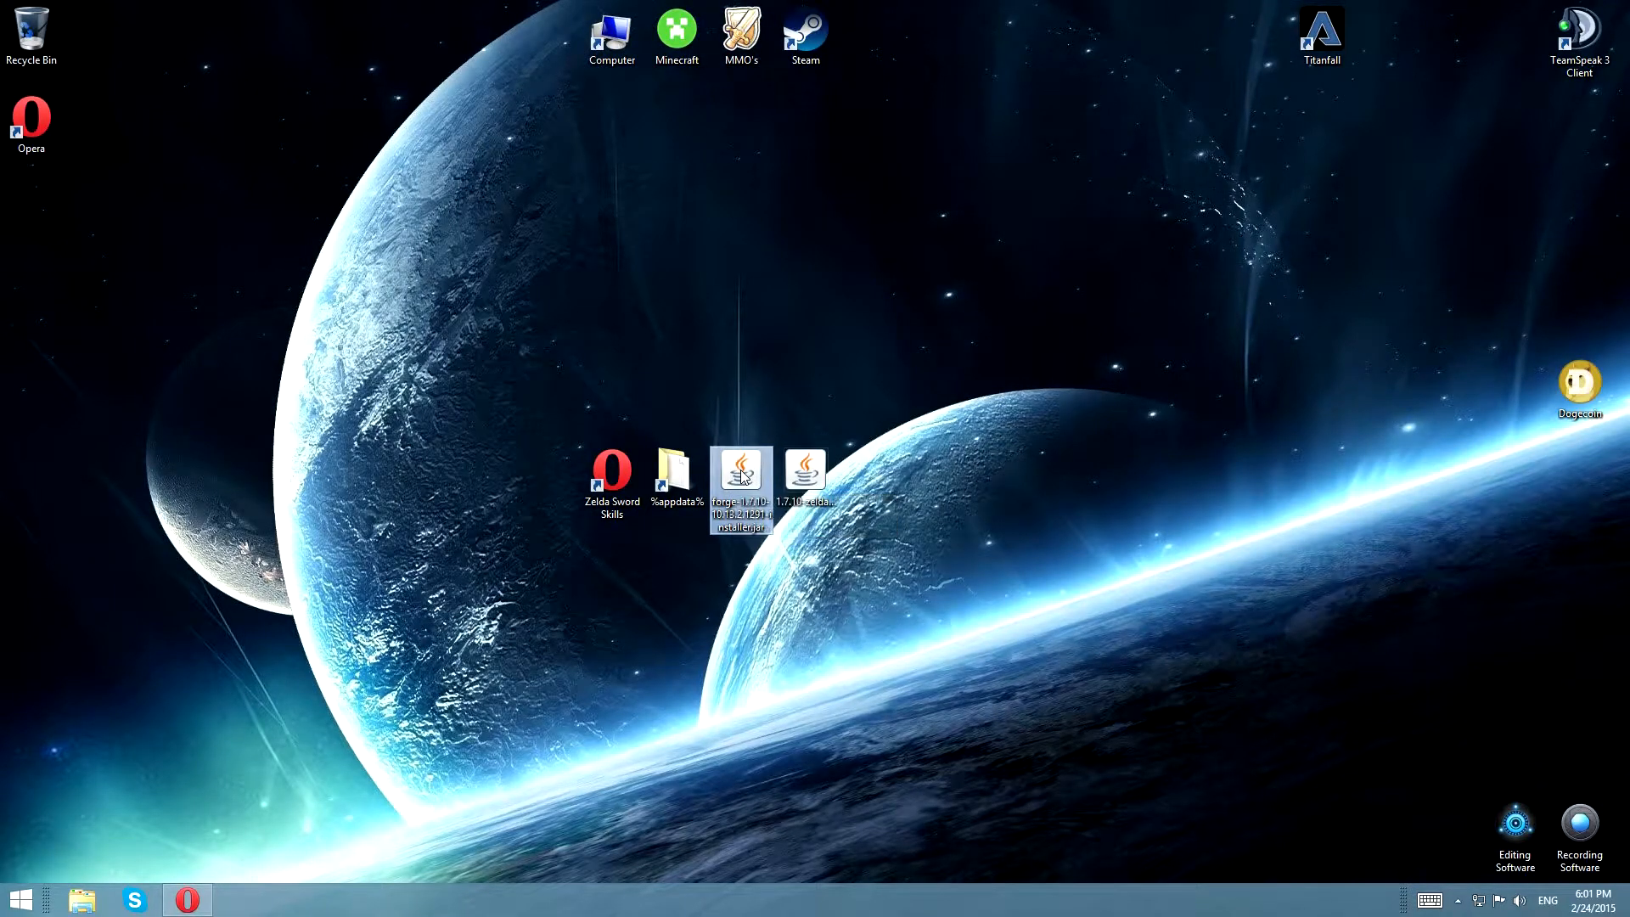
double_click(741, 478)
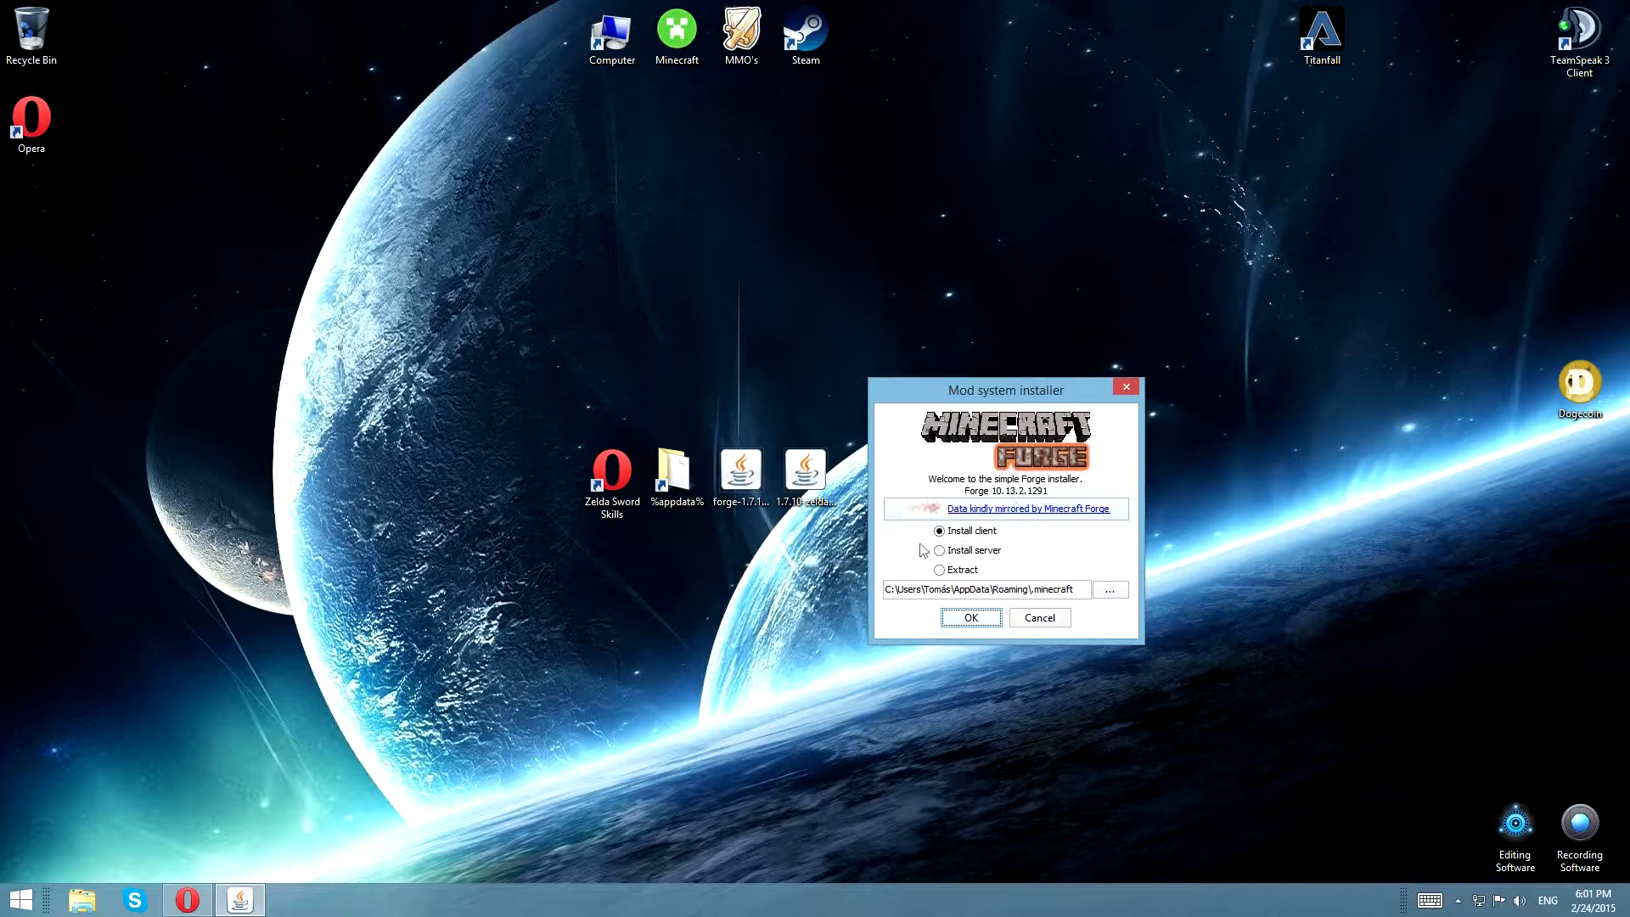
mouse_move(971, 617)
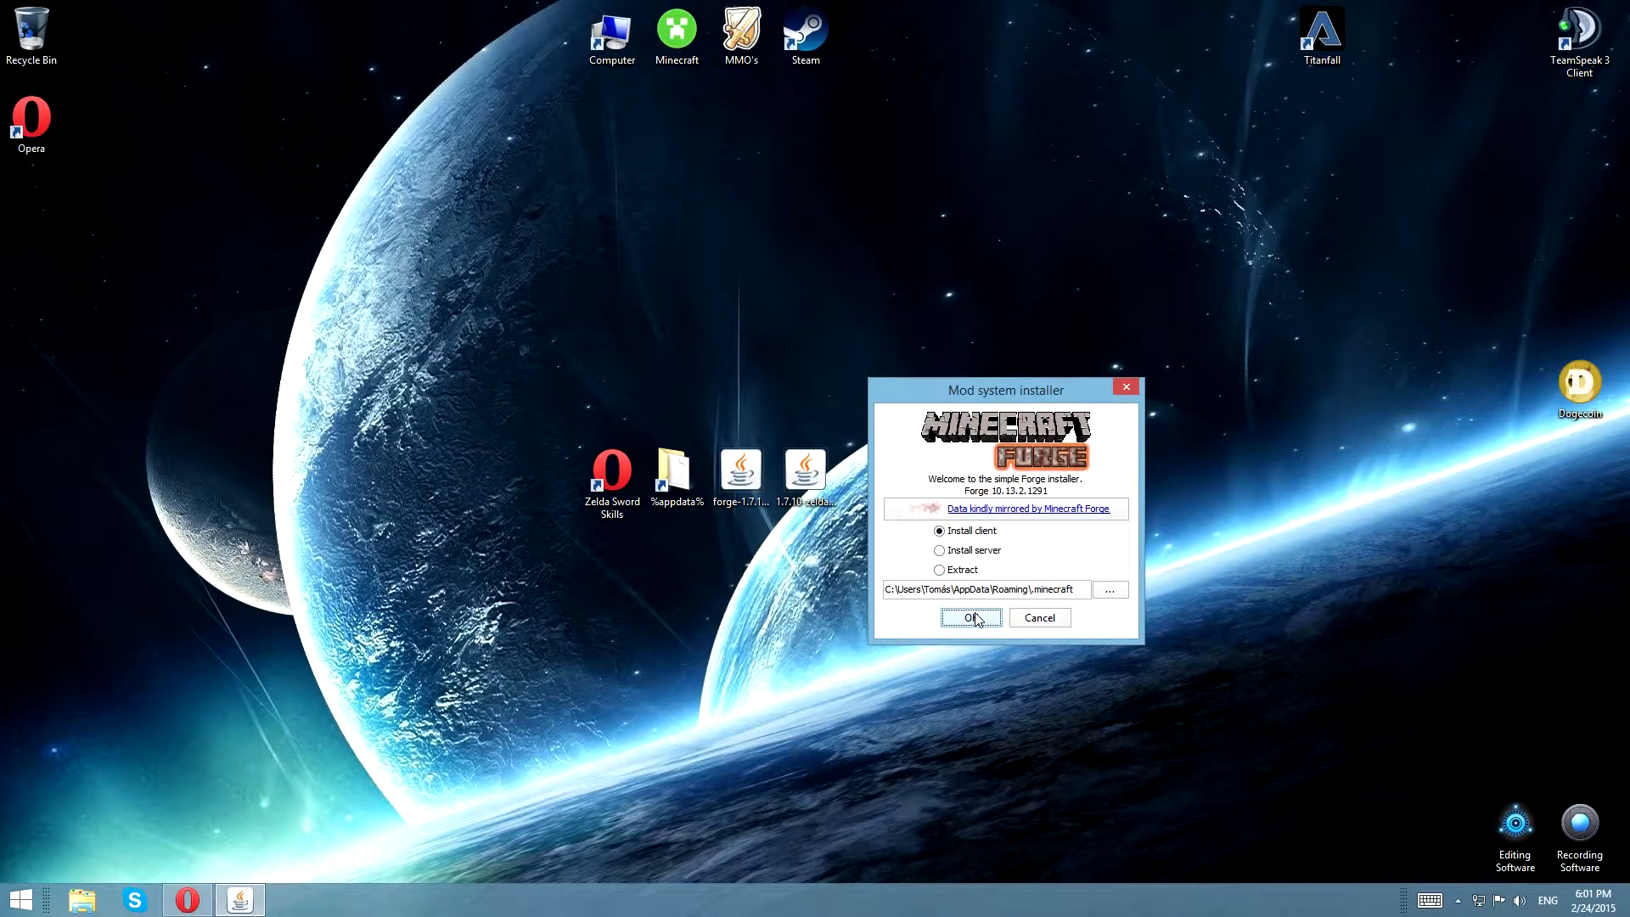
click(968, 617)
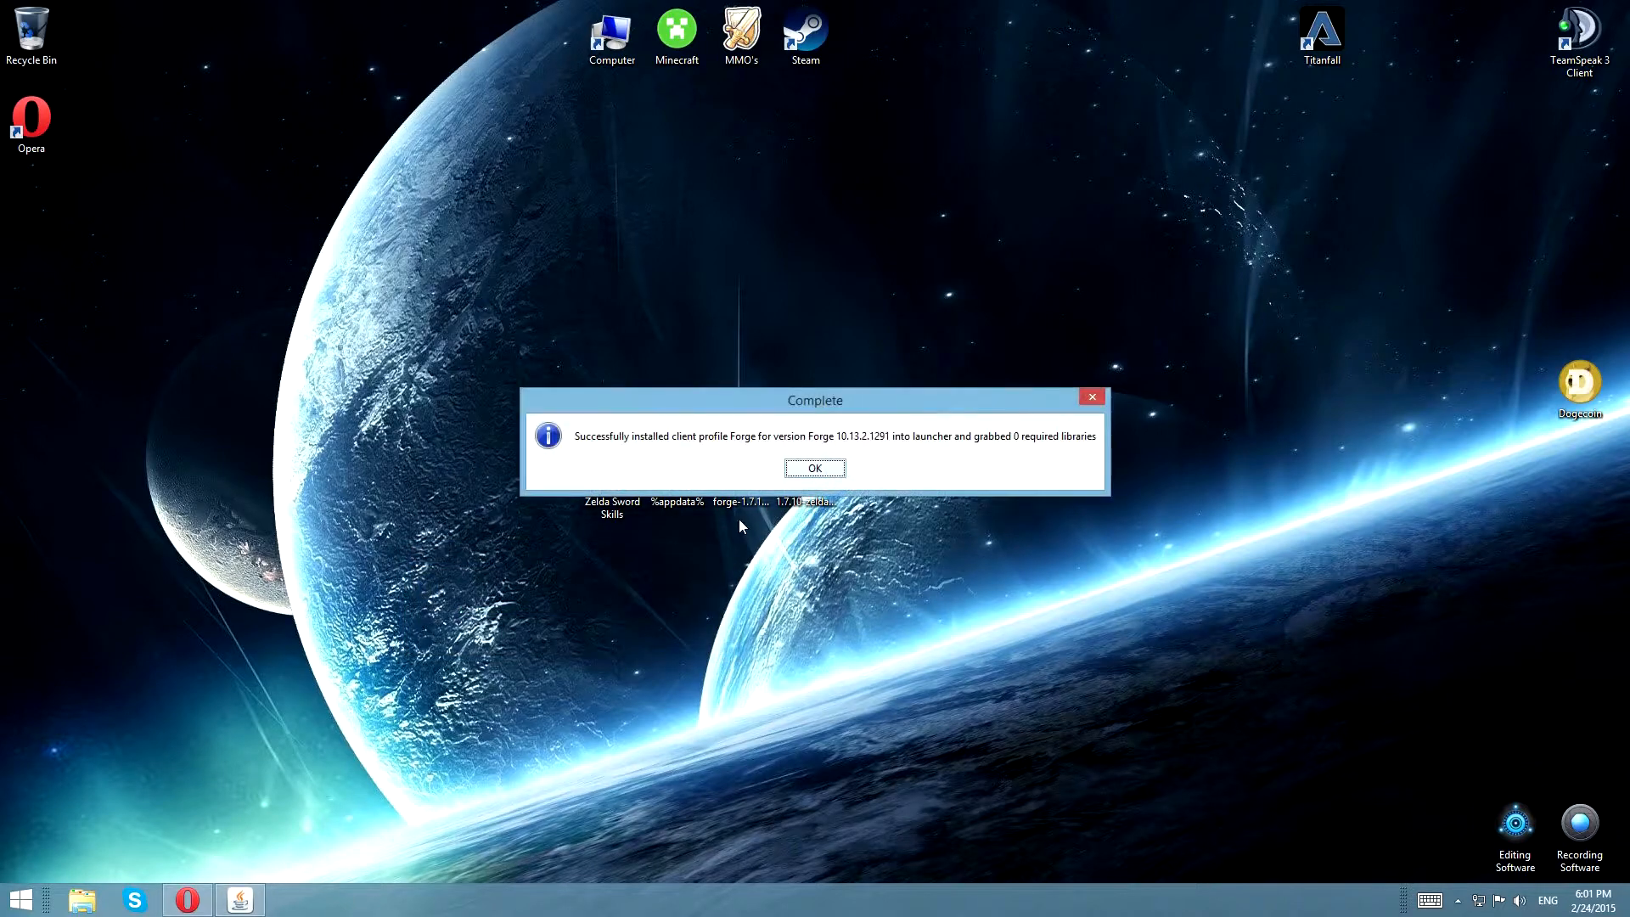
Step: Dismiss the install success message and launch Minecraft 1.7.10 with the Forge profile
click(816, 468)
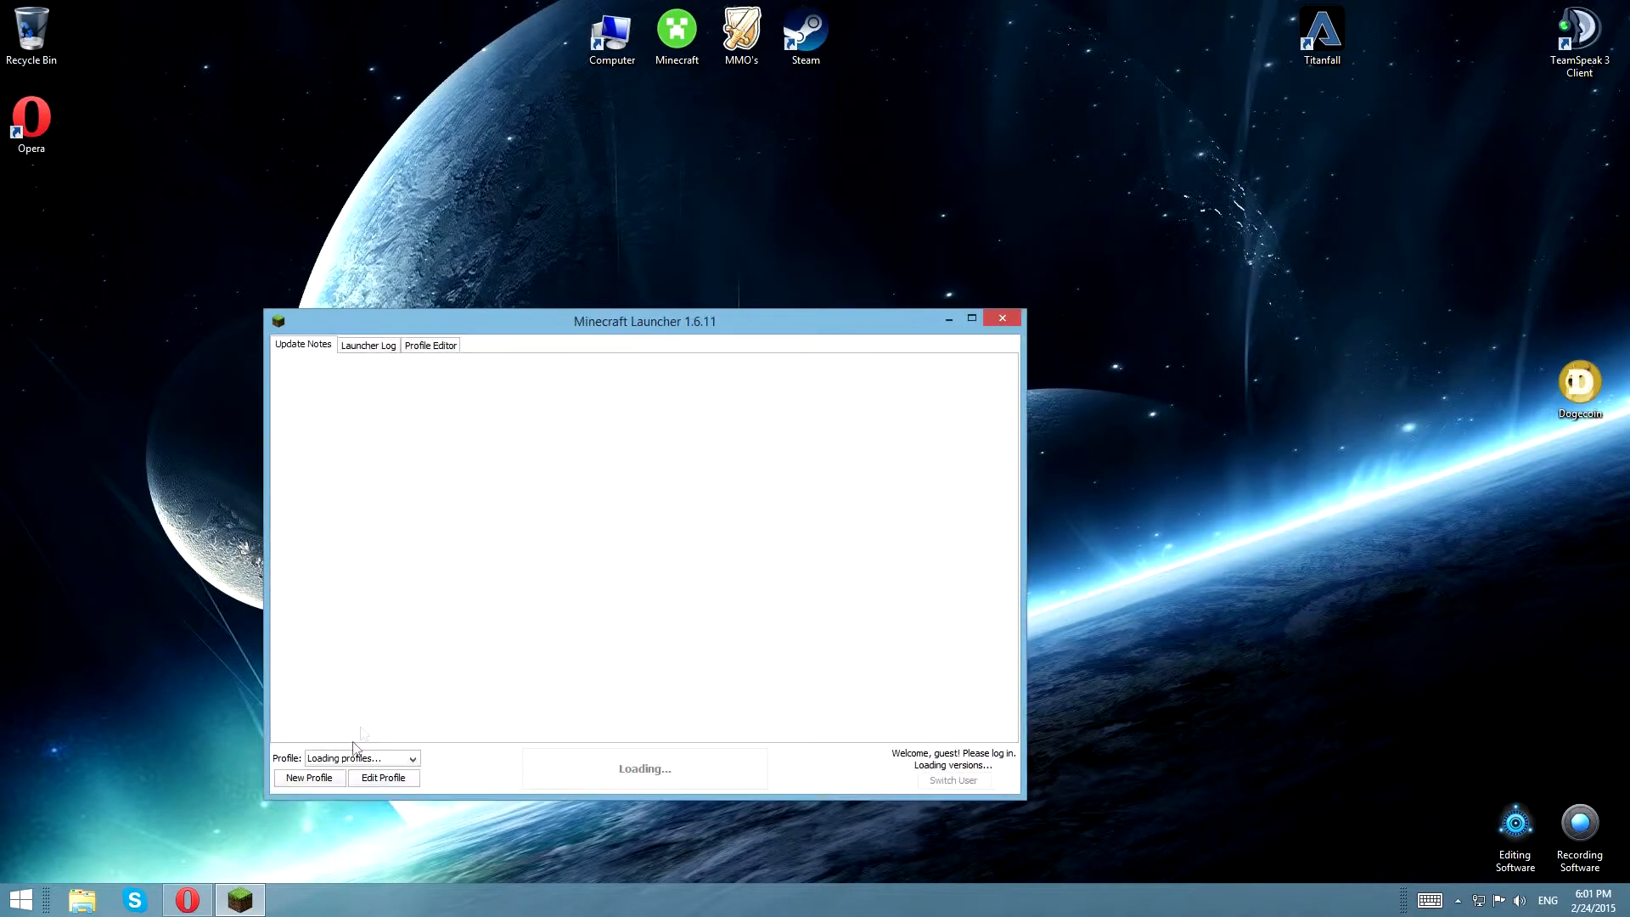
click(411, 757)
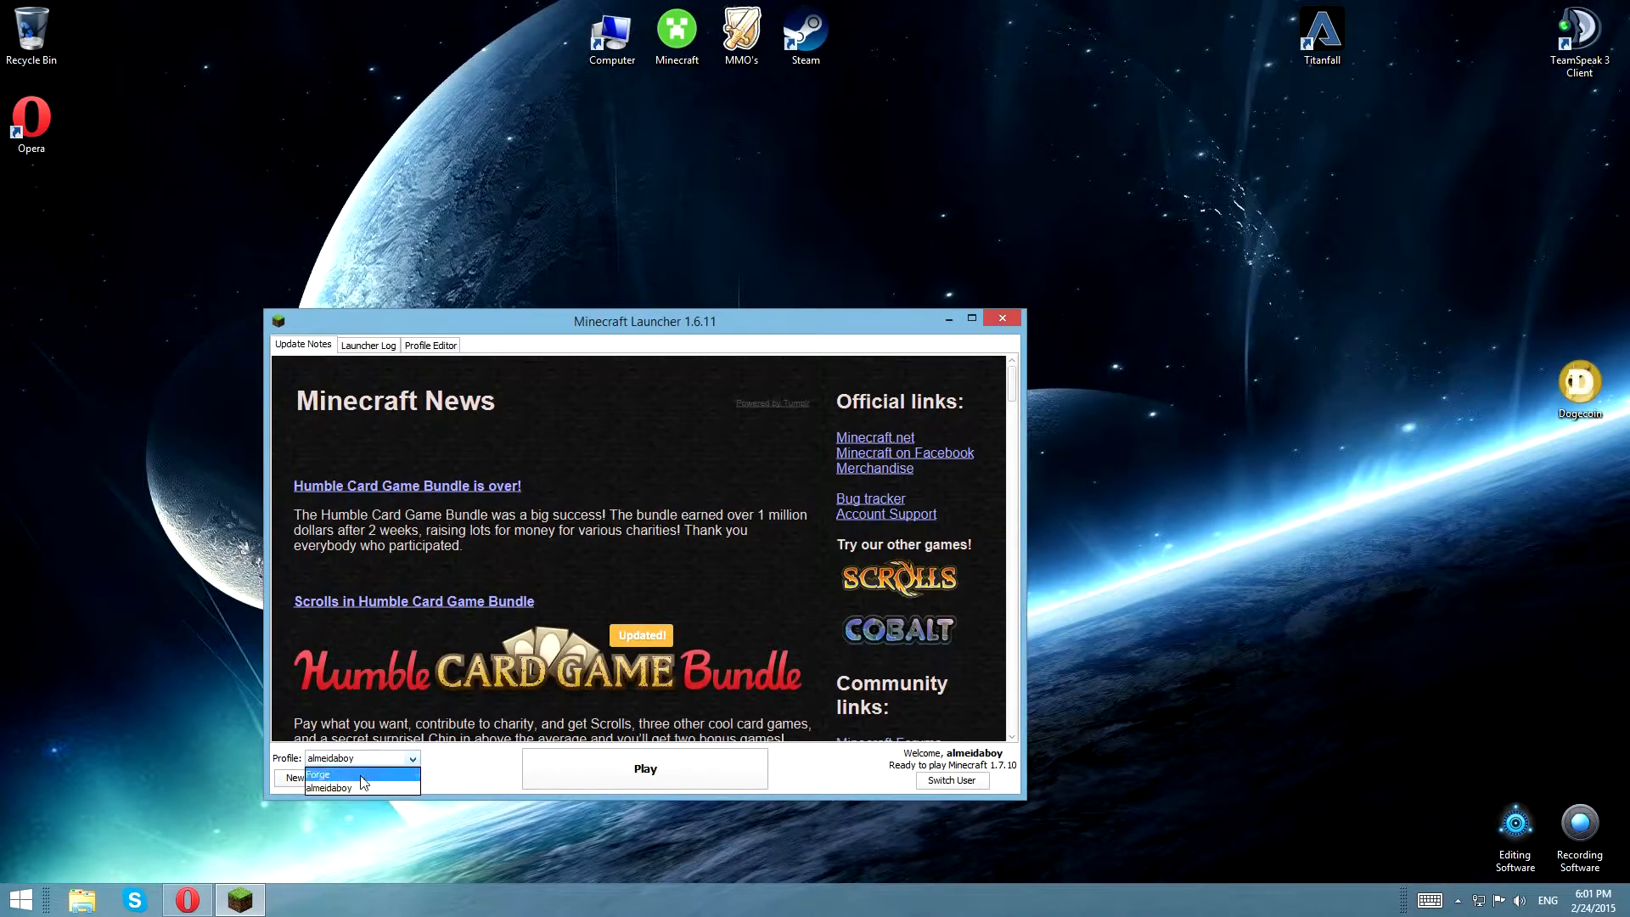
click(319, 775)
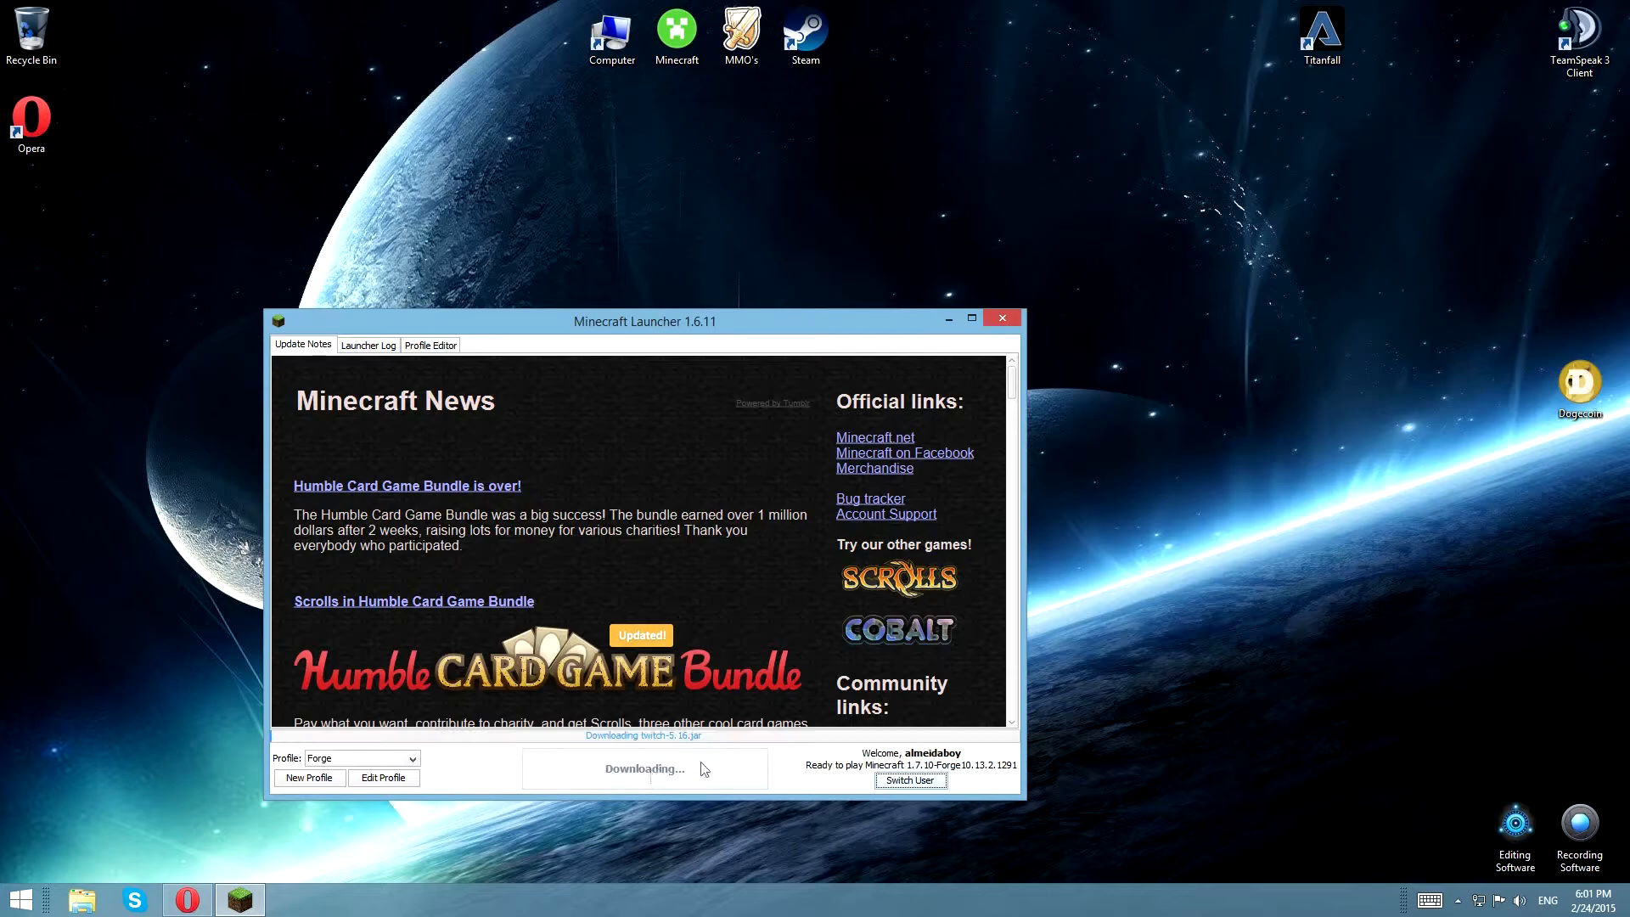
mouse_move(499, 536)
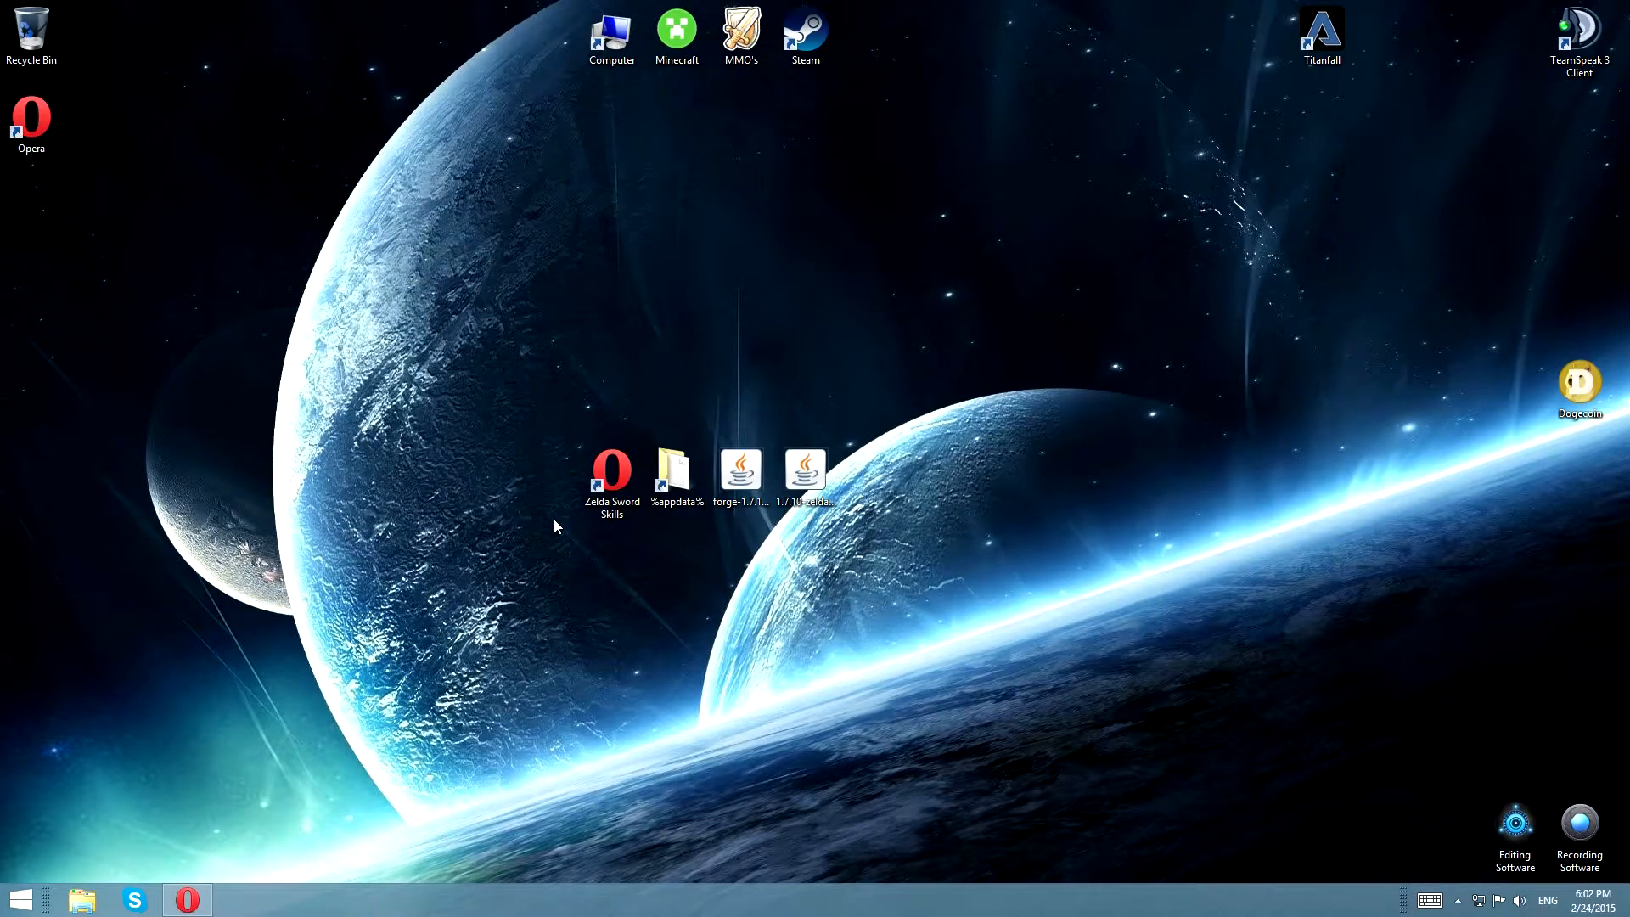
mouse_move(591, 521)
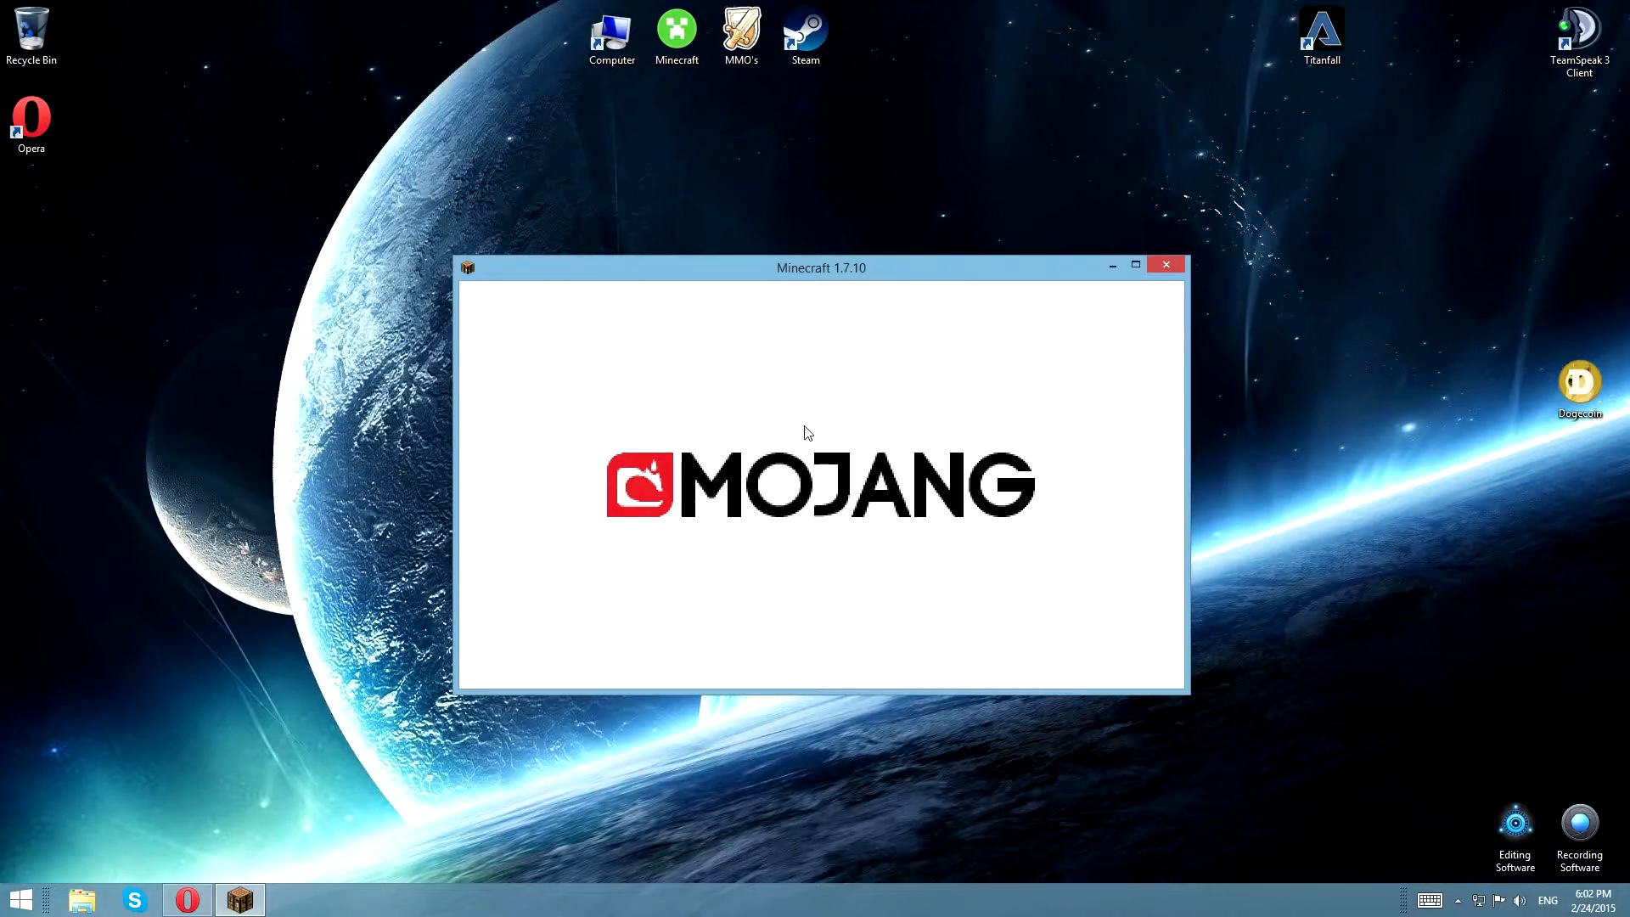
mouse_move(801, 458)
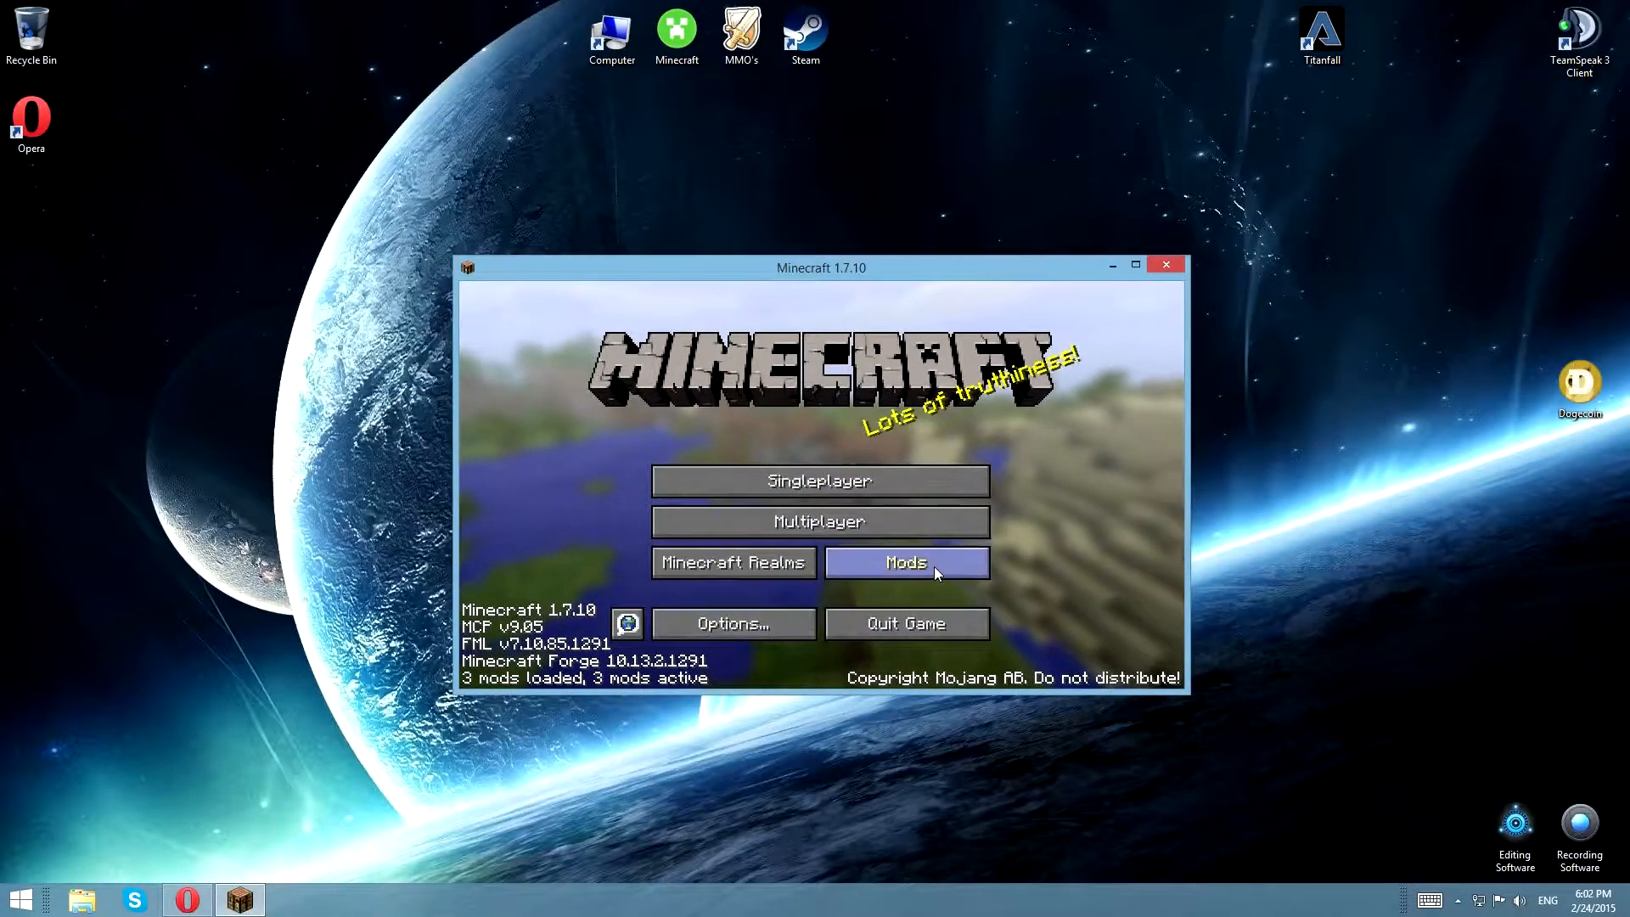
Step: Review the Mod List showing only MCP, FML and Forge, then quit the game
click(905, 562)
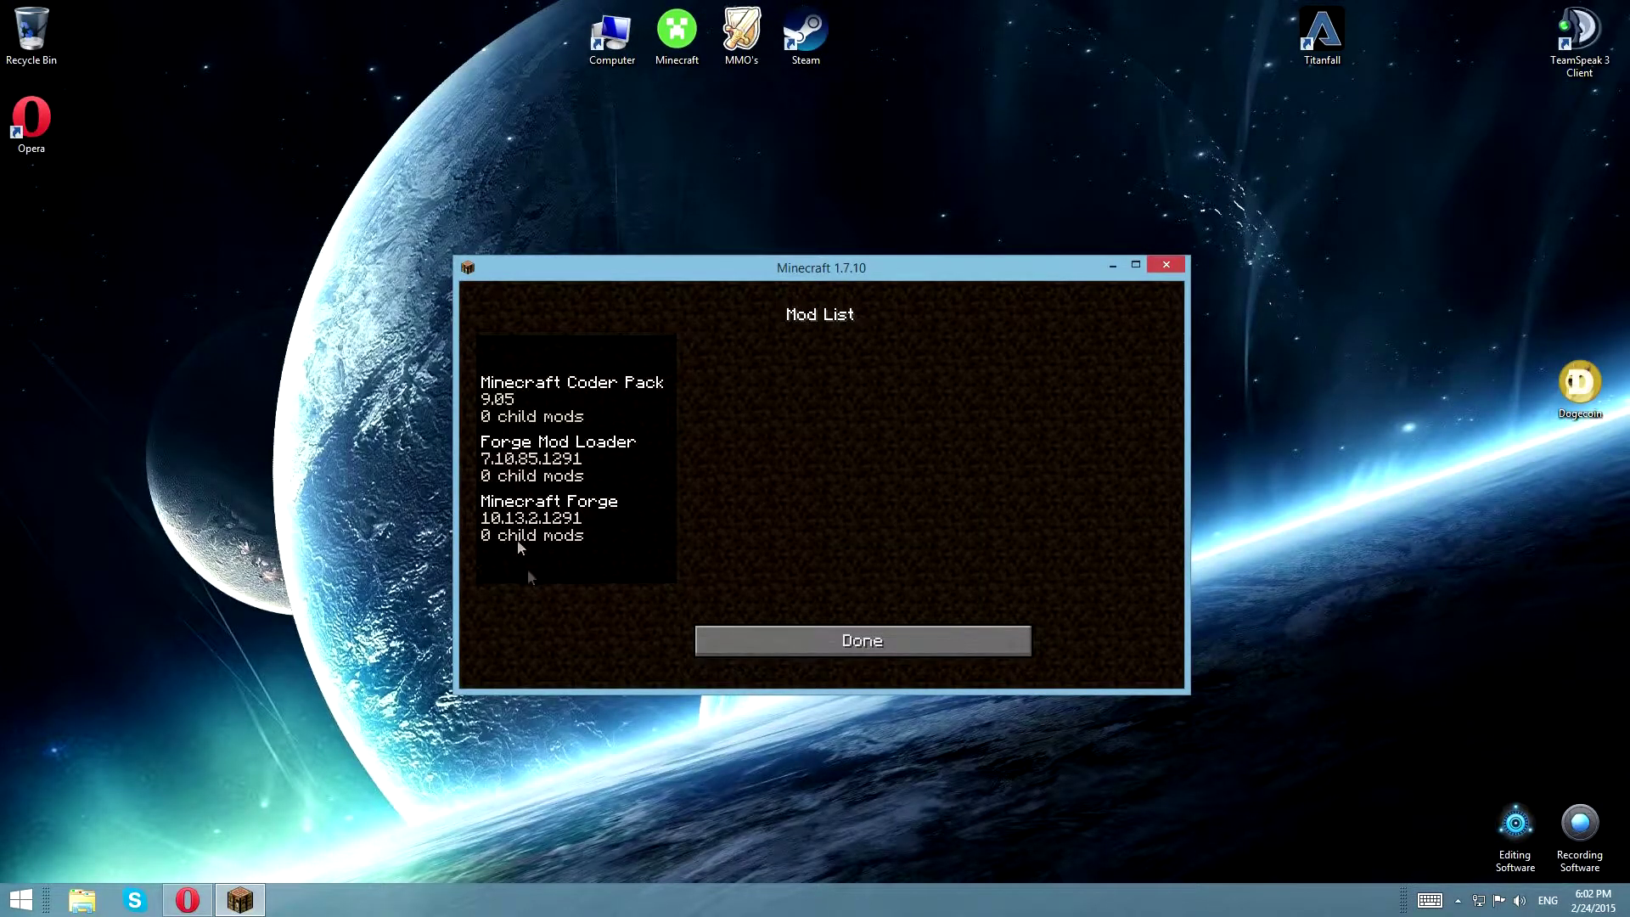
click(861, 640)
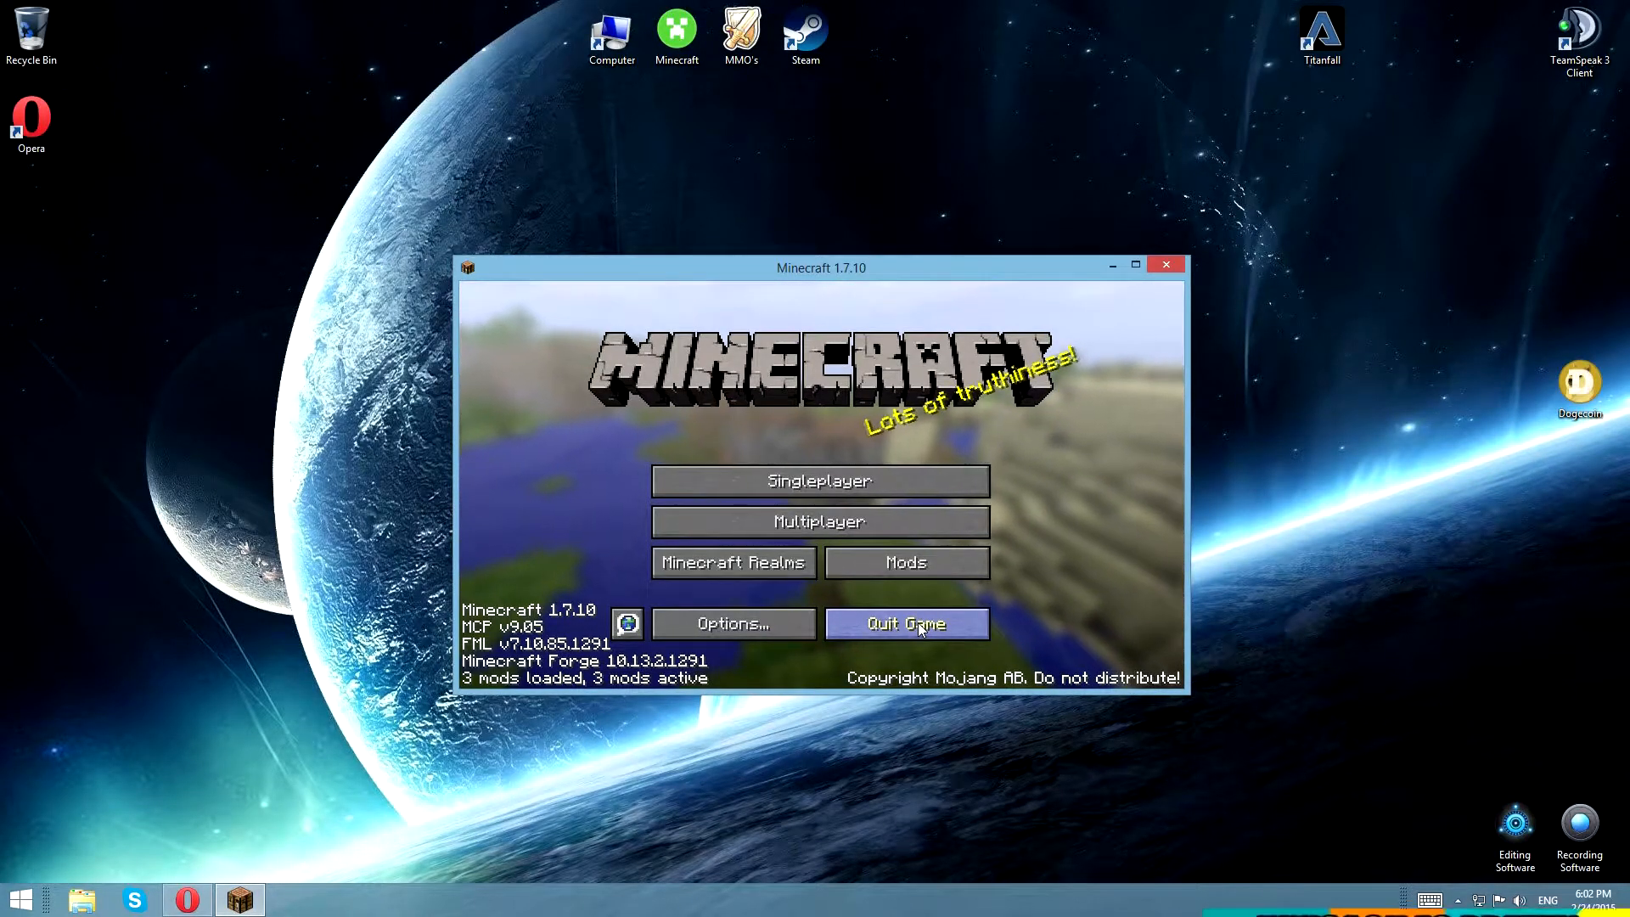
click(906, 623)
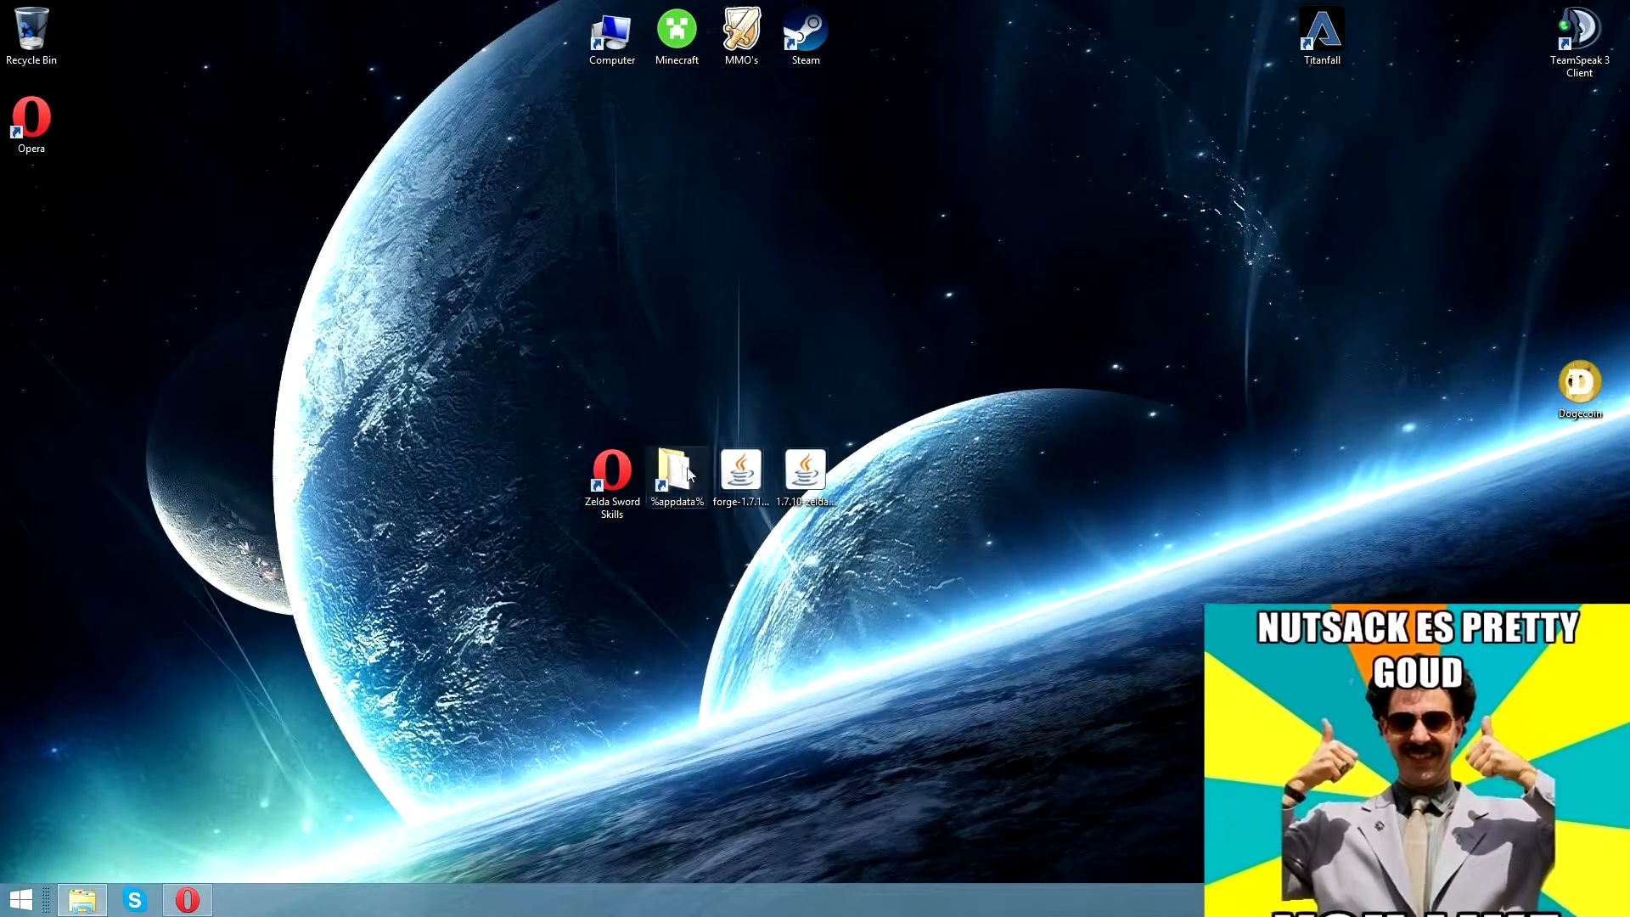
Step: Navigate from %appdata% into .minecraft and its mods folder holding the Zelda Sword Skills 2.2.3 jar
double_click(676, 469)
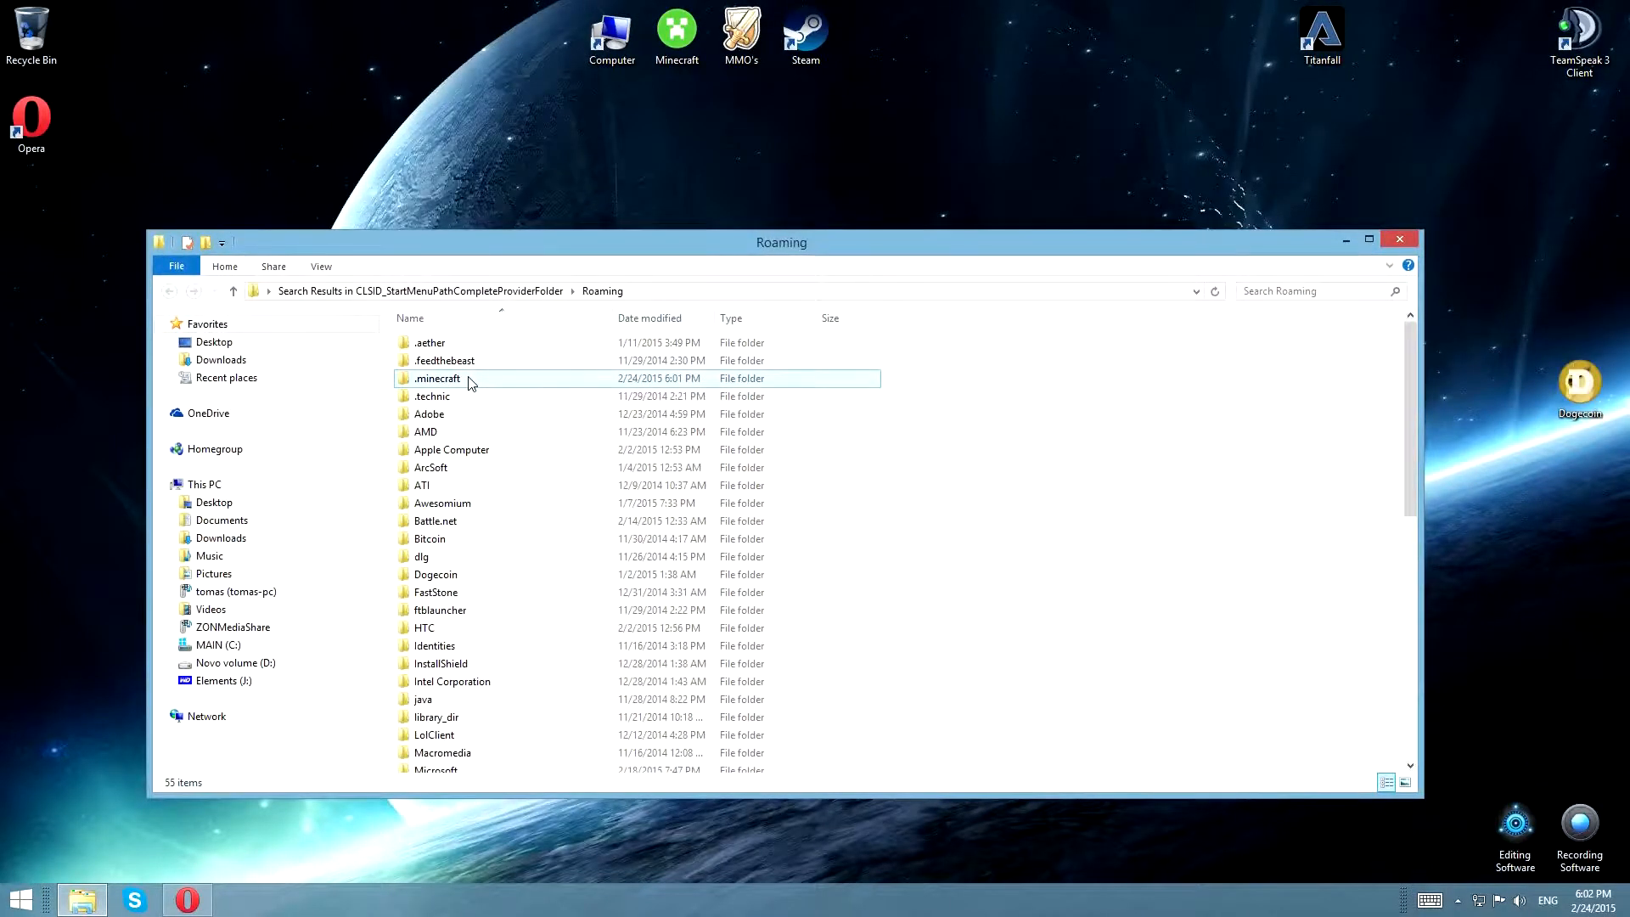
double_click(438, 377)
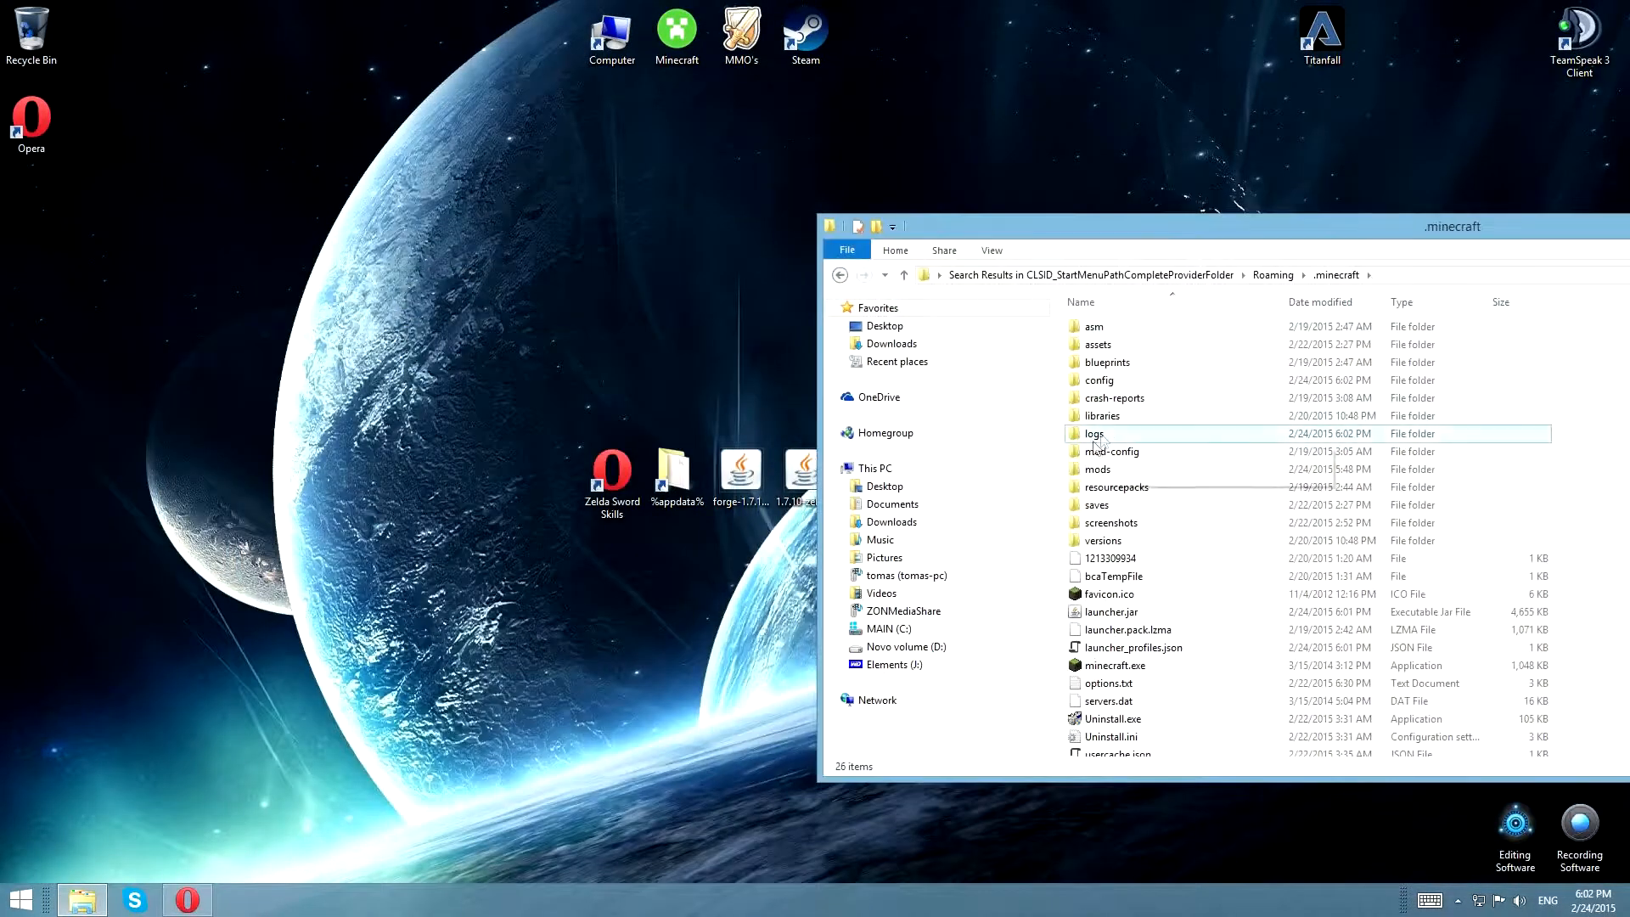
double_click(1097, 469)
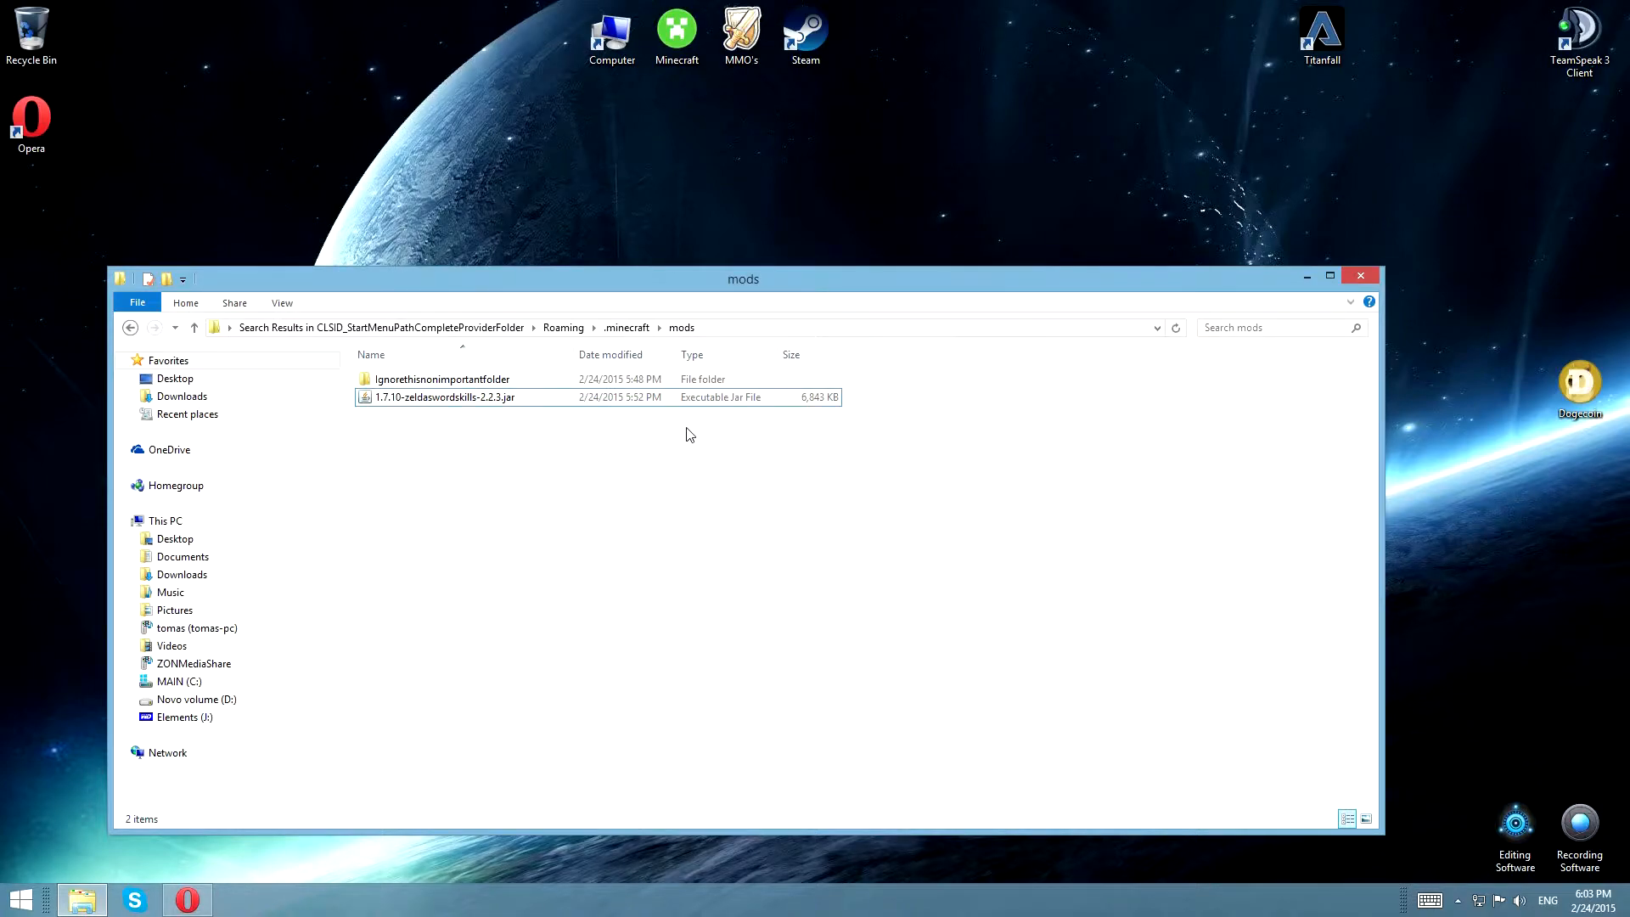
mouse_move(683, 289)
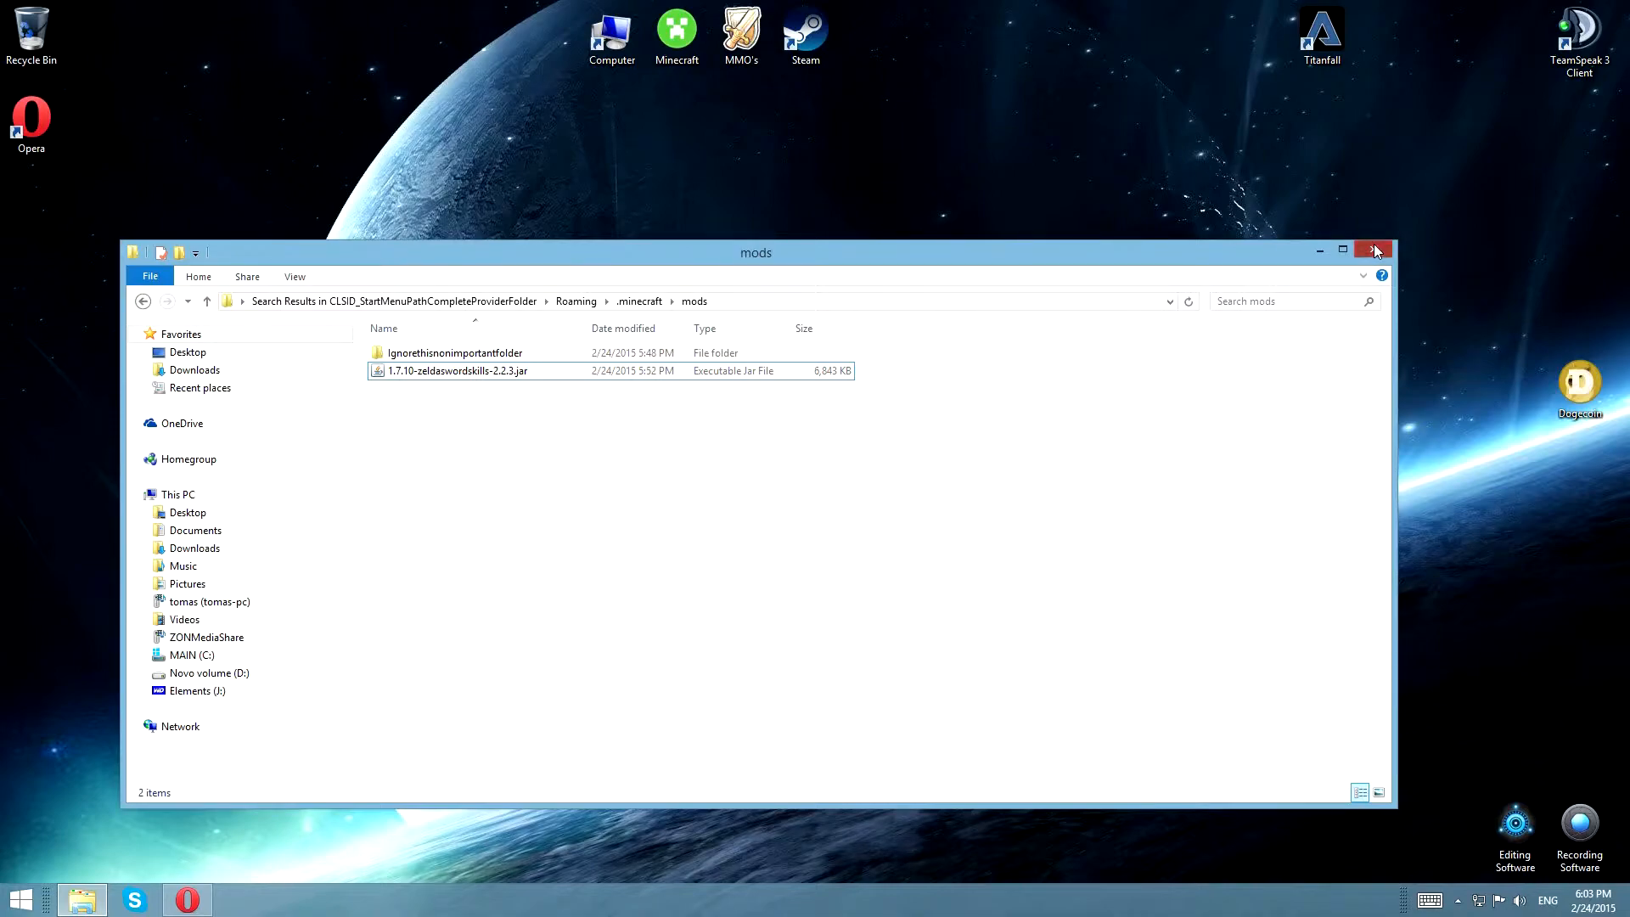
Step: Close Explorer, start Minecraft.exe and launch the game again with the Forge profile
click(1374, 251)
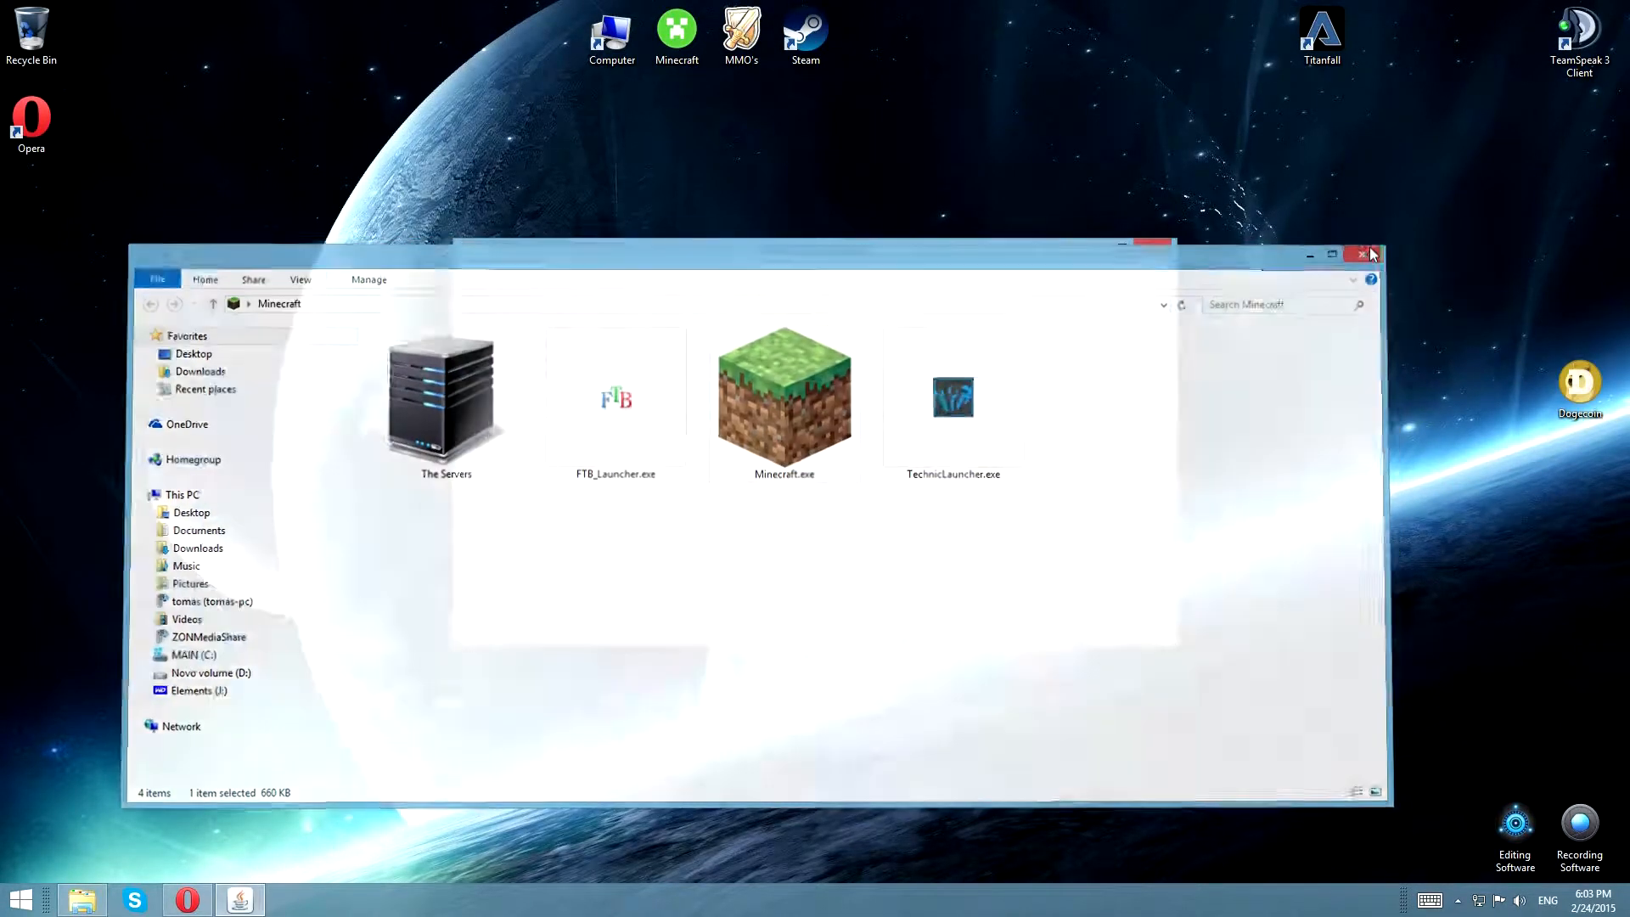
double_click(784, 397)
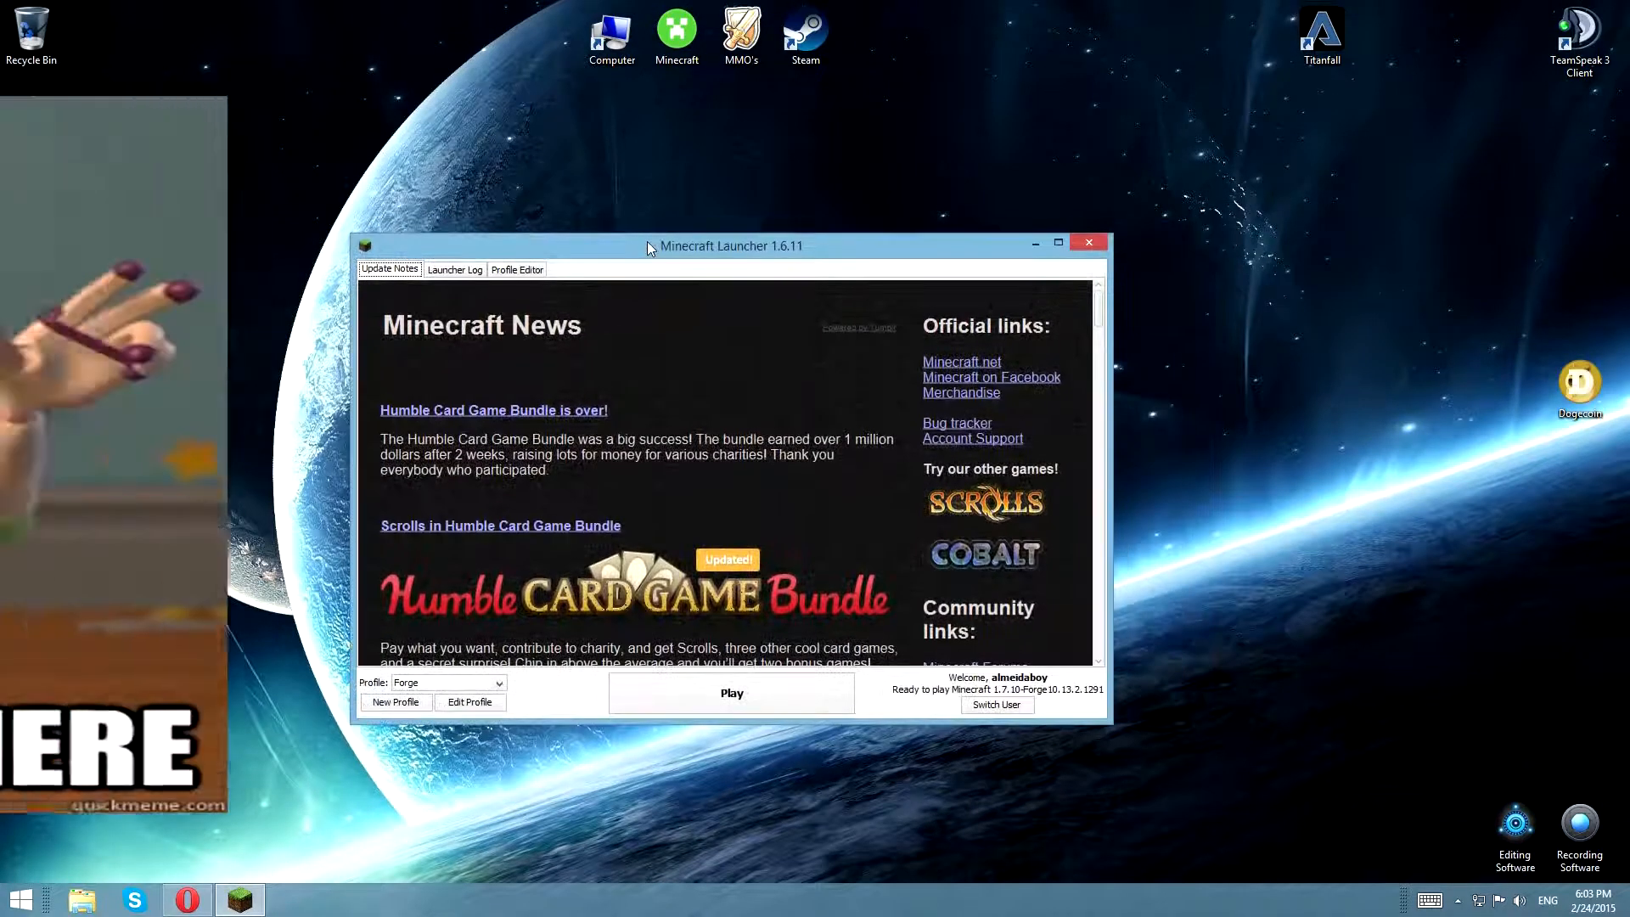
click(731, 692)
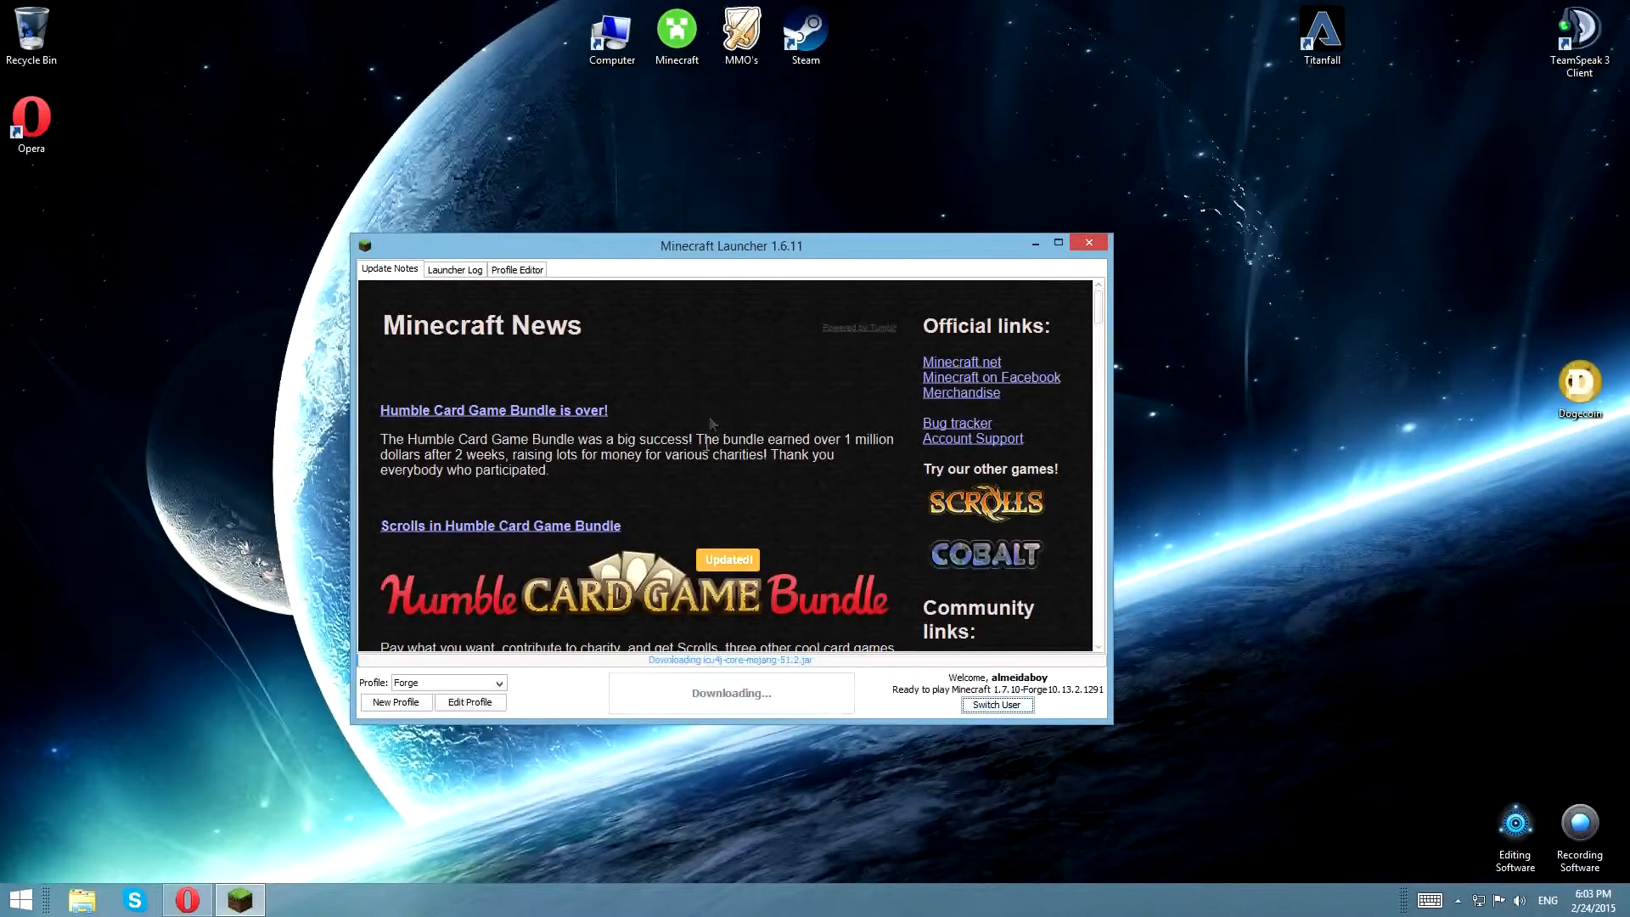
click(1088, 242)
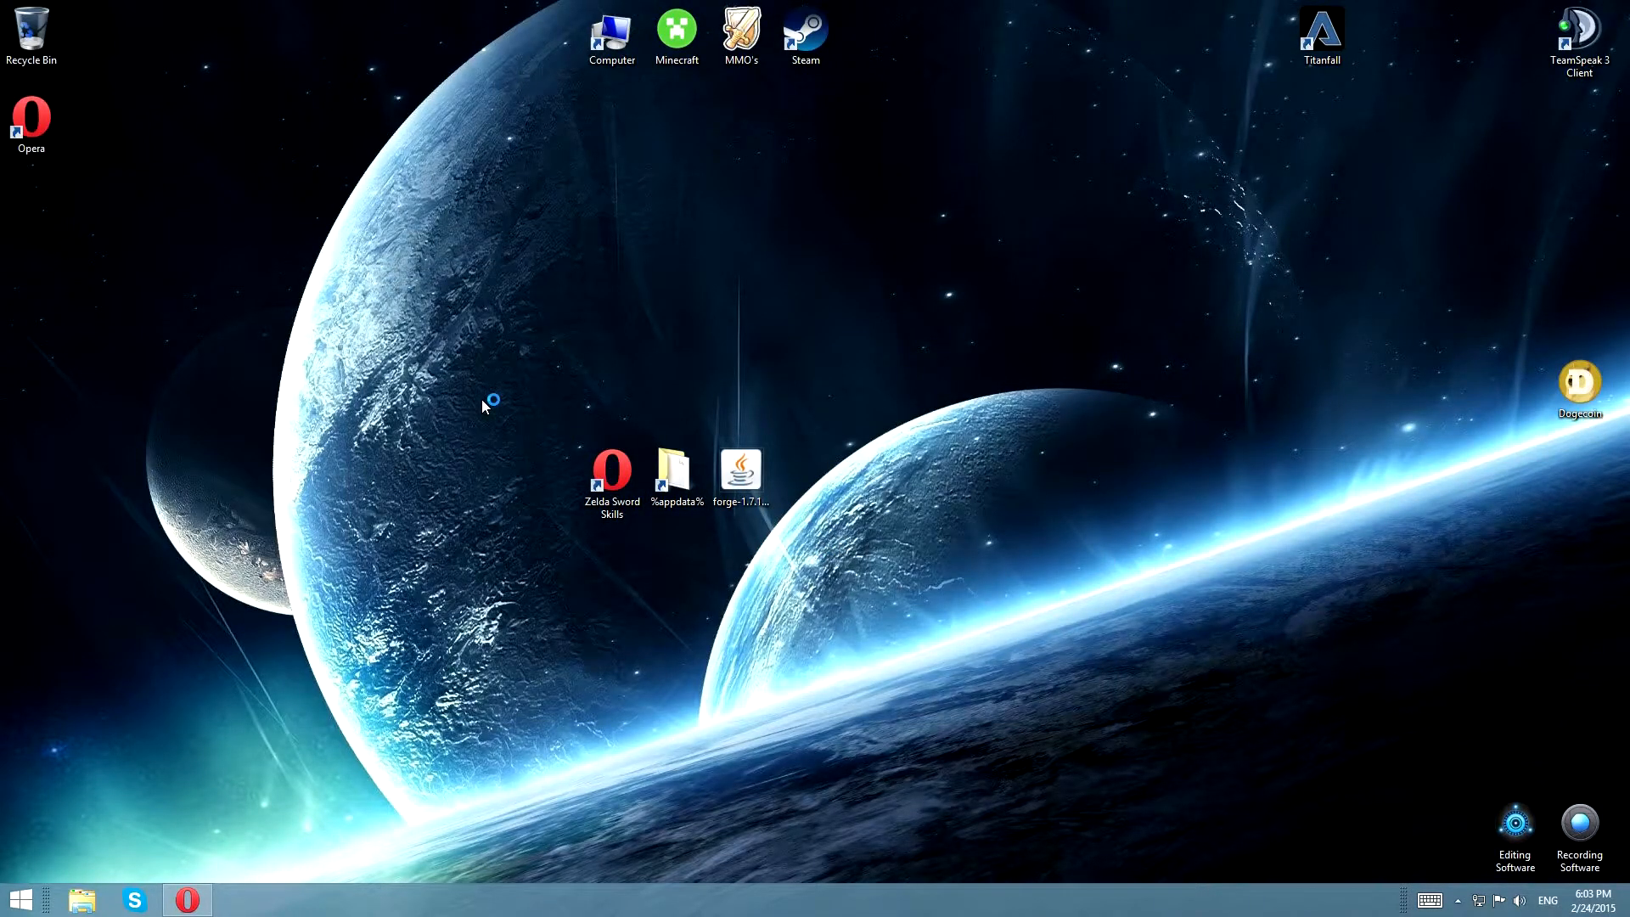
mouse_move(289, 288)
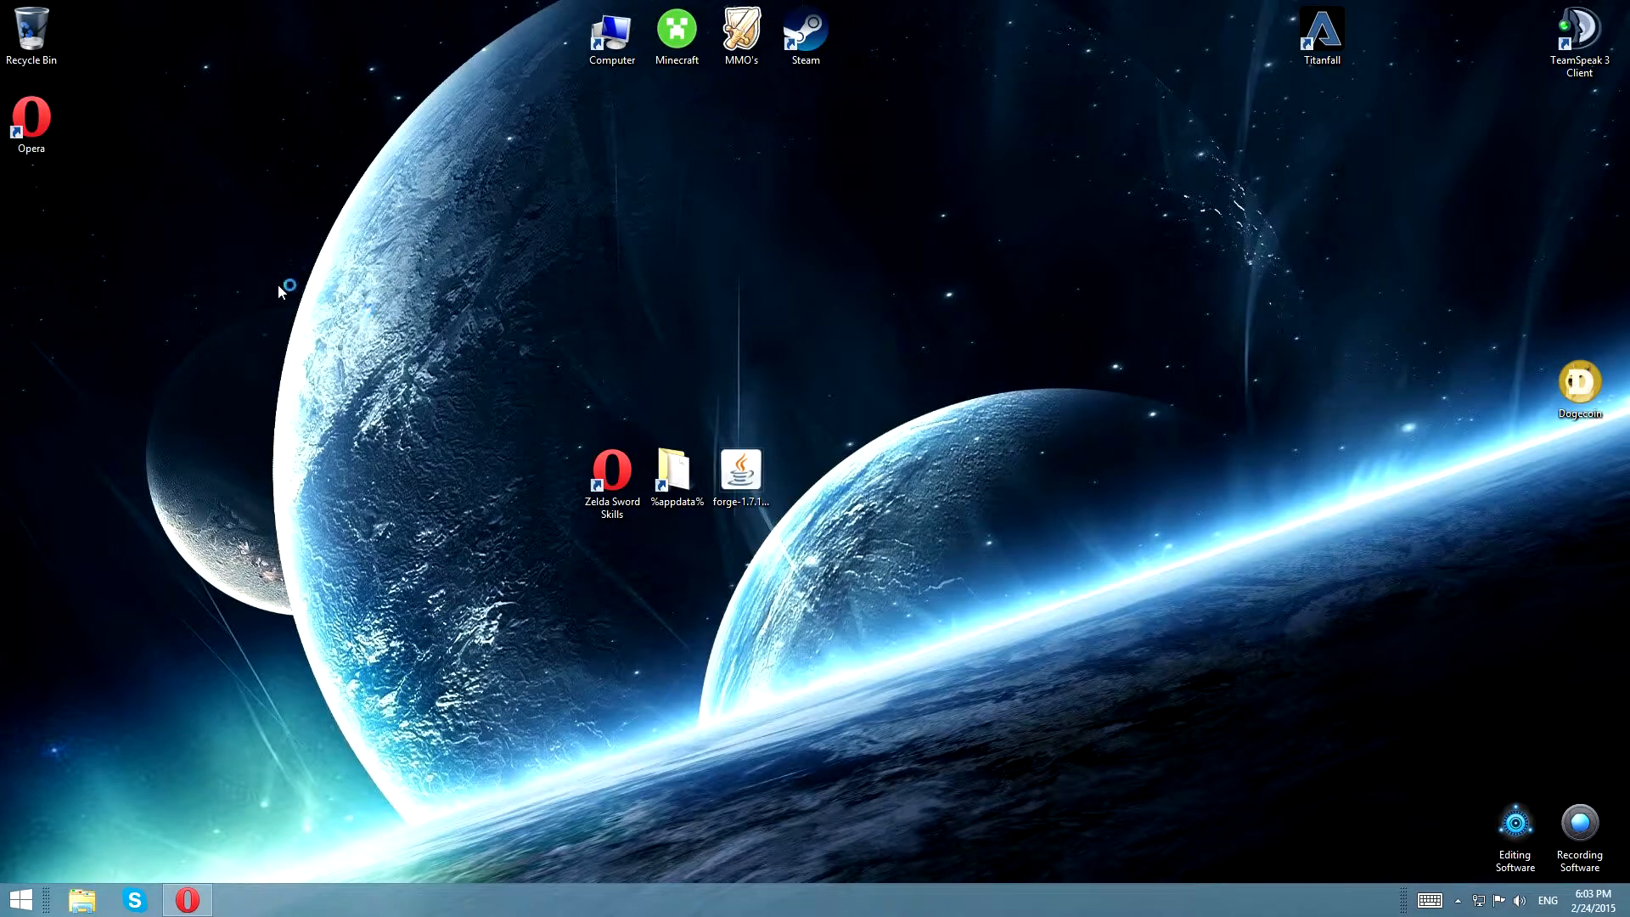
mouse_move(222, 430)
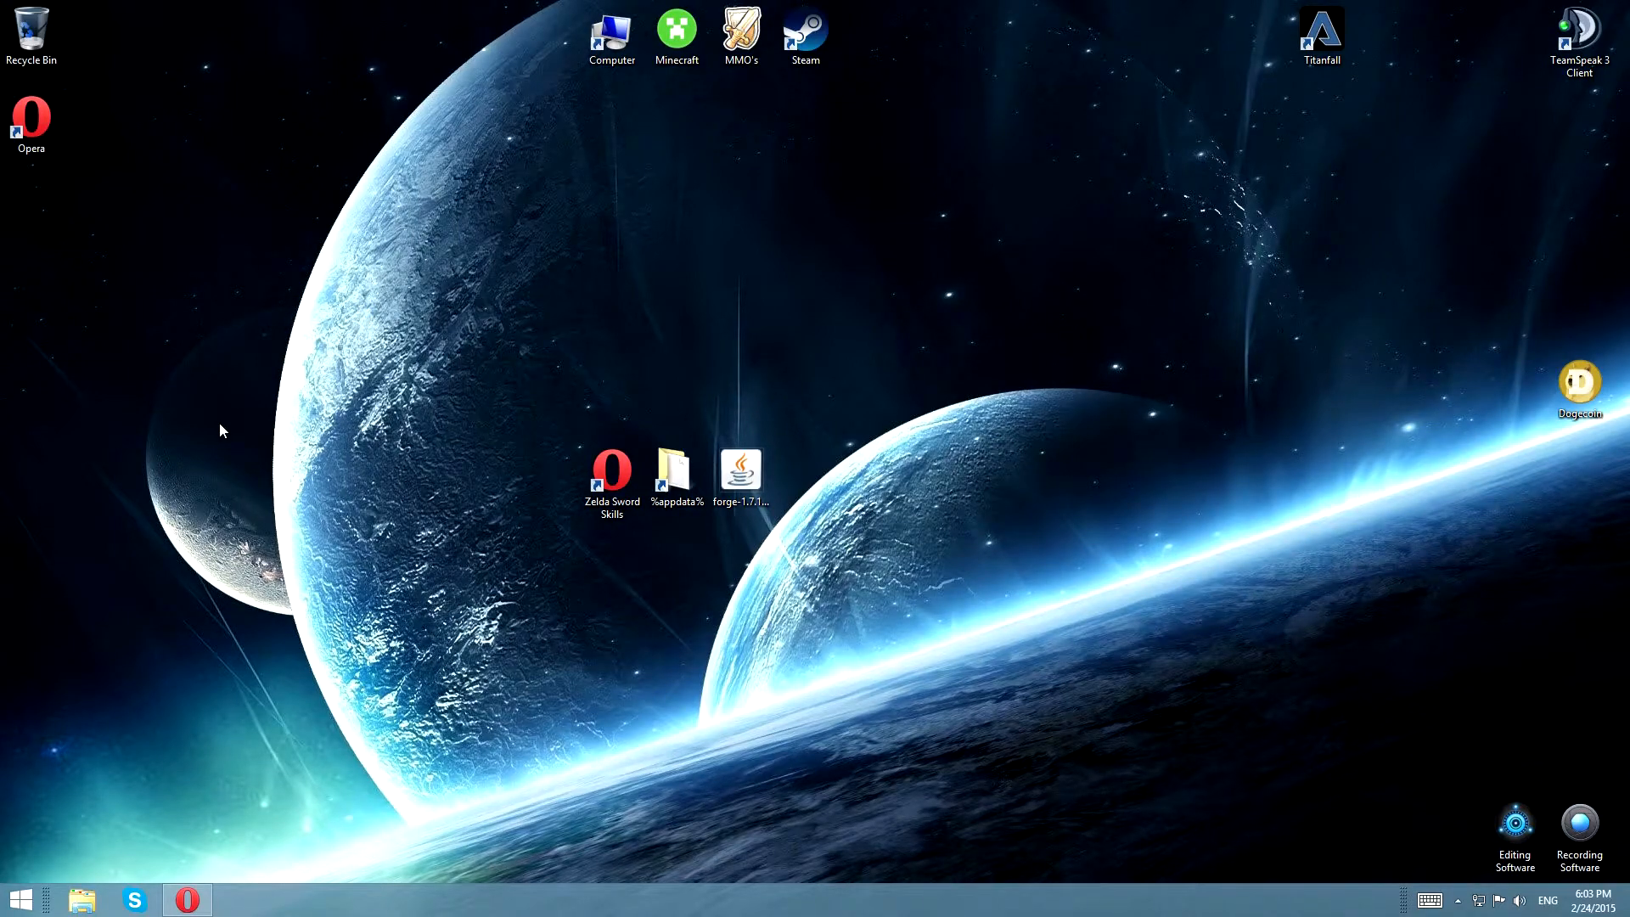
double_click(741, 464)
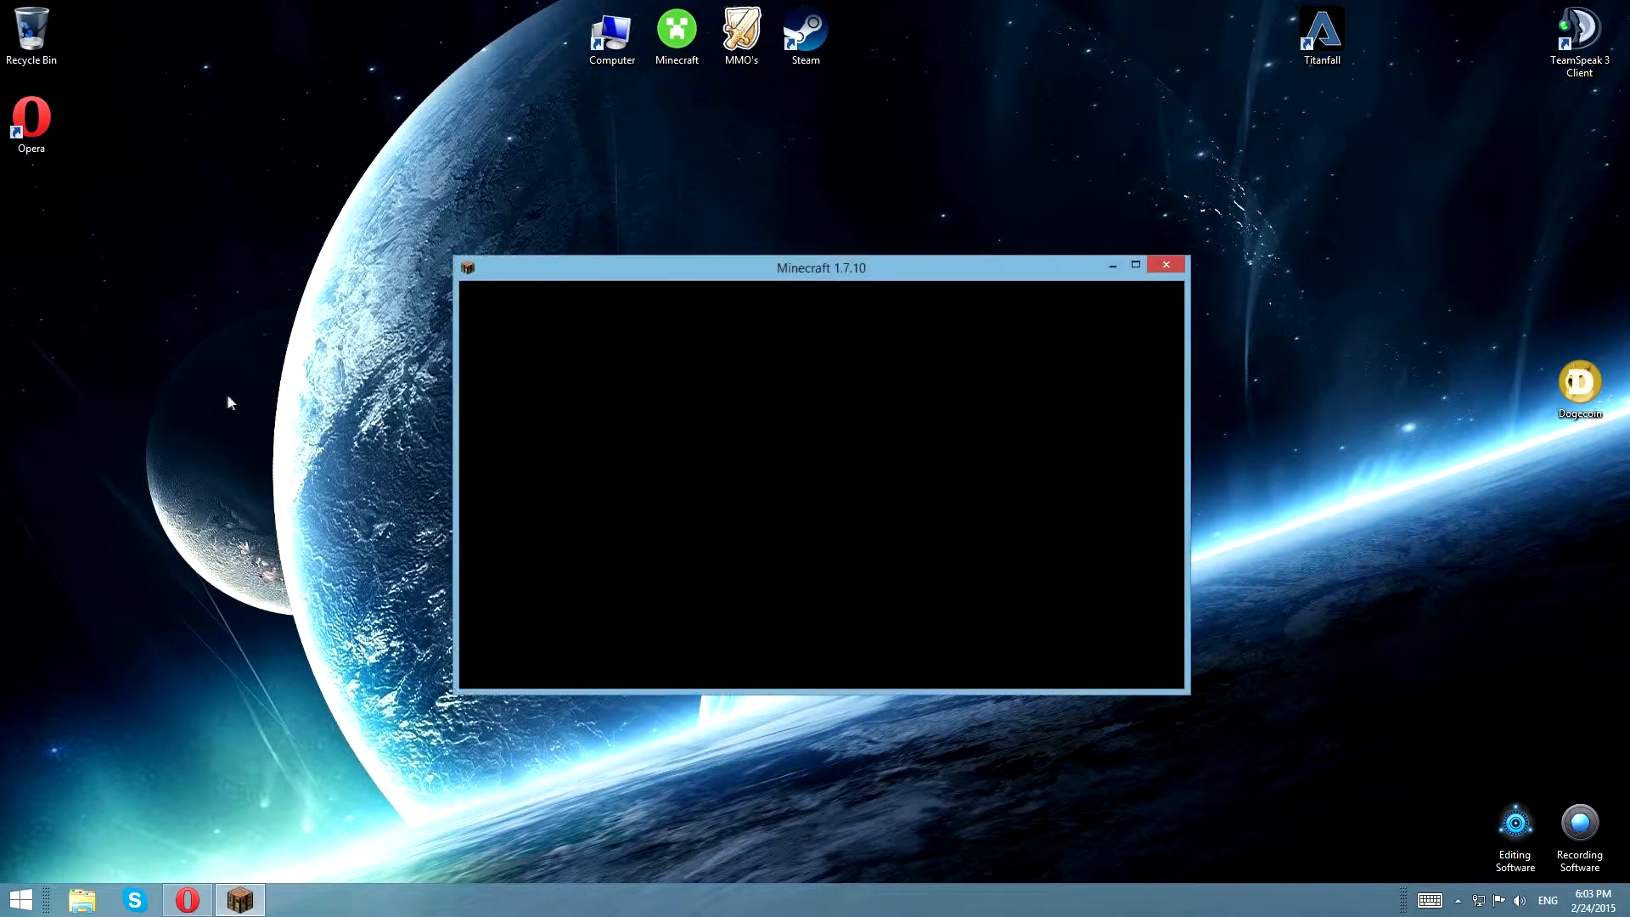
mouse_move(1027, 428)
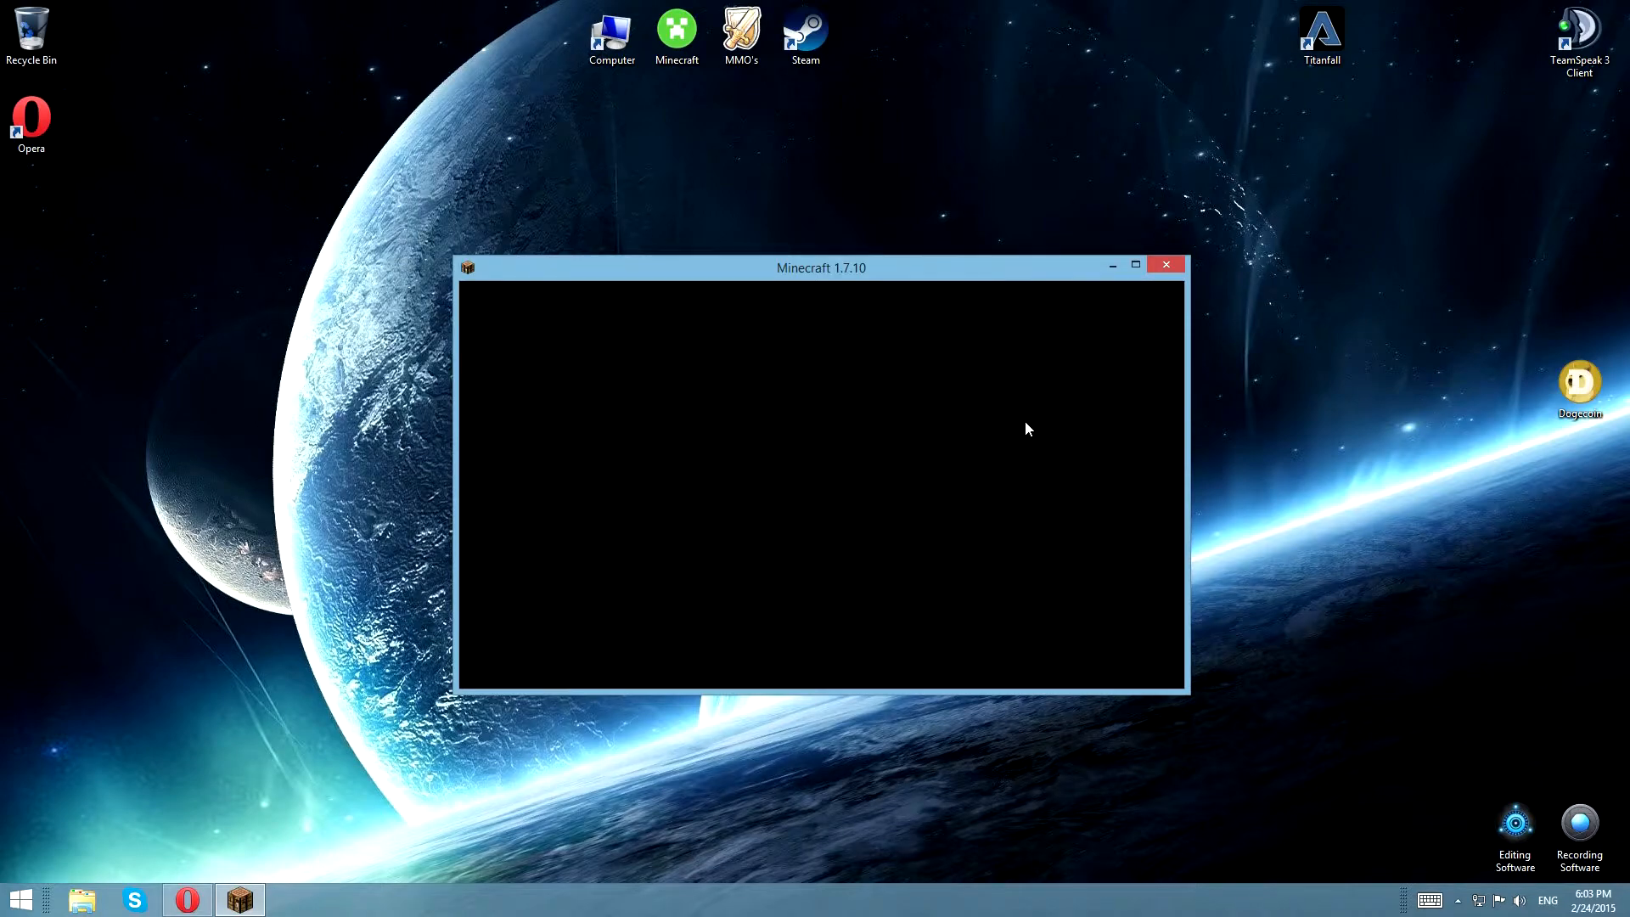
mouse_move(941, 444)
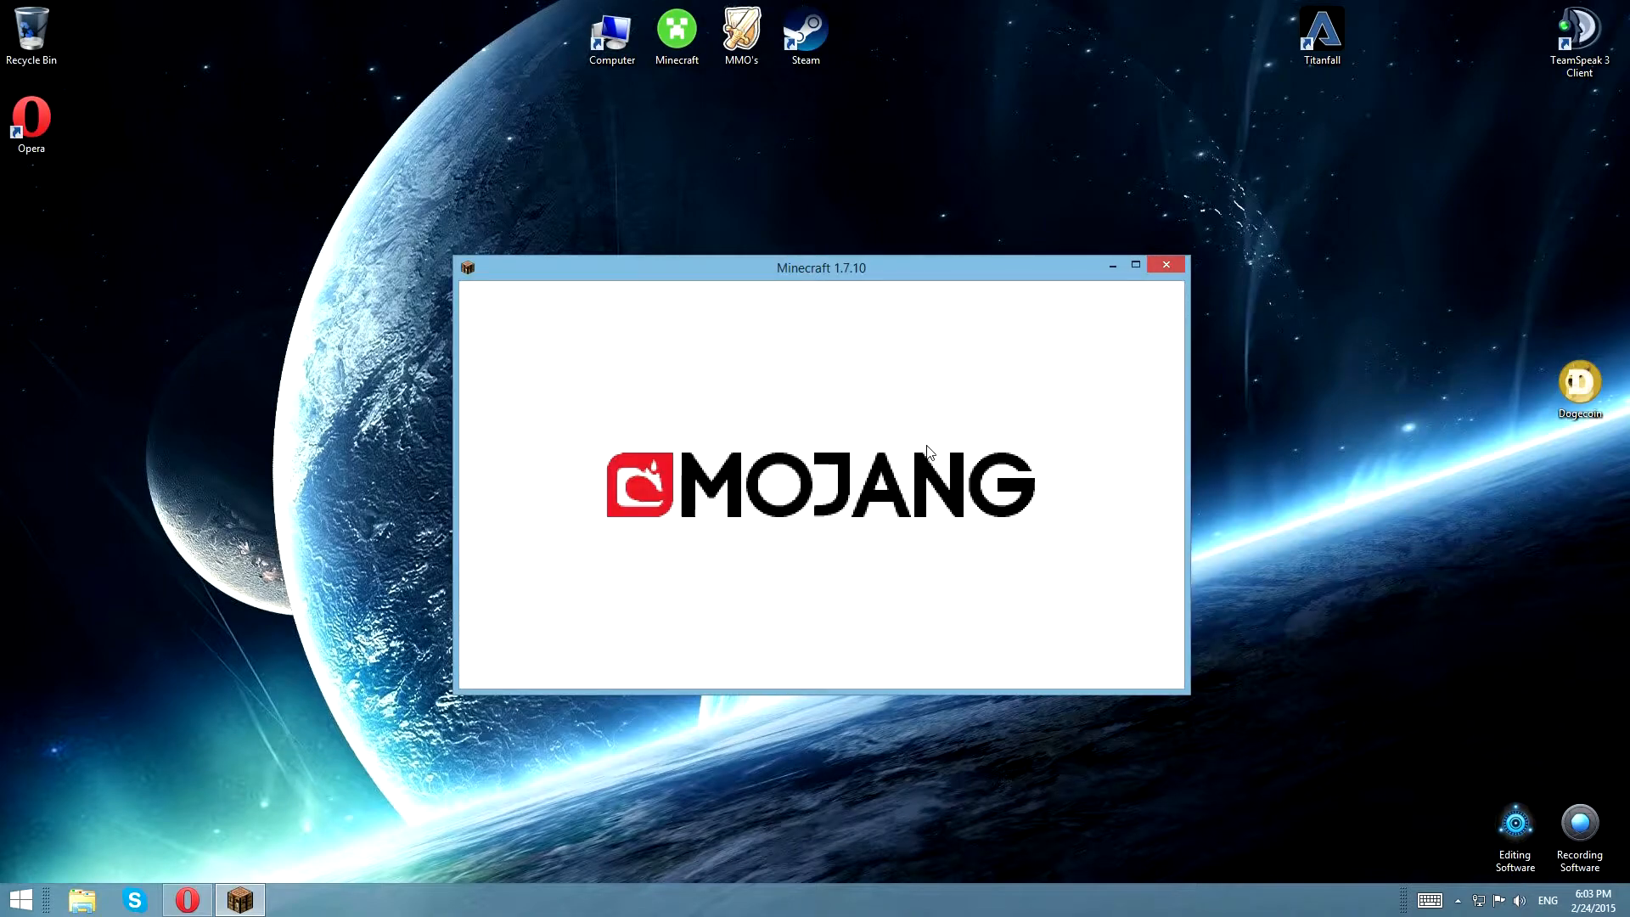
mouse_move(684, 471)
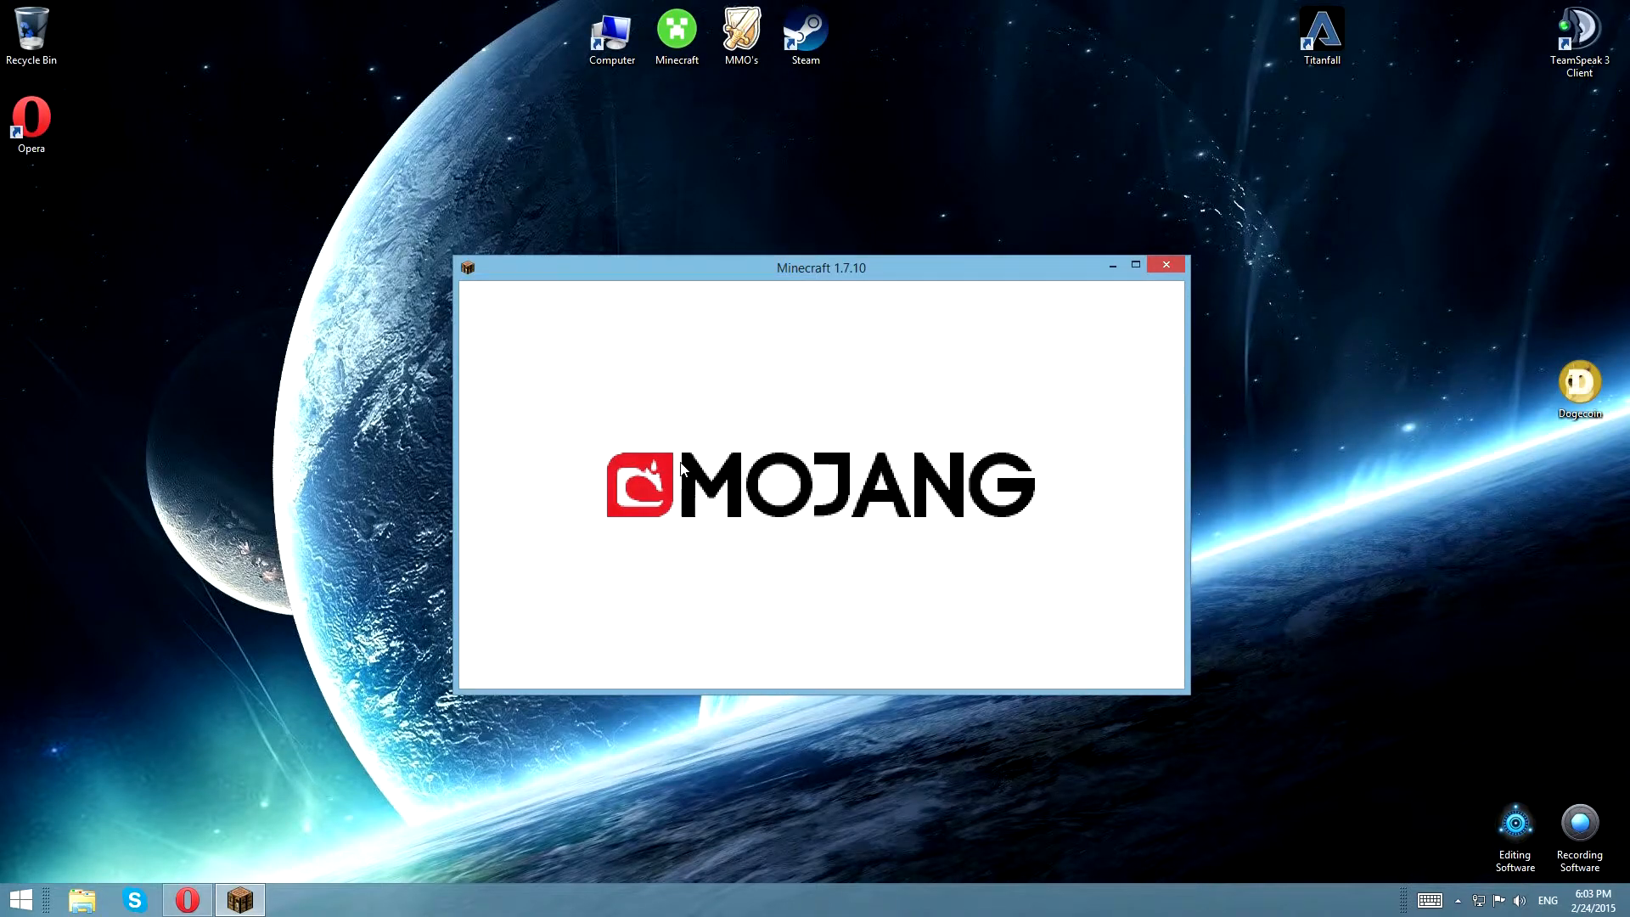
mouse_move(741, 460)
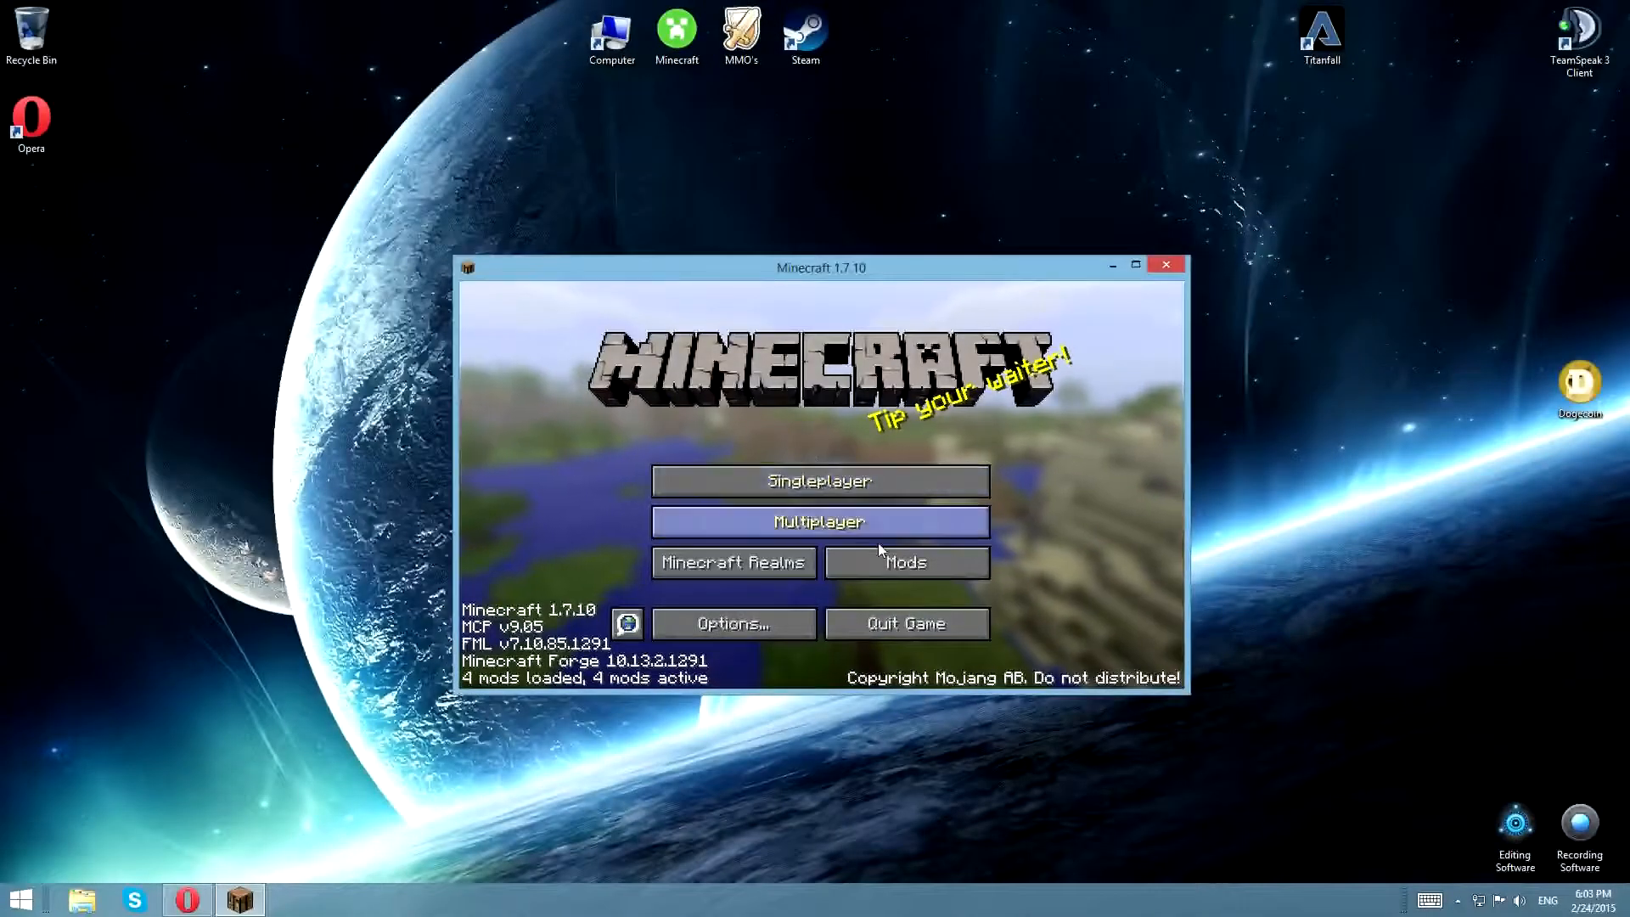
mouse_move(582, 615)
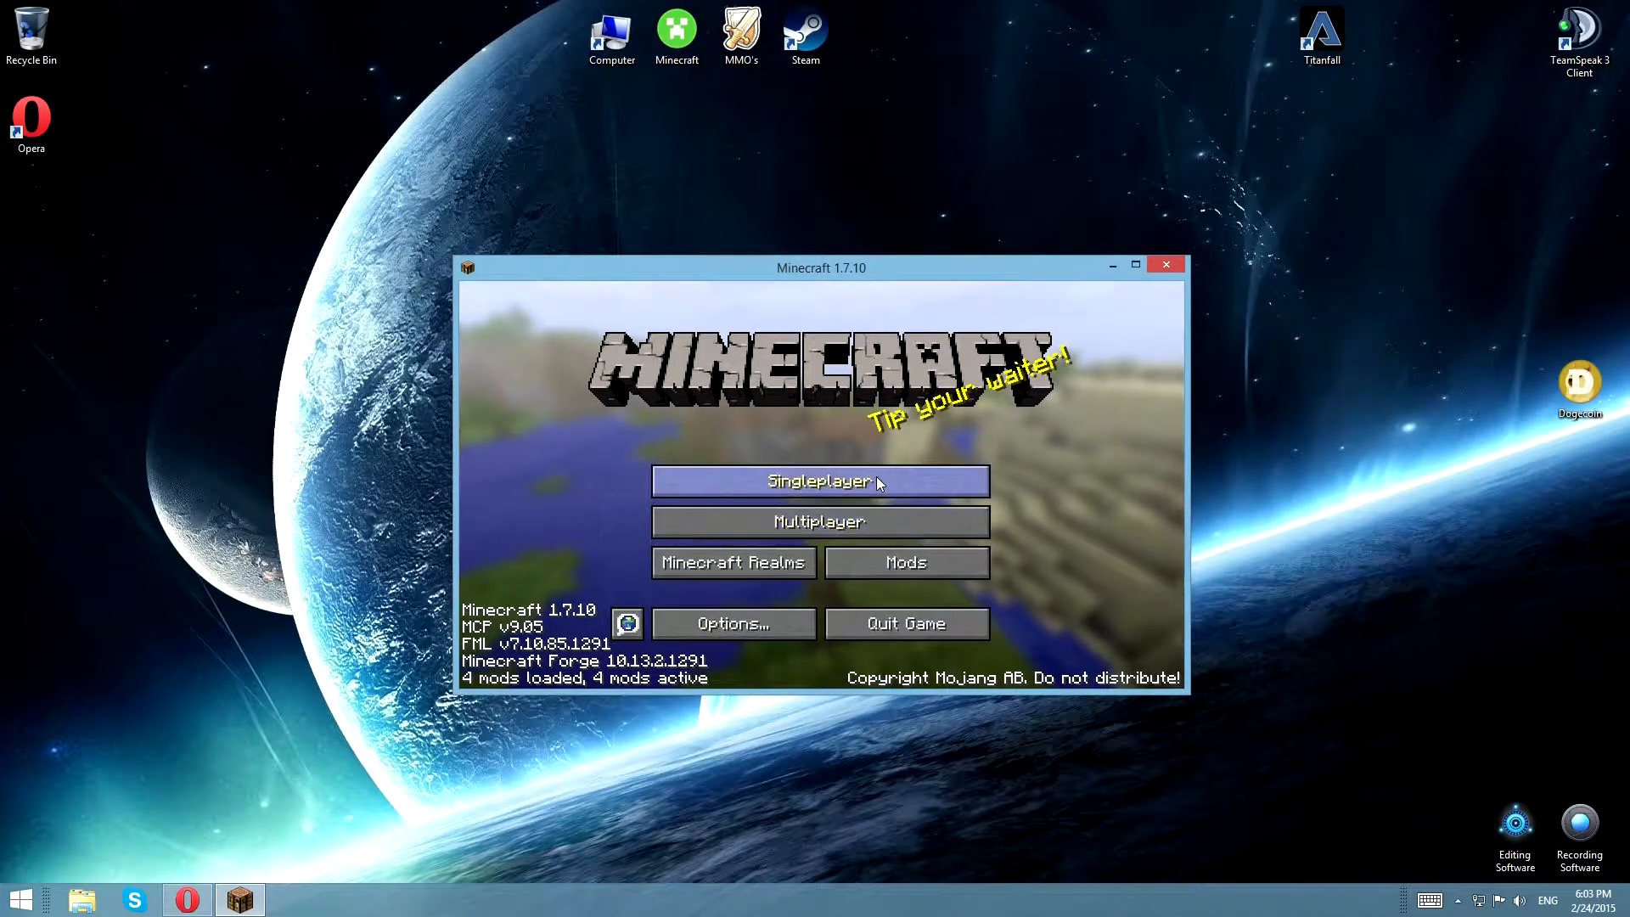
mouse_move(1133, 566)
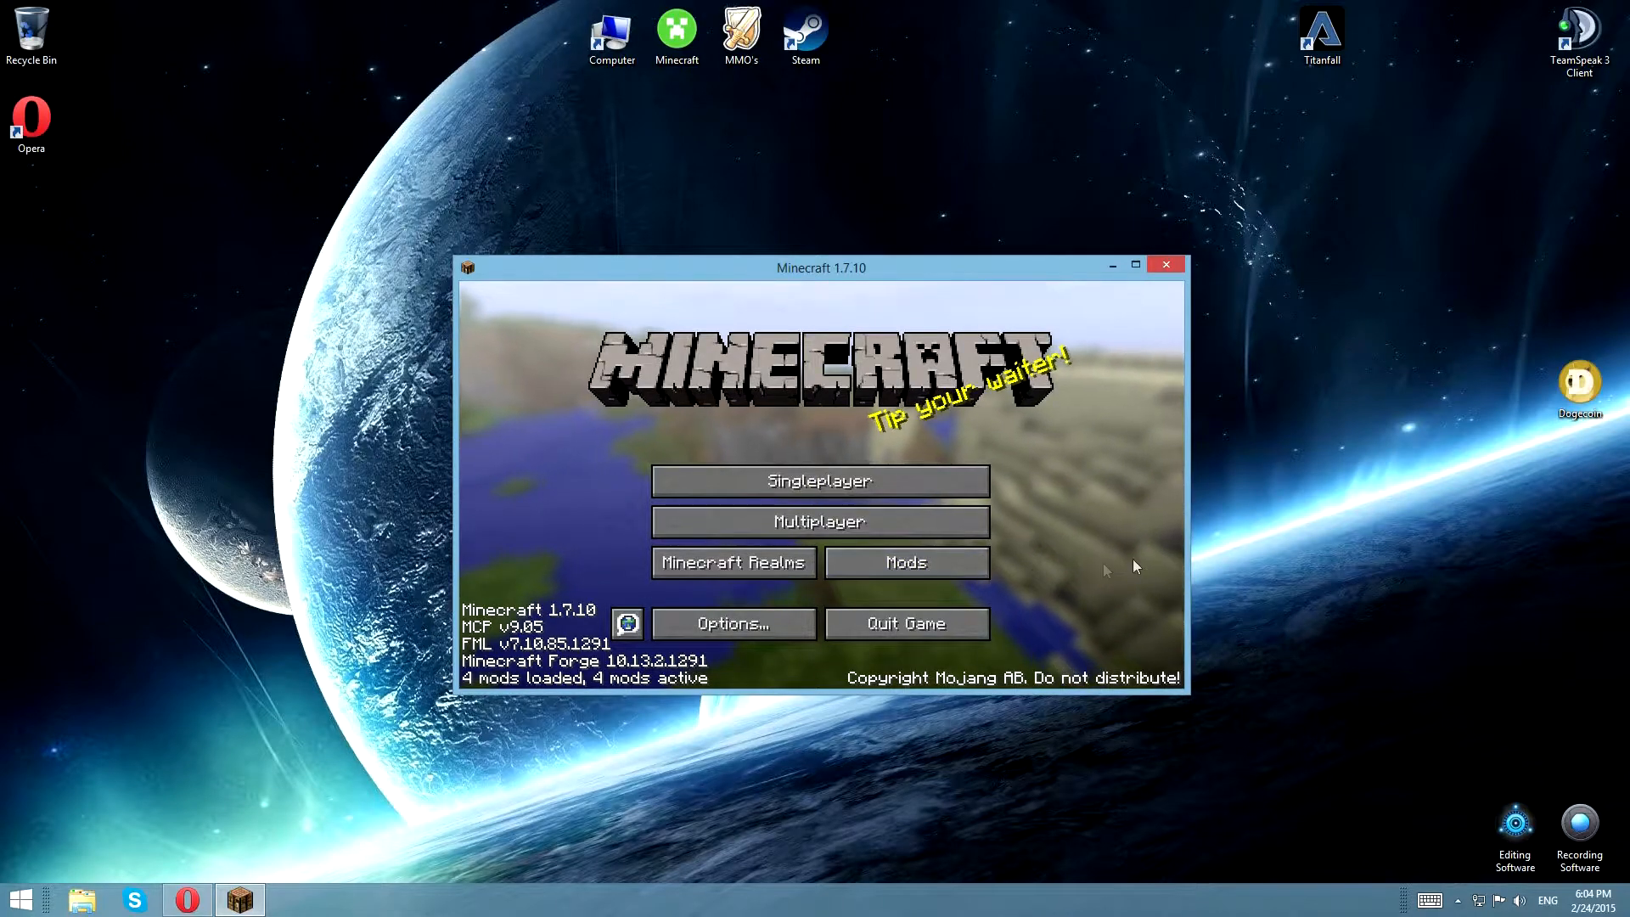
Step: View Zelda Sword Skills 2.2.3 details in the Mod List, then return to the title screen
click(906, 562)
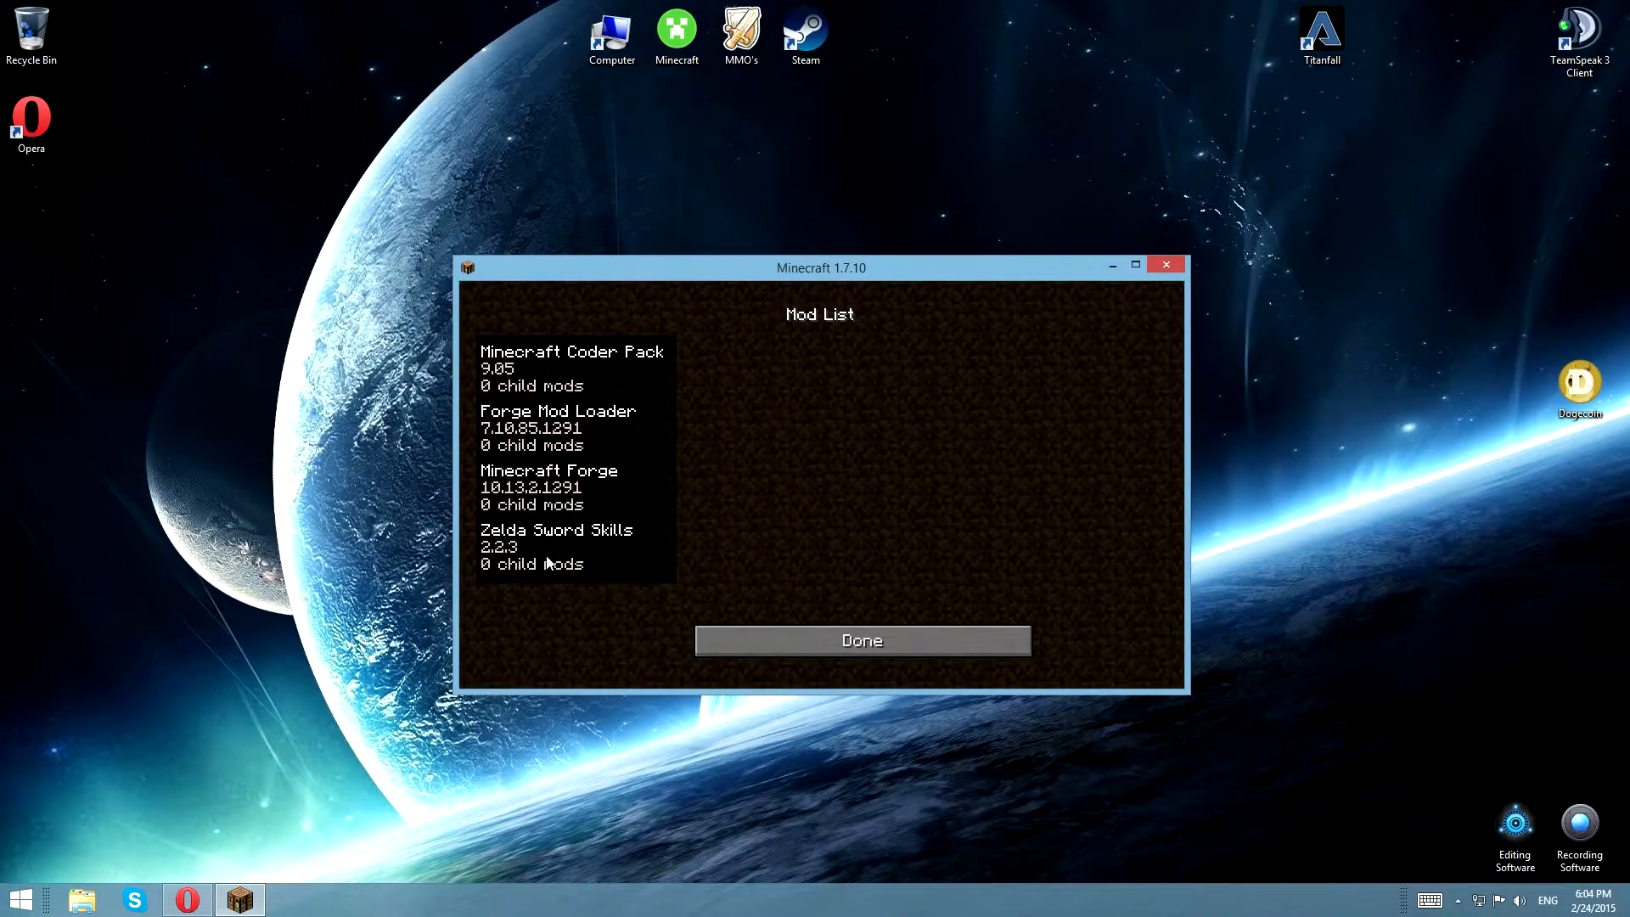
click(556, 545)
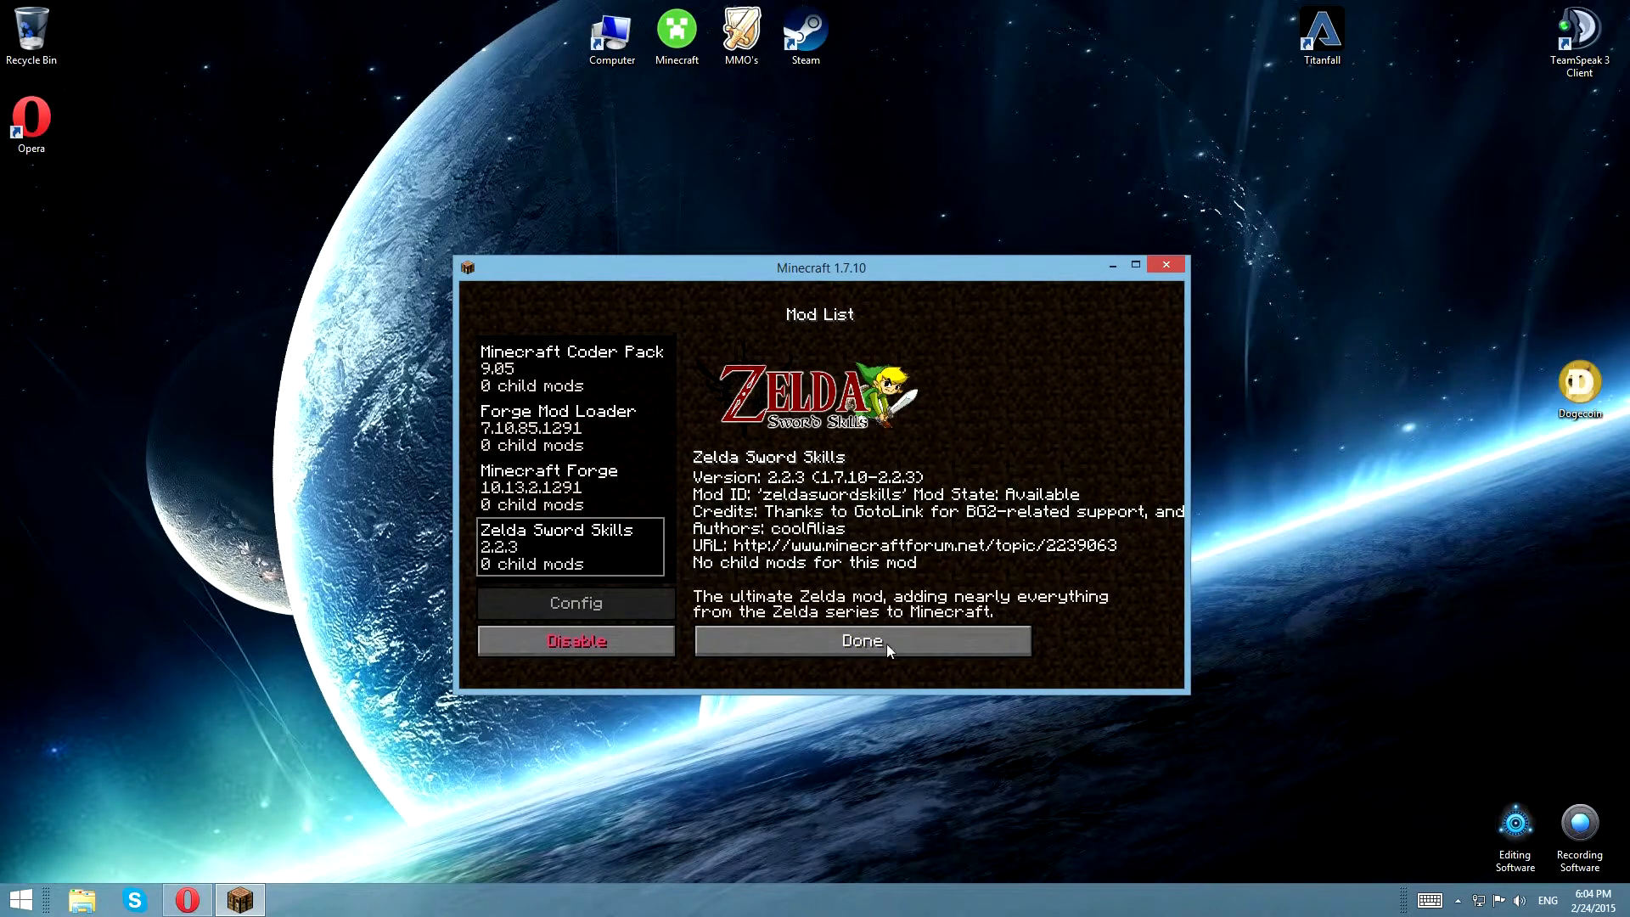
click(861, 640)
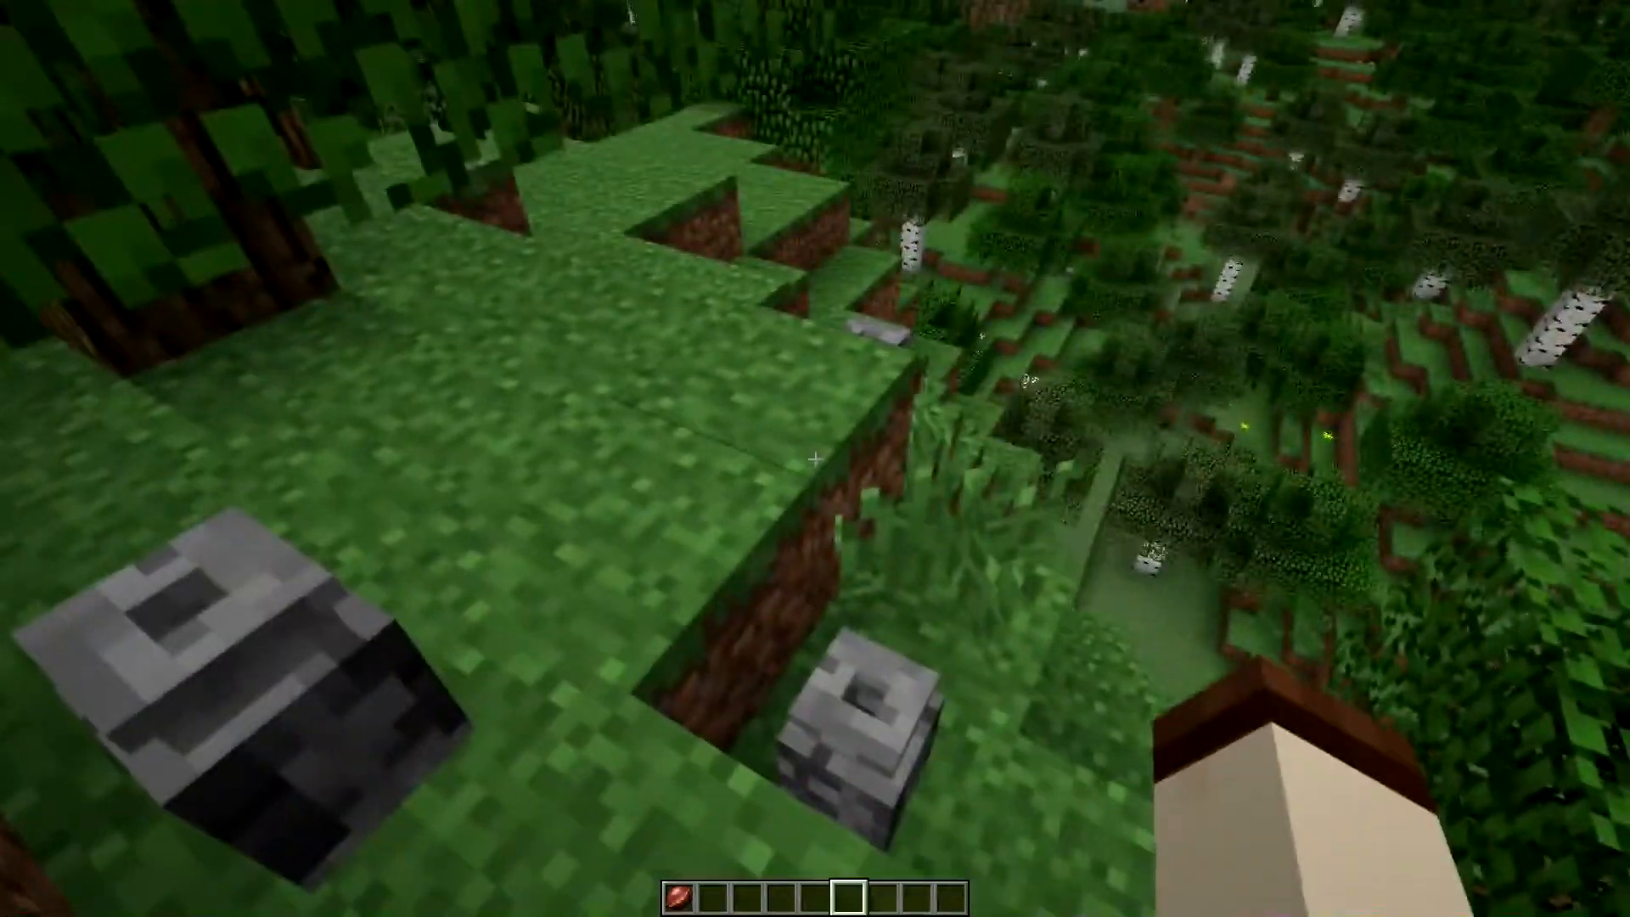
mouse_move(815, 459)
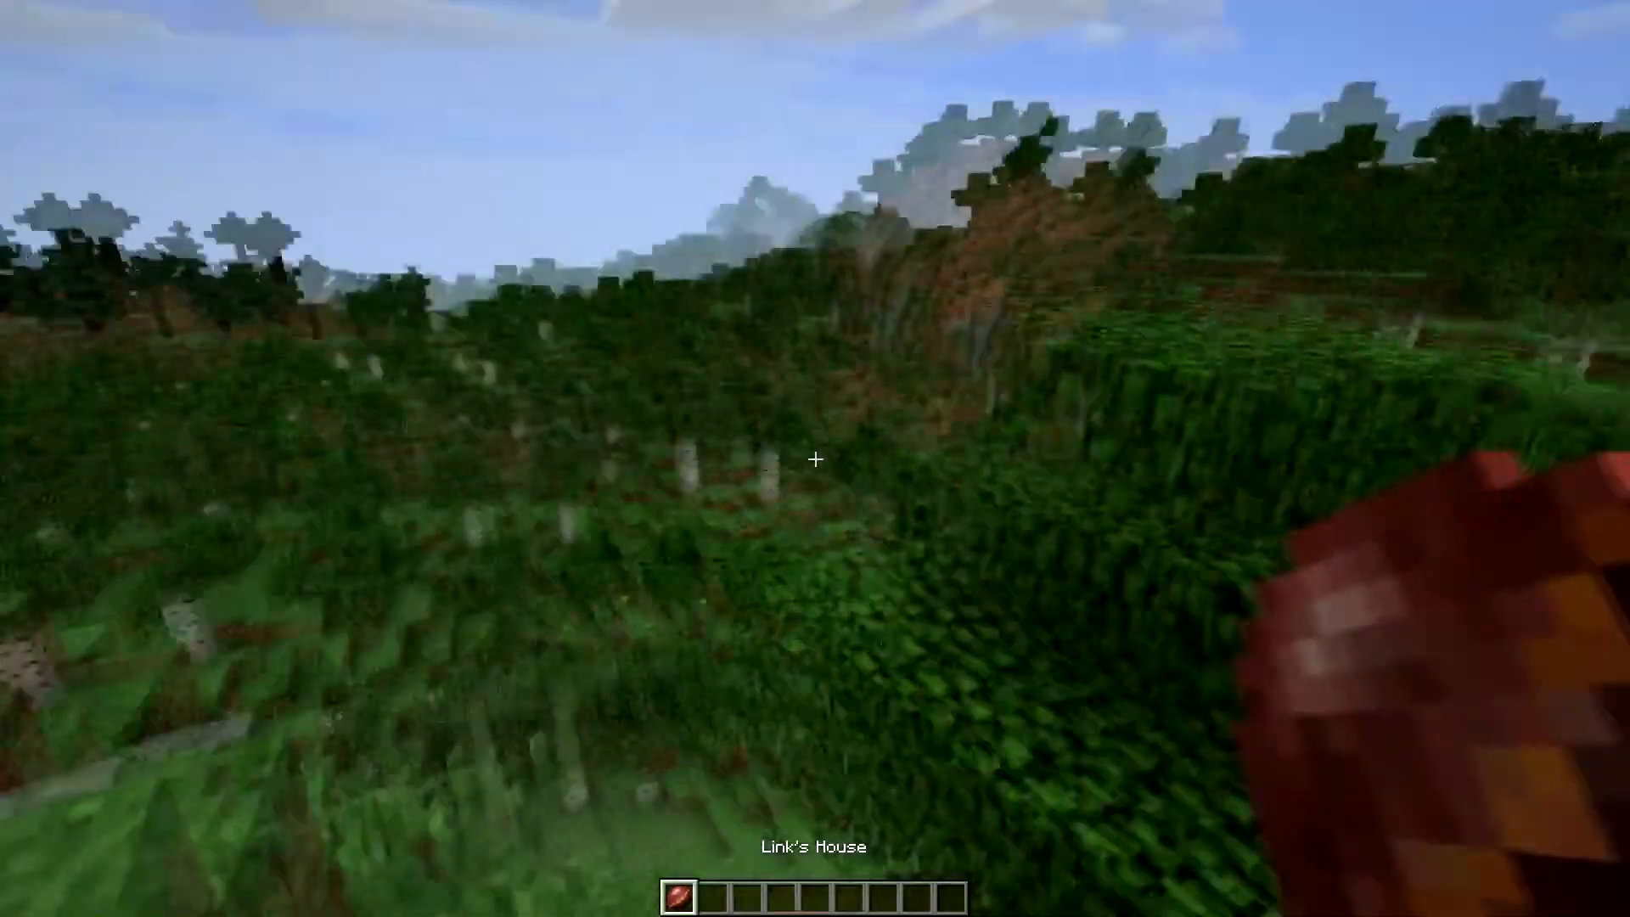
Step: Briefly open and close the creative inventory while standing in the forest world
key(e)
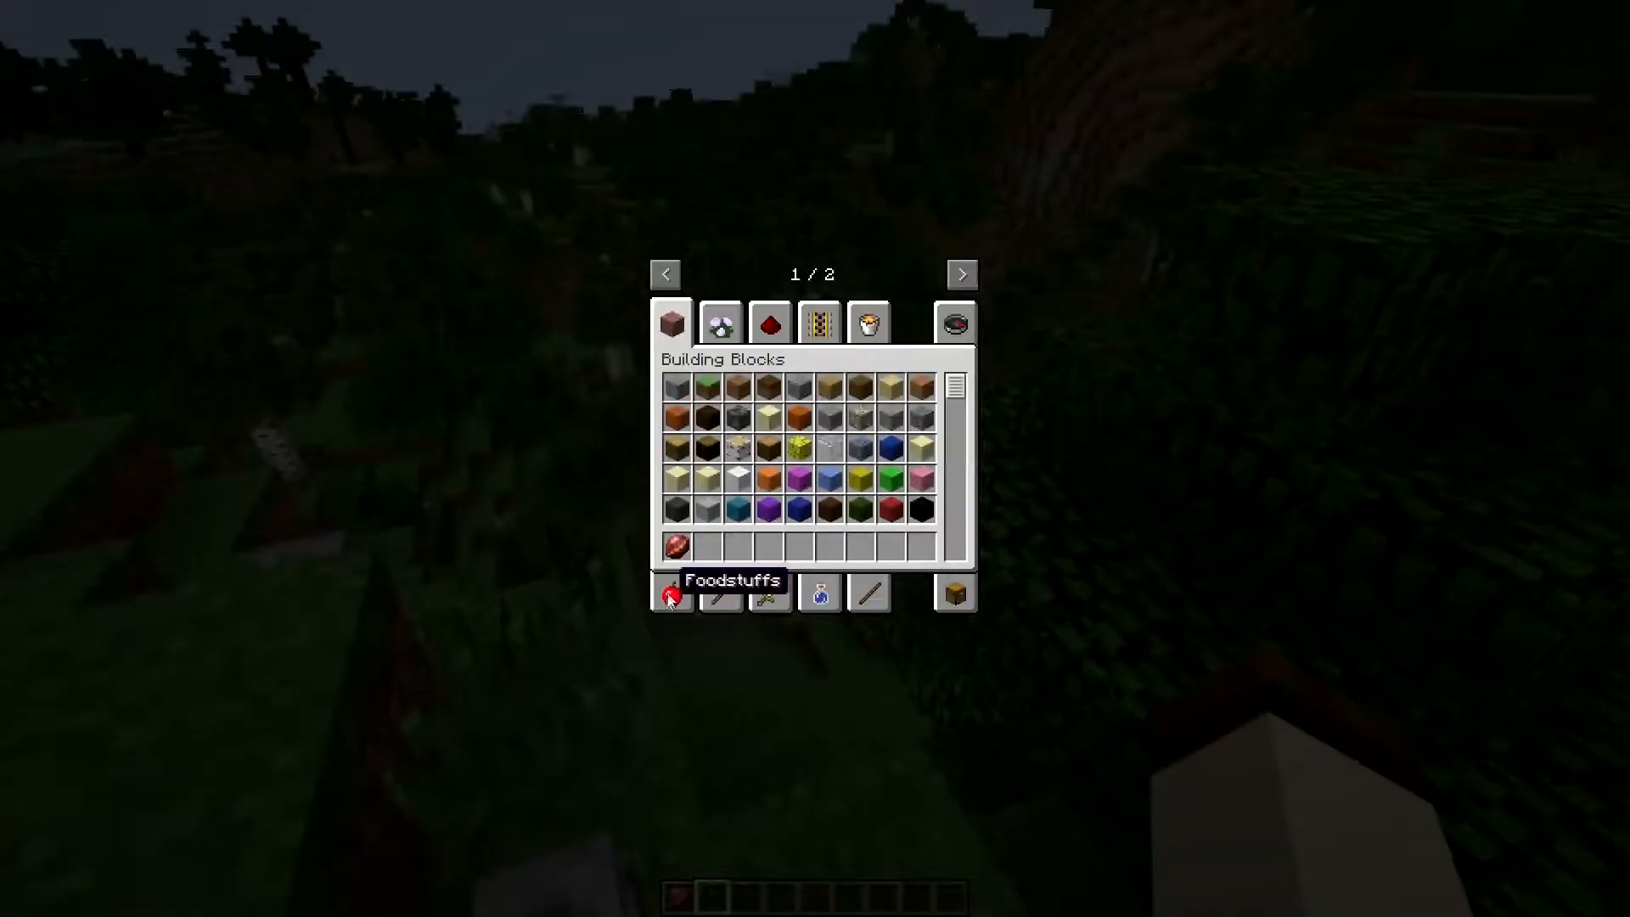
key(Escape)
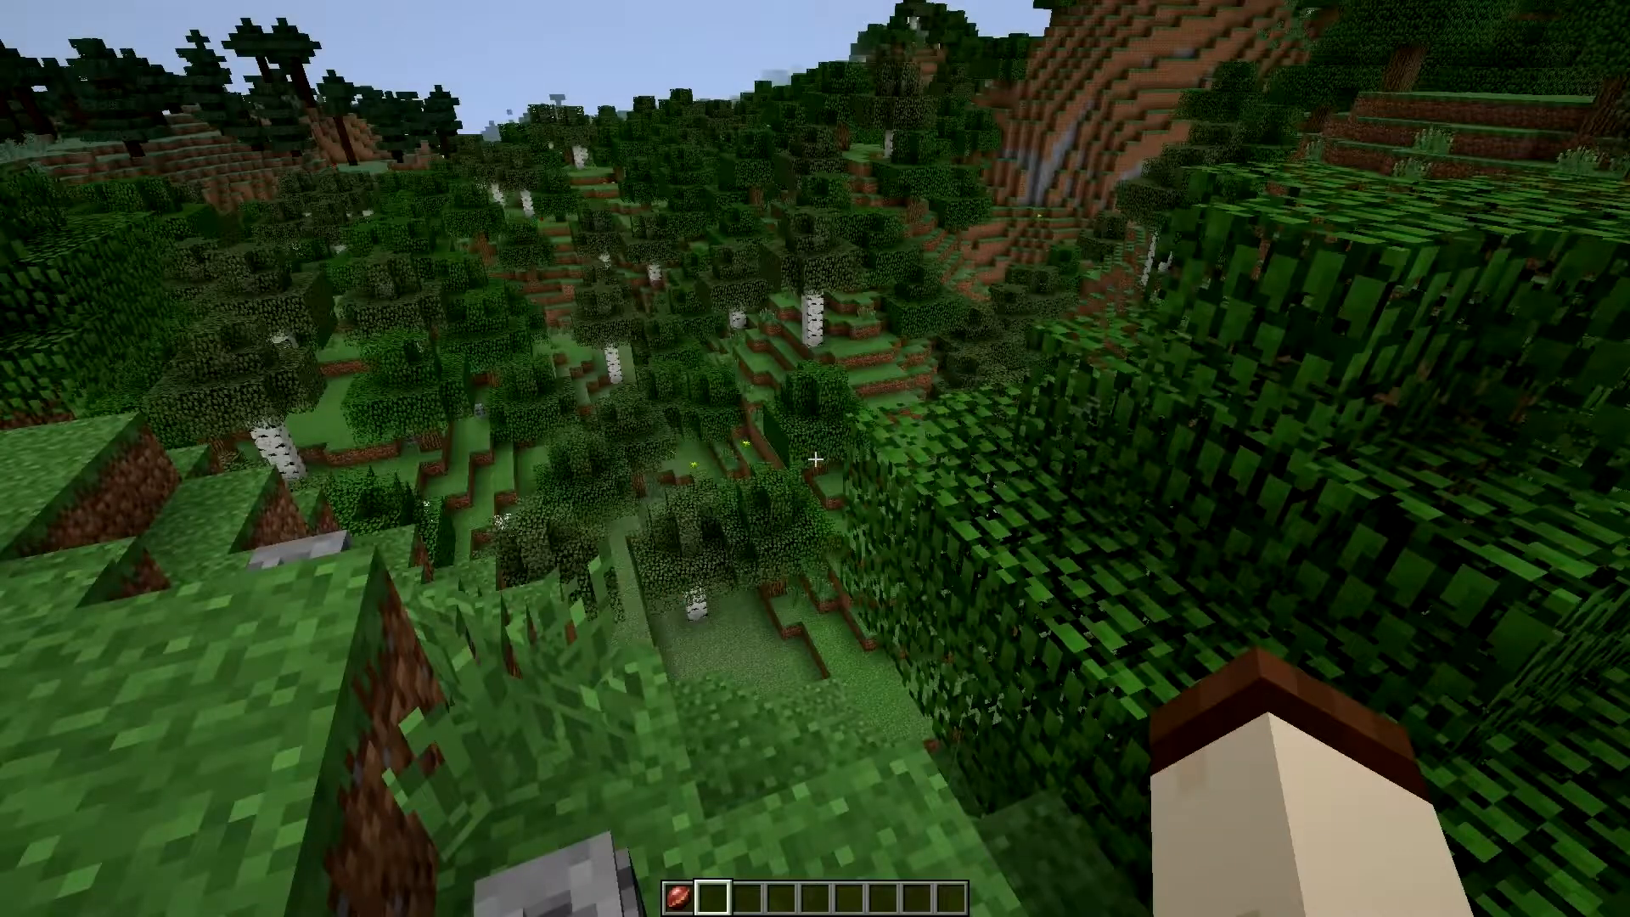
mouse_move(815, 458)
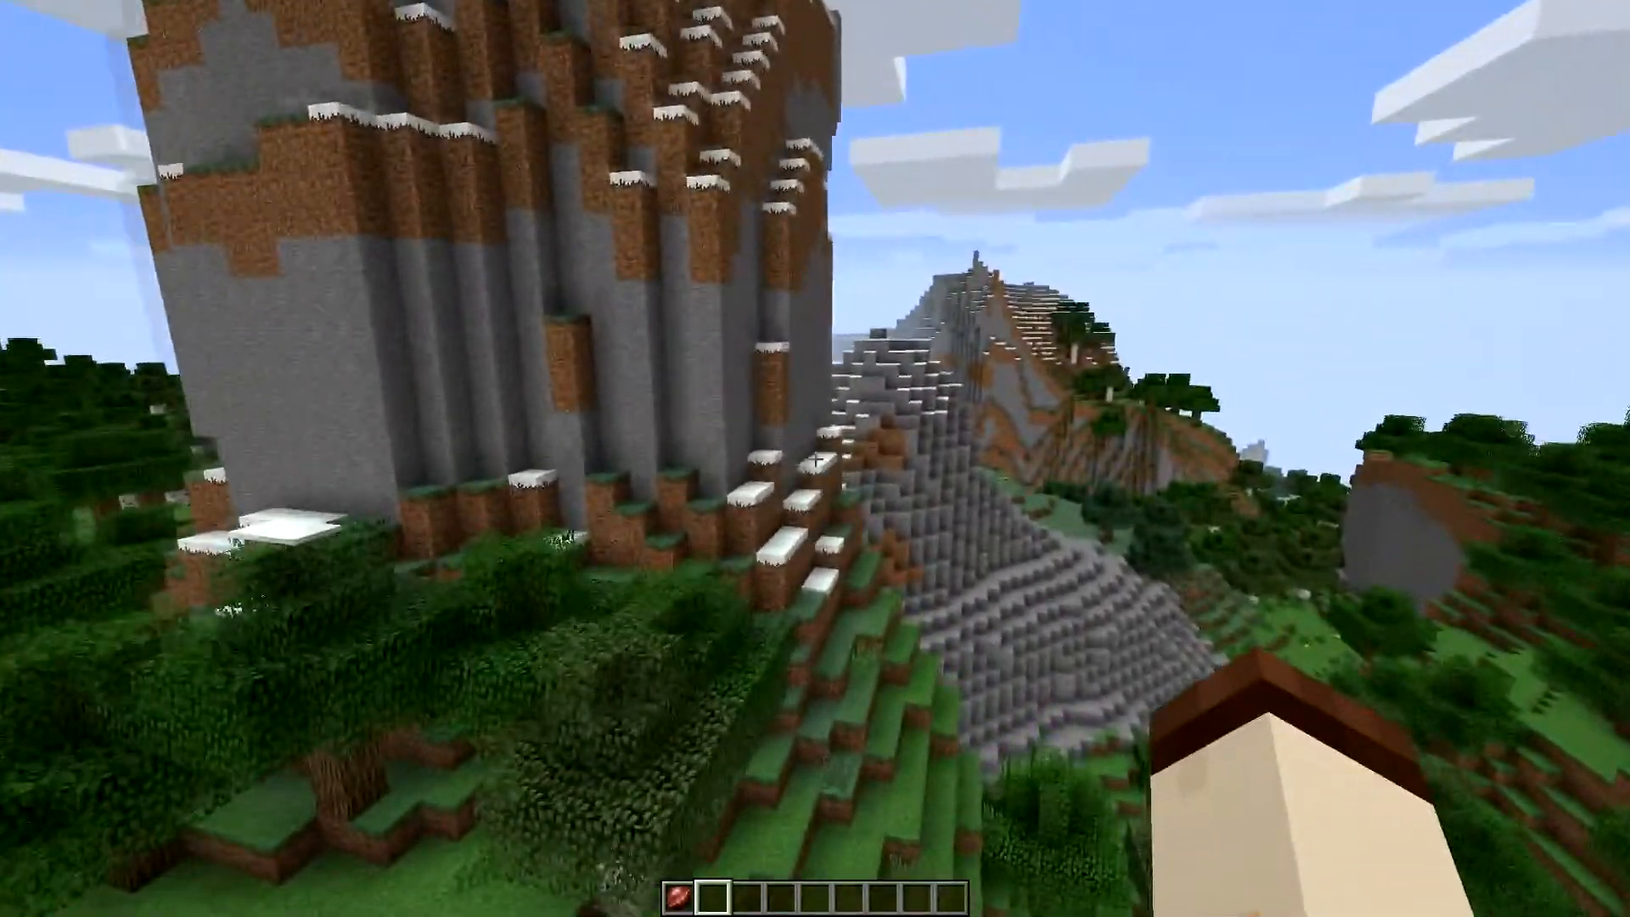
mouse_move(815, 458)
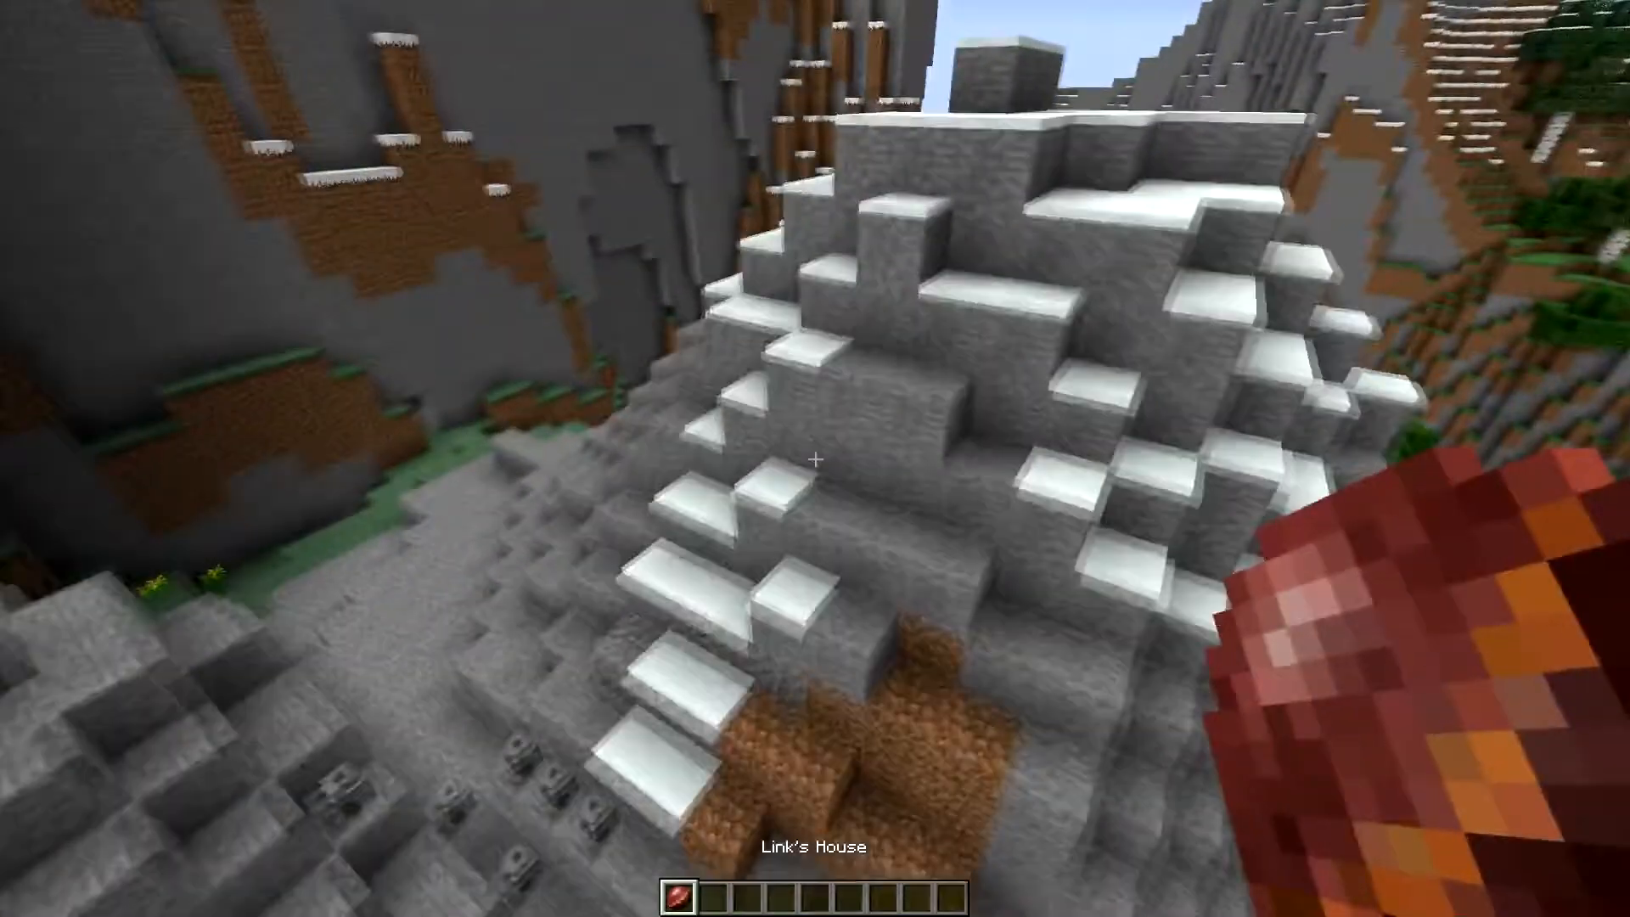
mouse_move(815, 458)
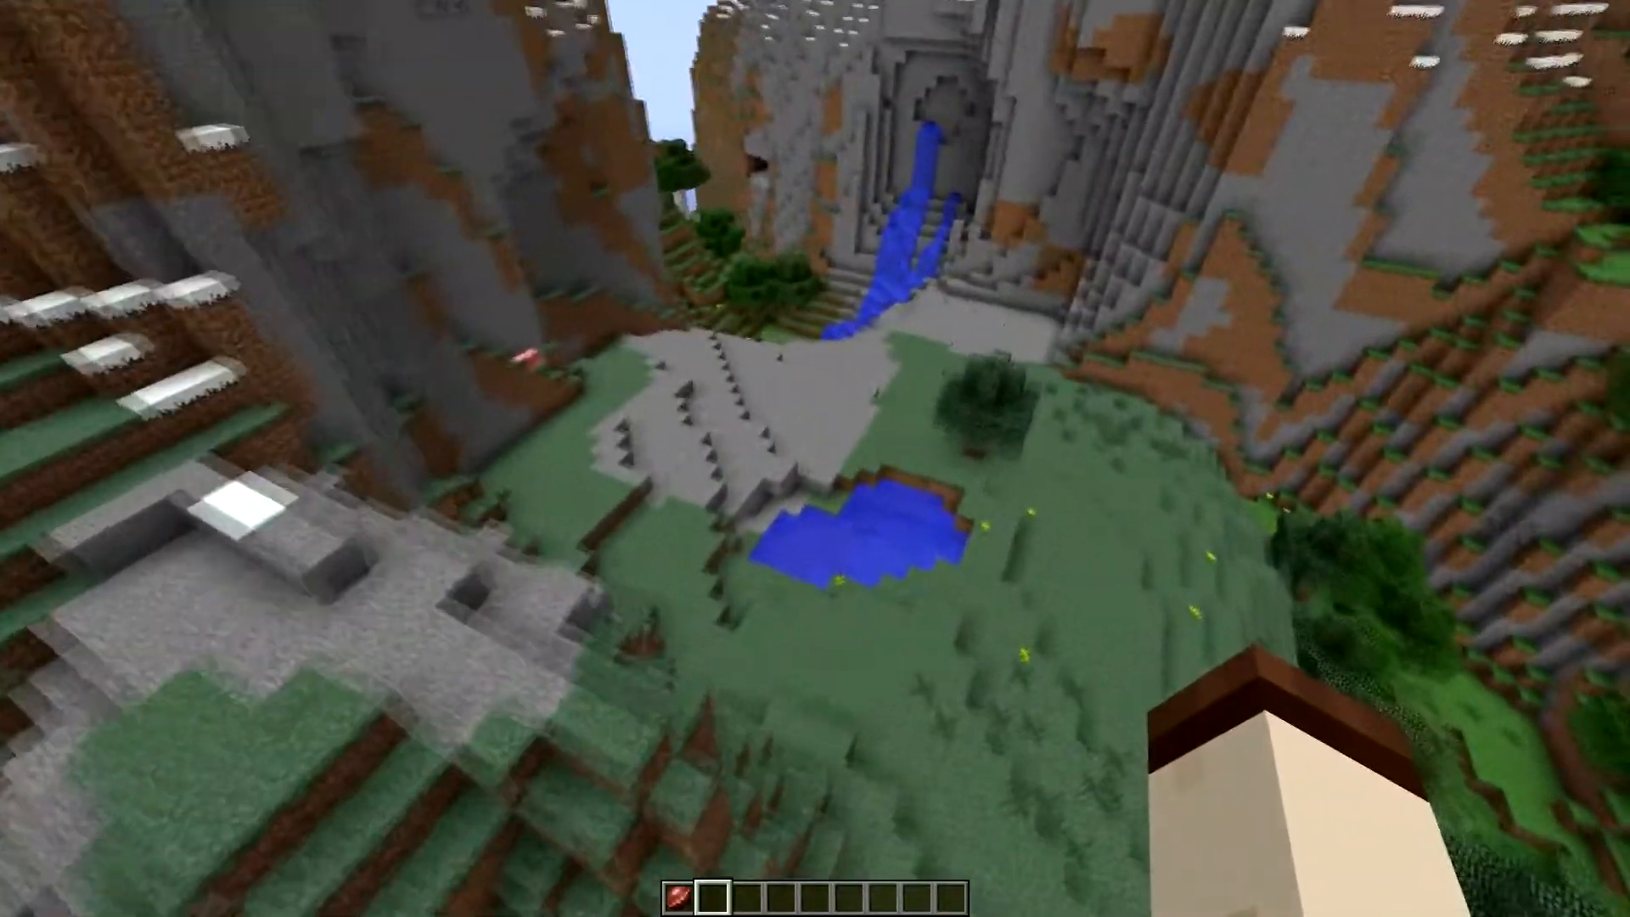
mouse_move(815, 458)
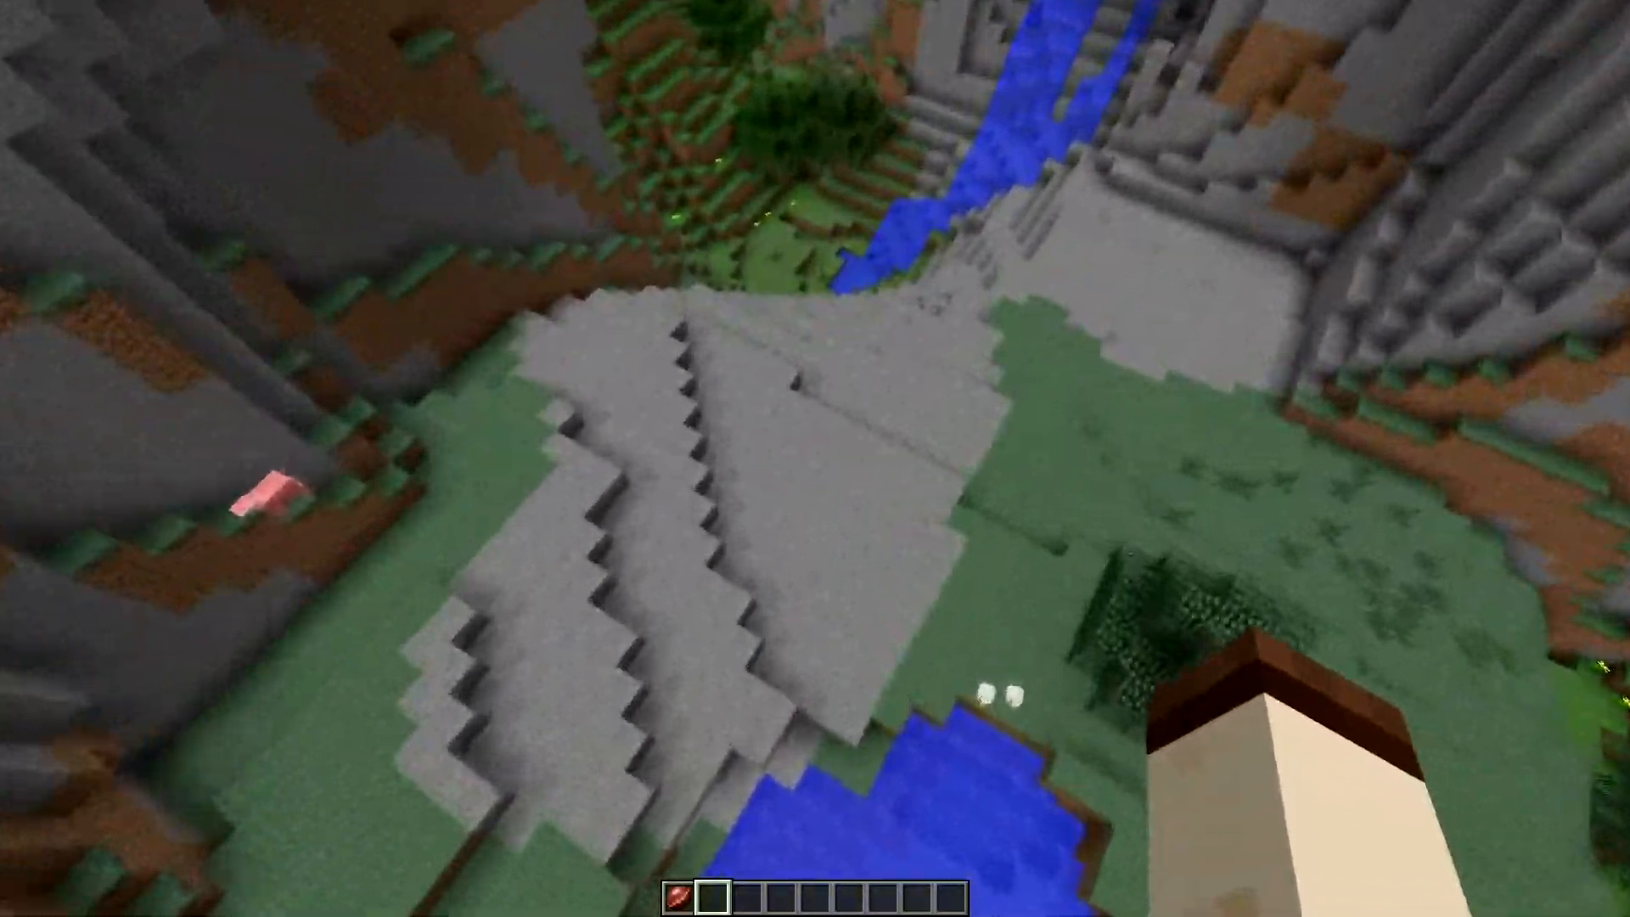
mouse_move(815, 459)
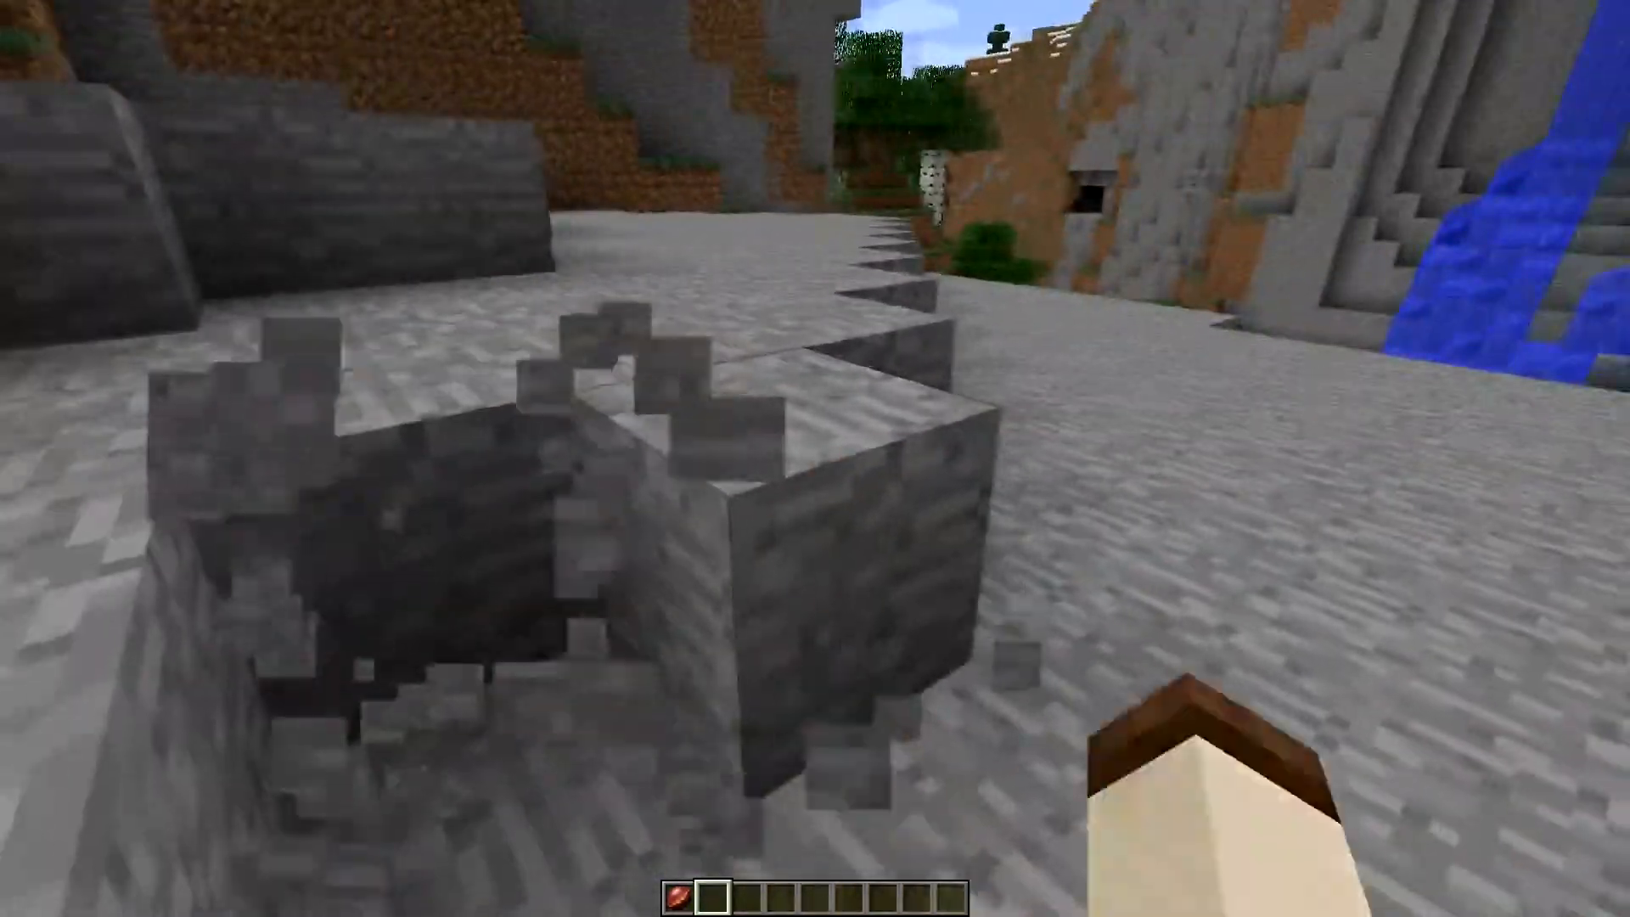
mouse_move(815, 459)
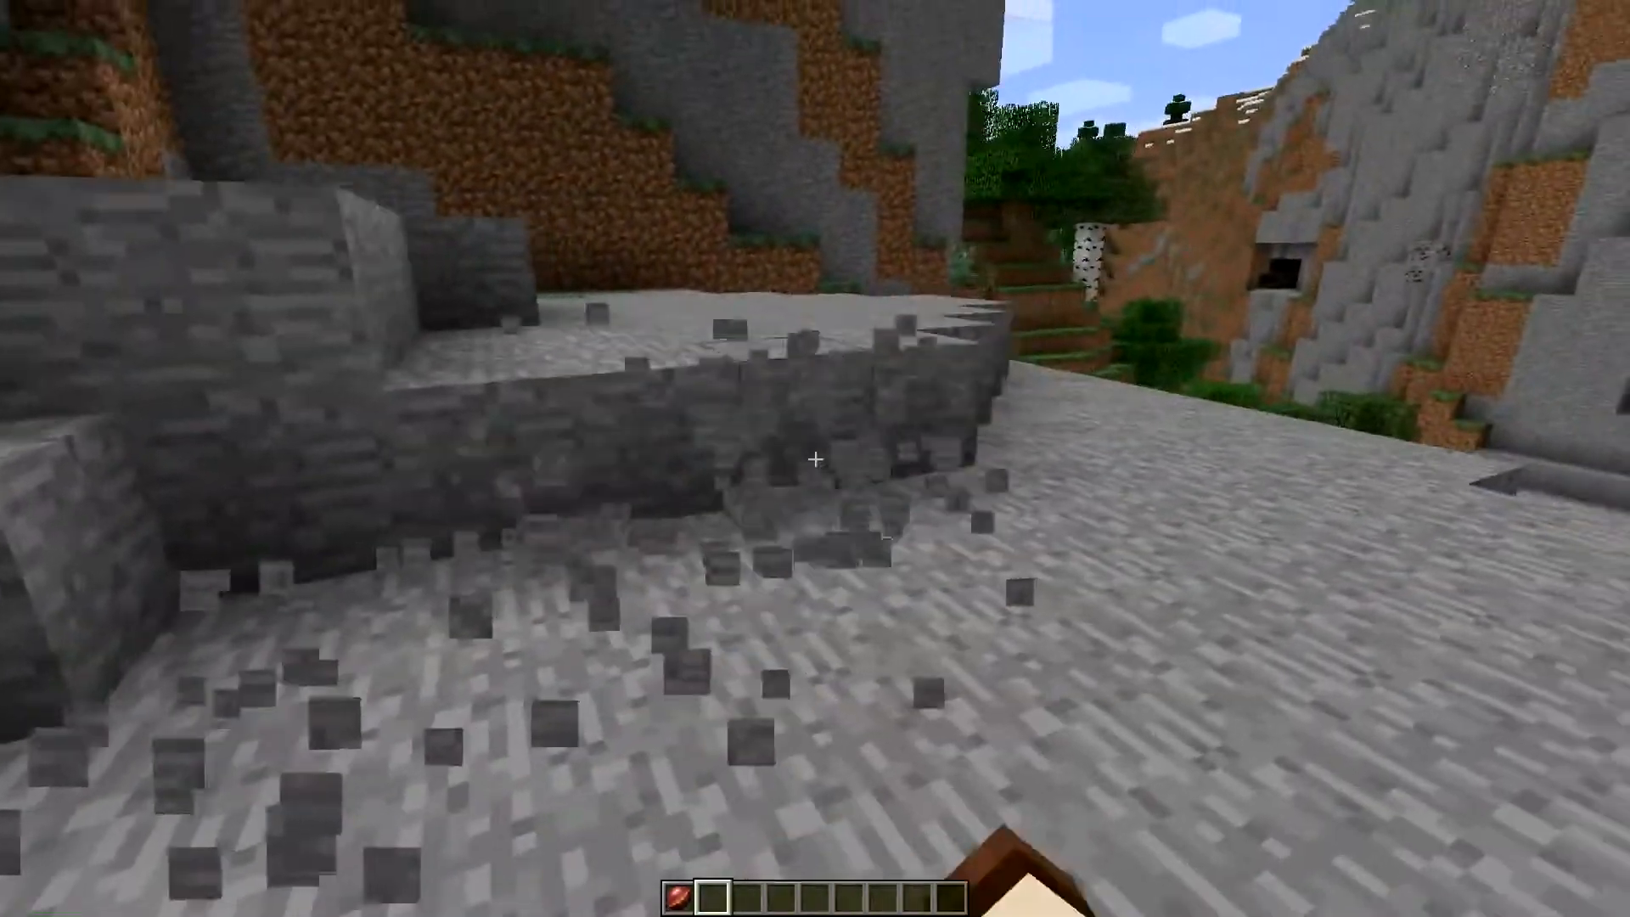
mouse_move(815, 458)
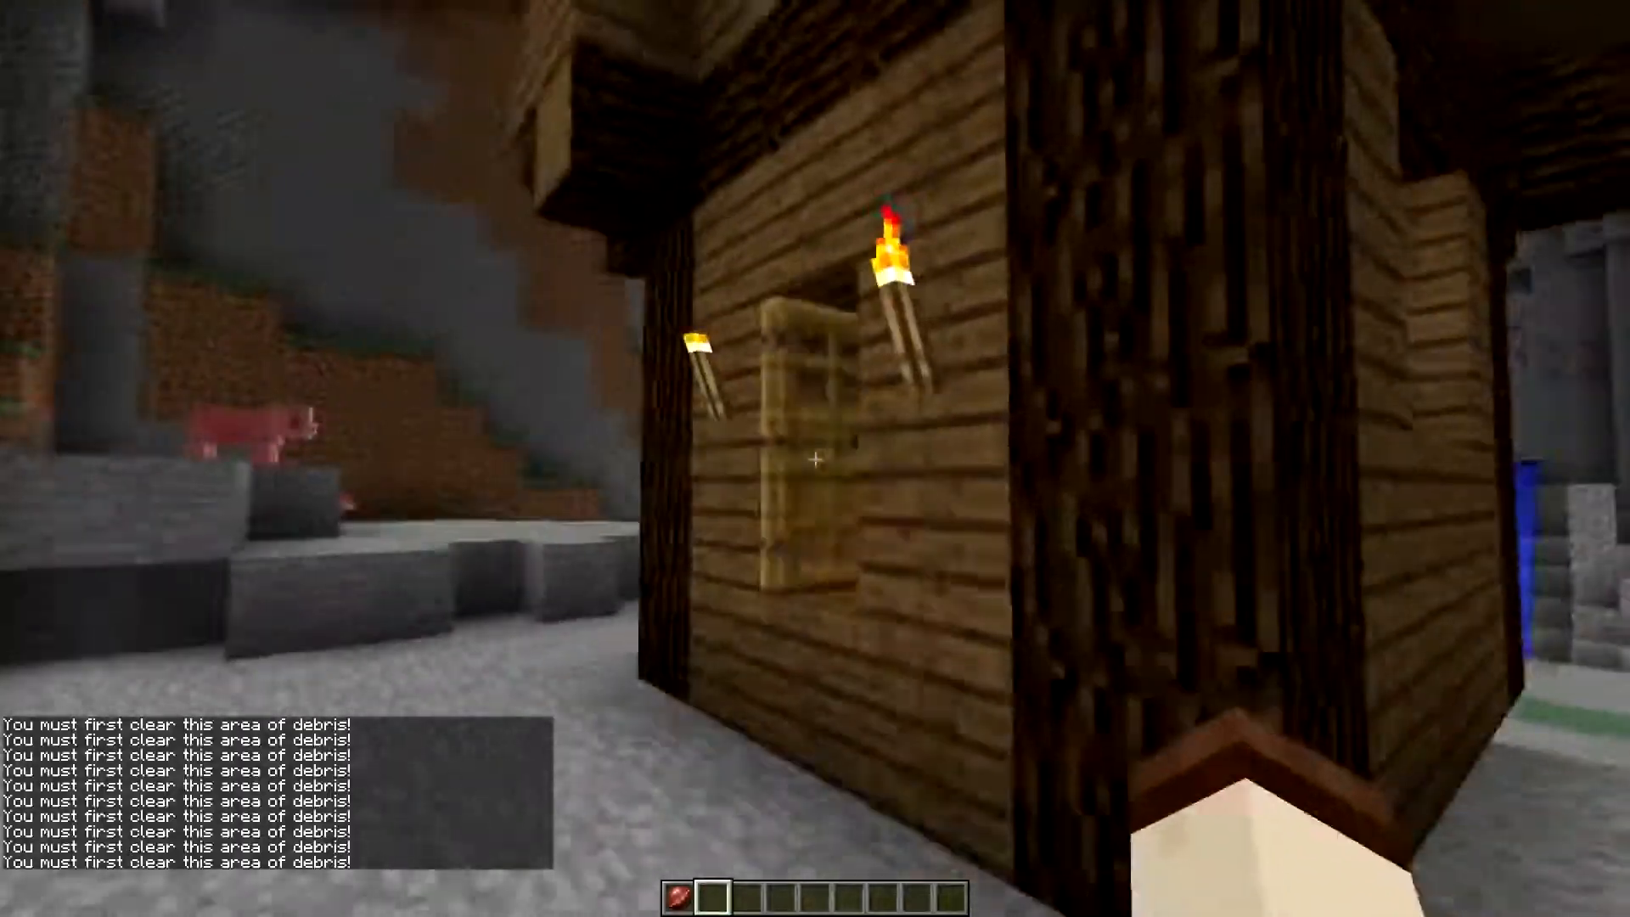
mouse_move(816, 459)
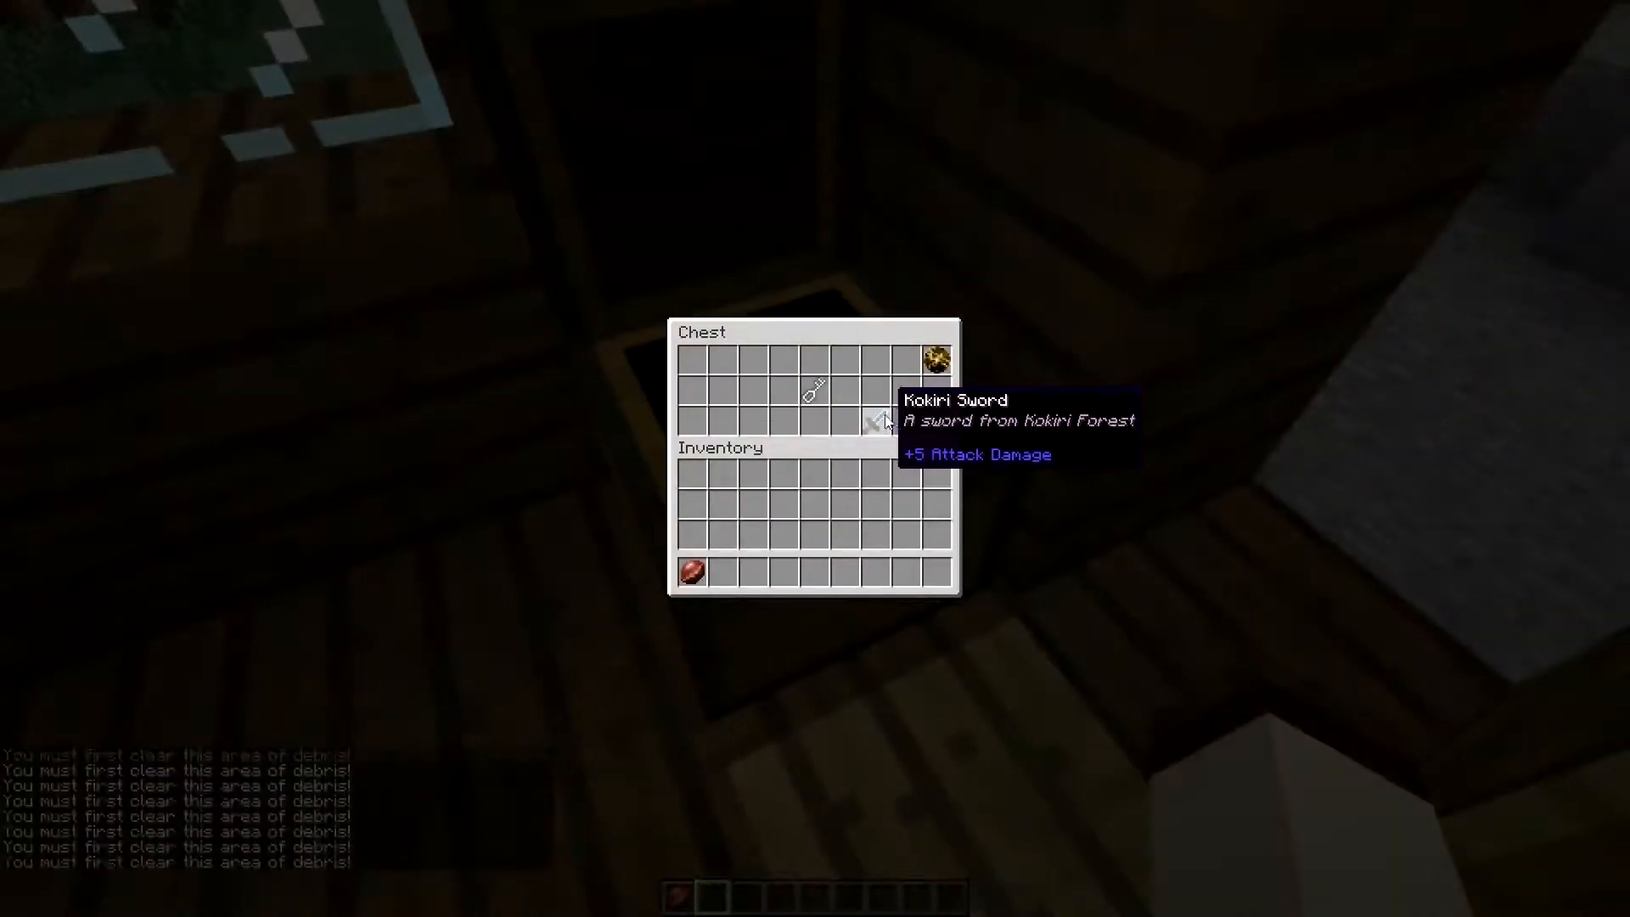
Step: Loot the Kokiri Sword, Small Key and golden item from the chest, then bring up the creative inventory
click(879, 422)
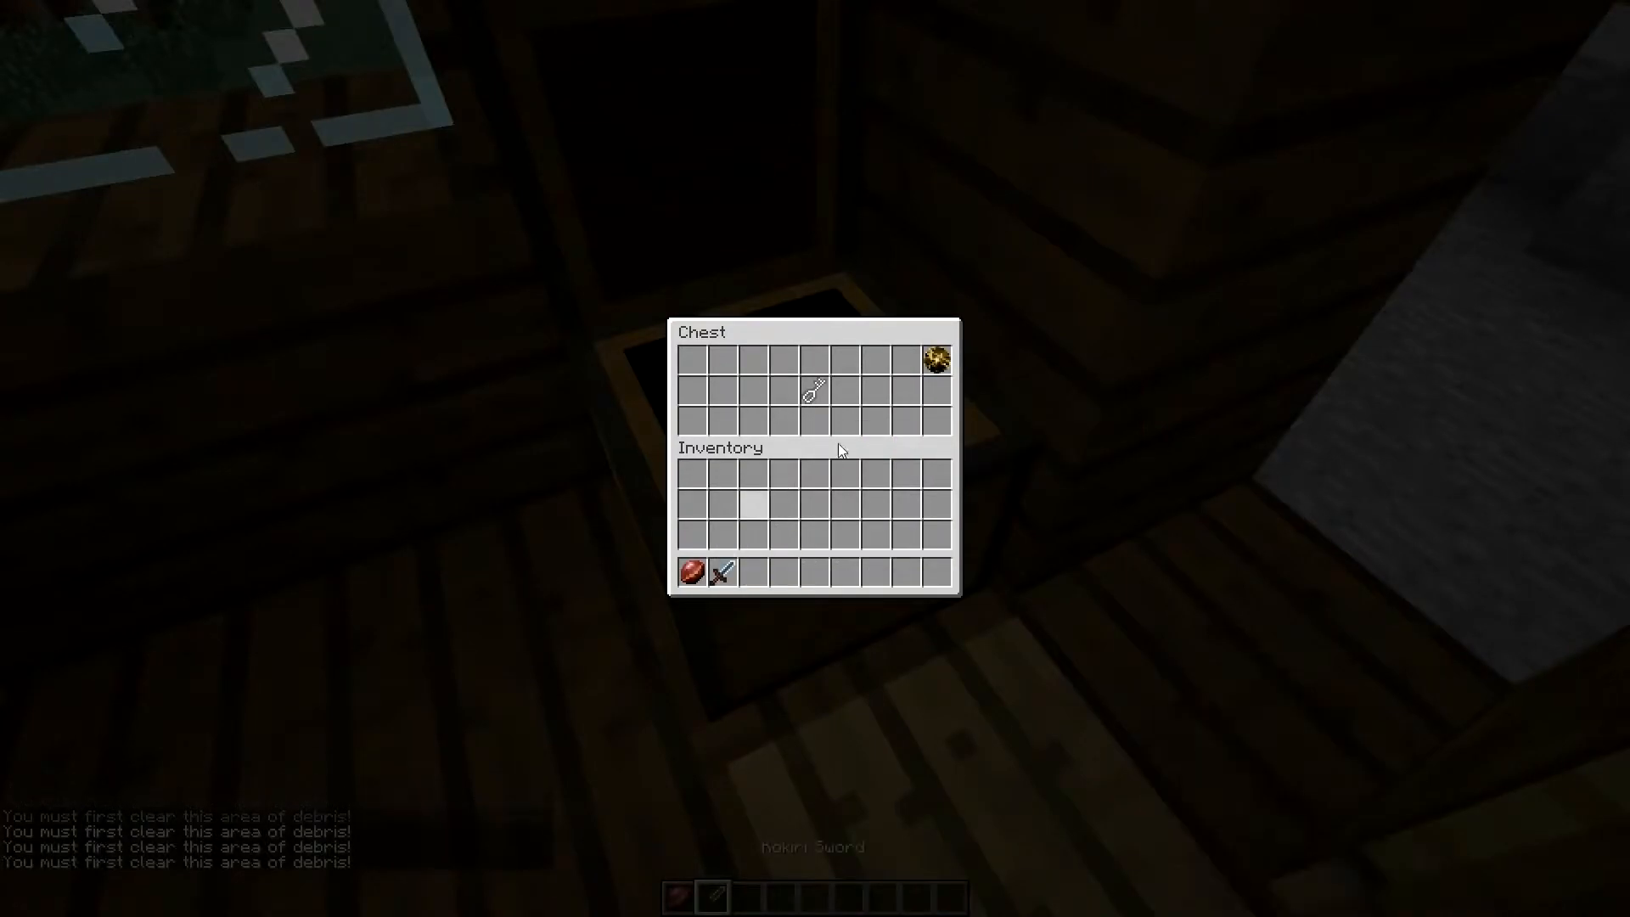
click(935, 358)
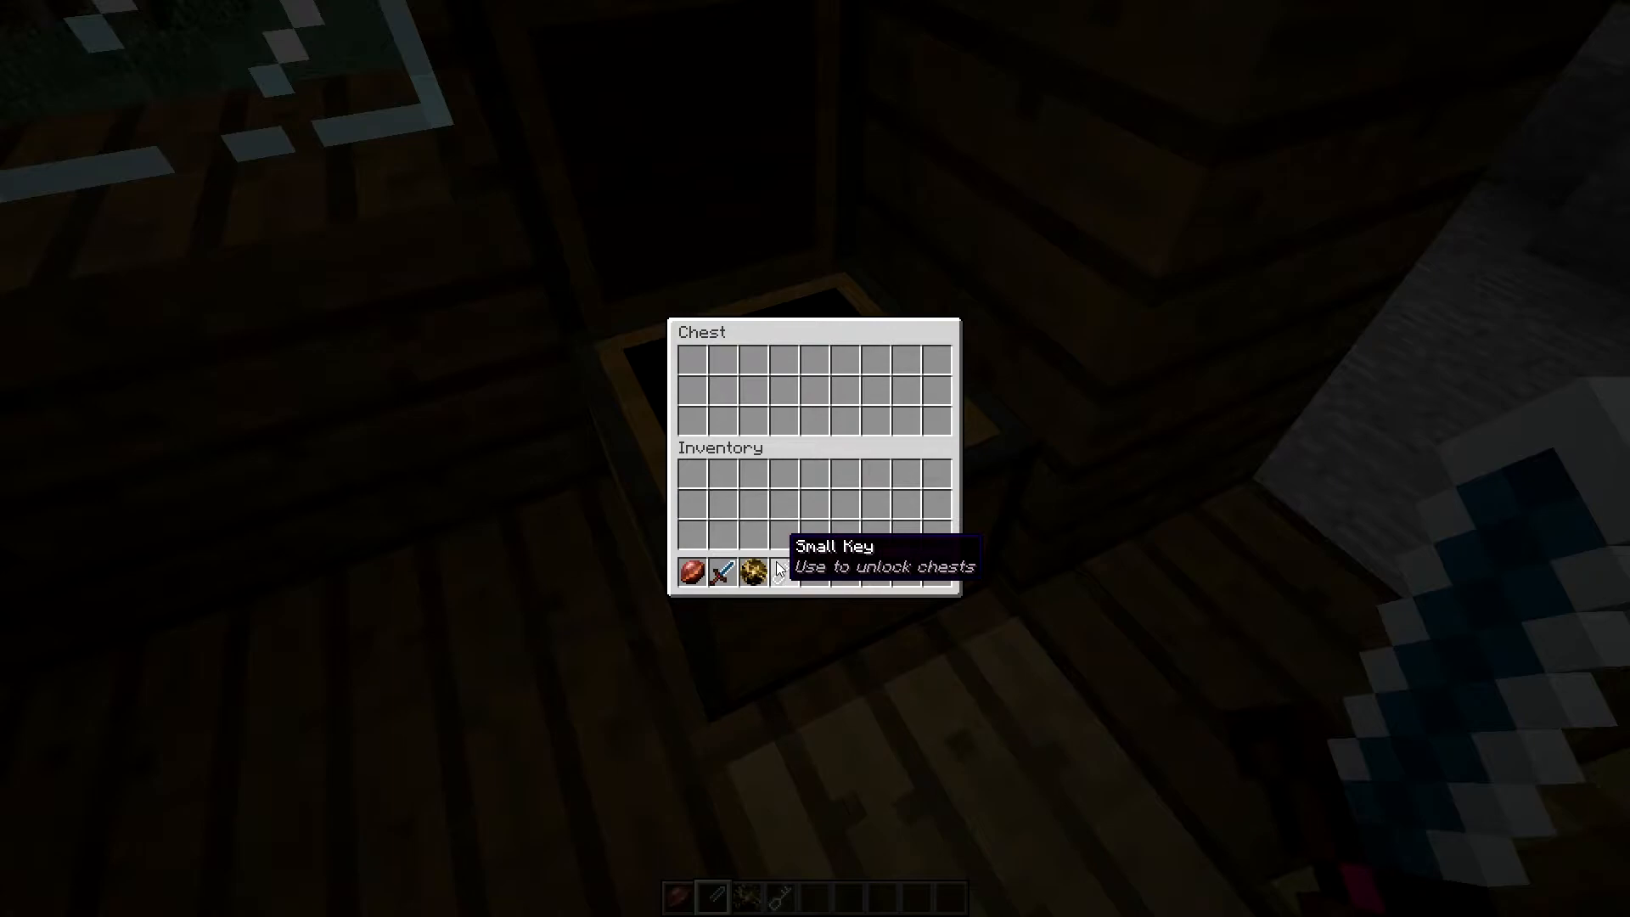
key(Escape)
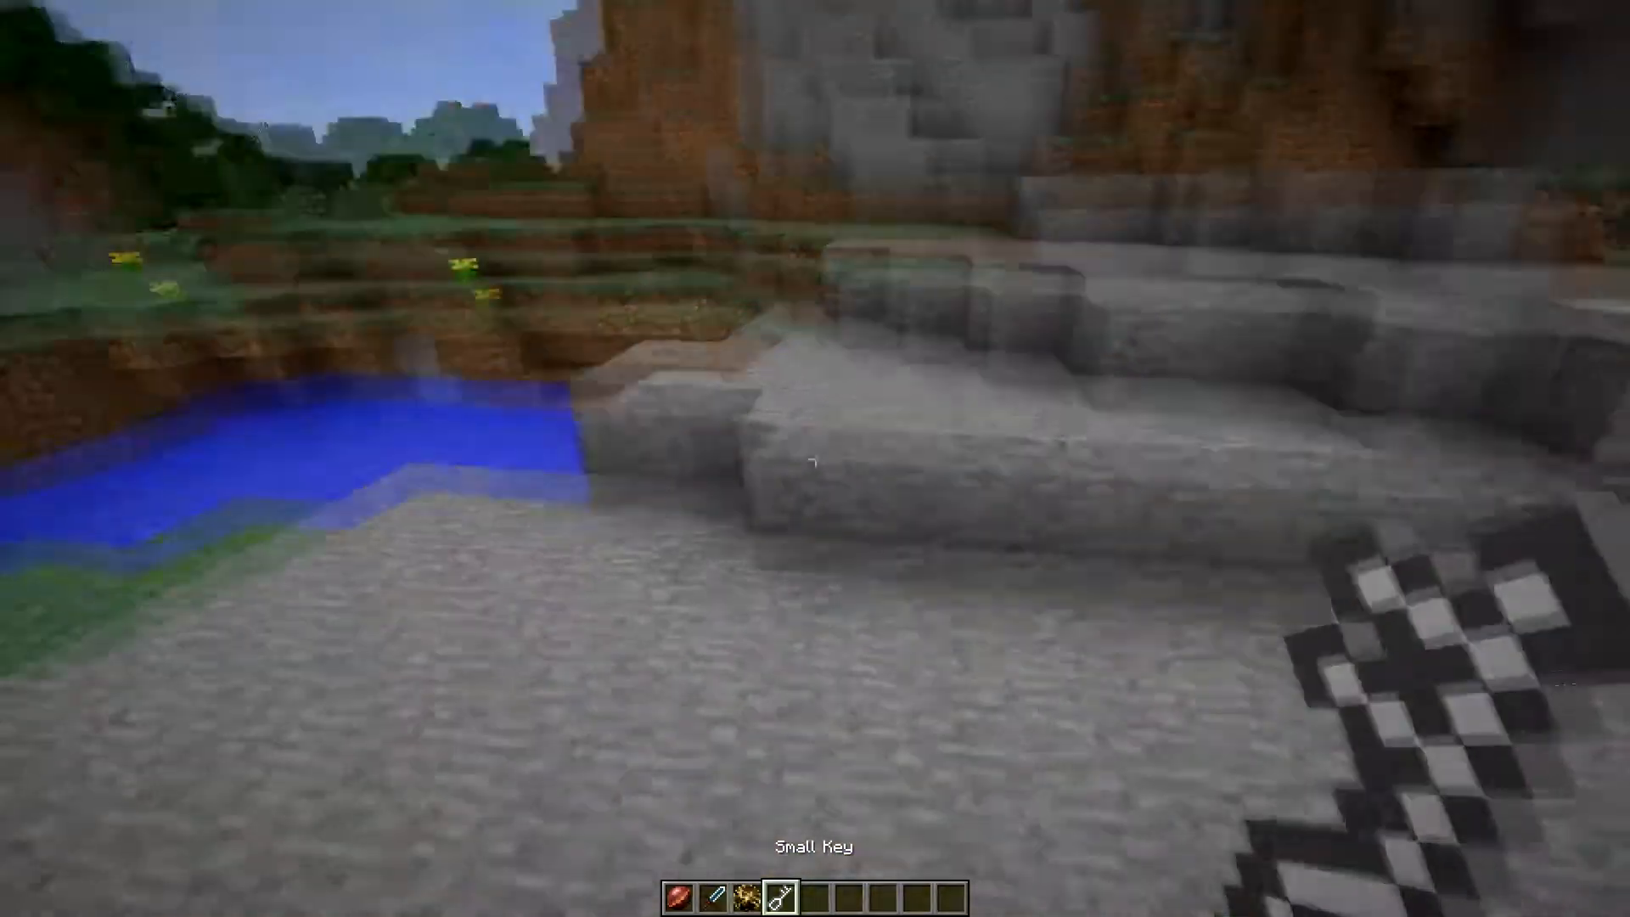
key(e)
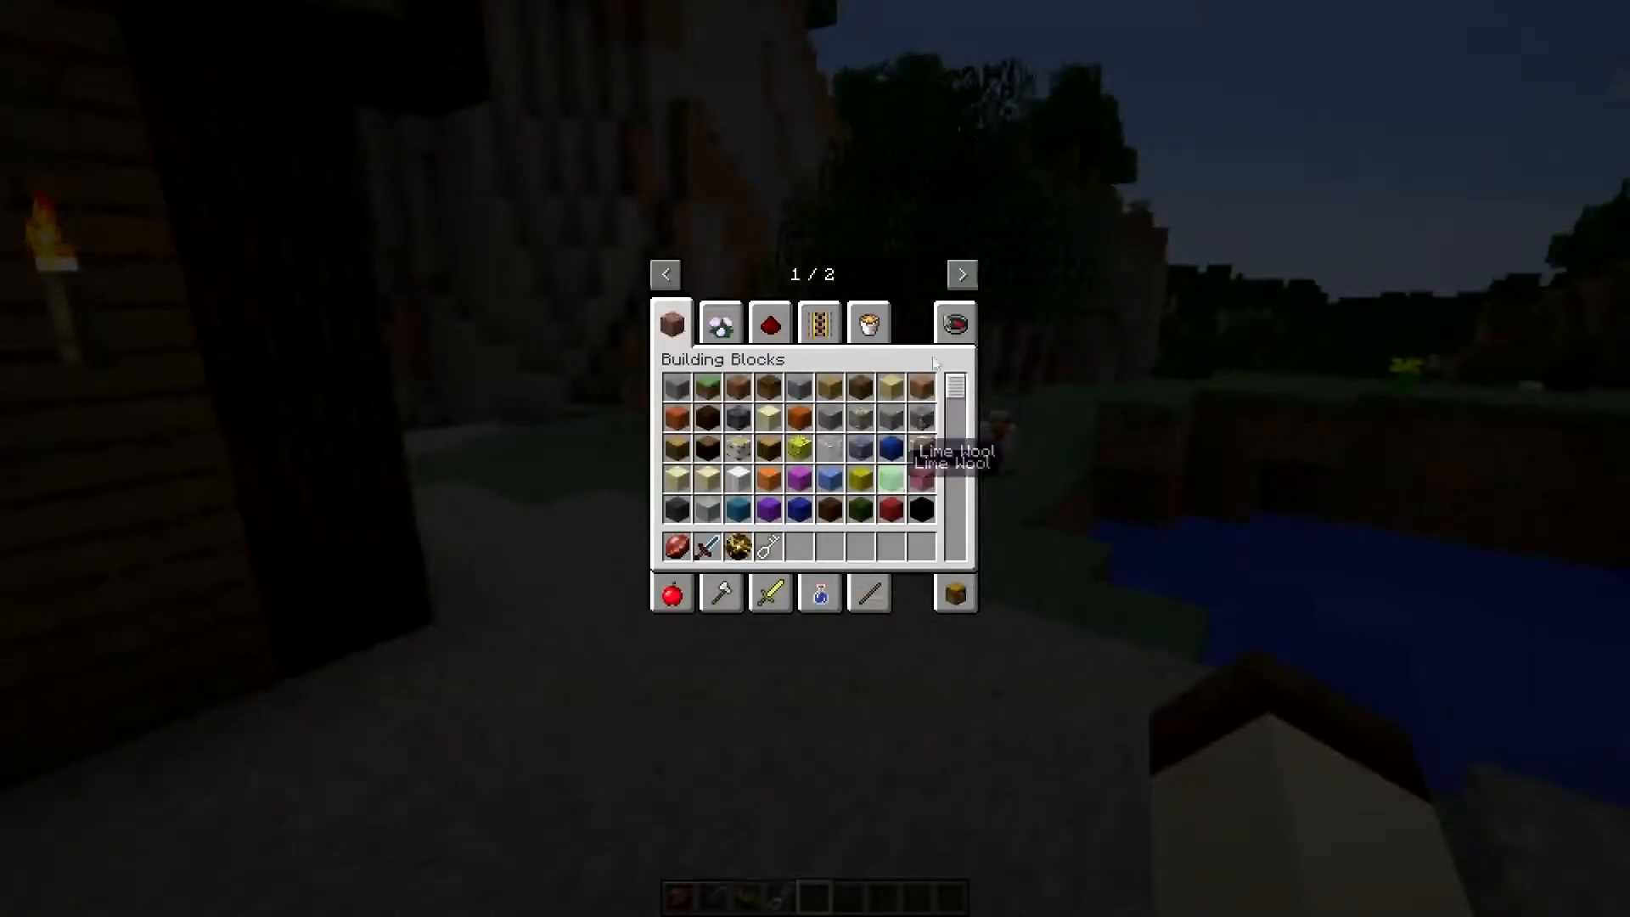
Step: Take the Magic Boomerang from the Zelda Combat items and browse the Zelda Spawn Eggs on page 2
click(960, 274)
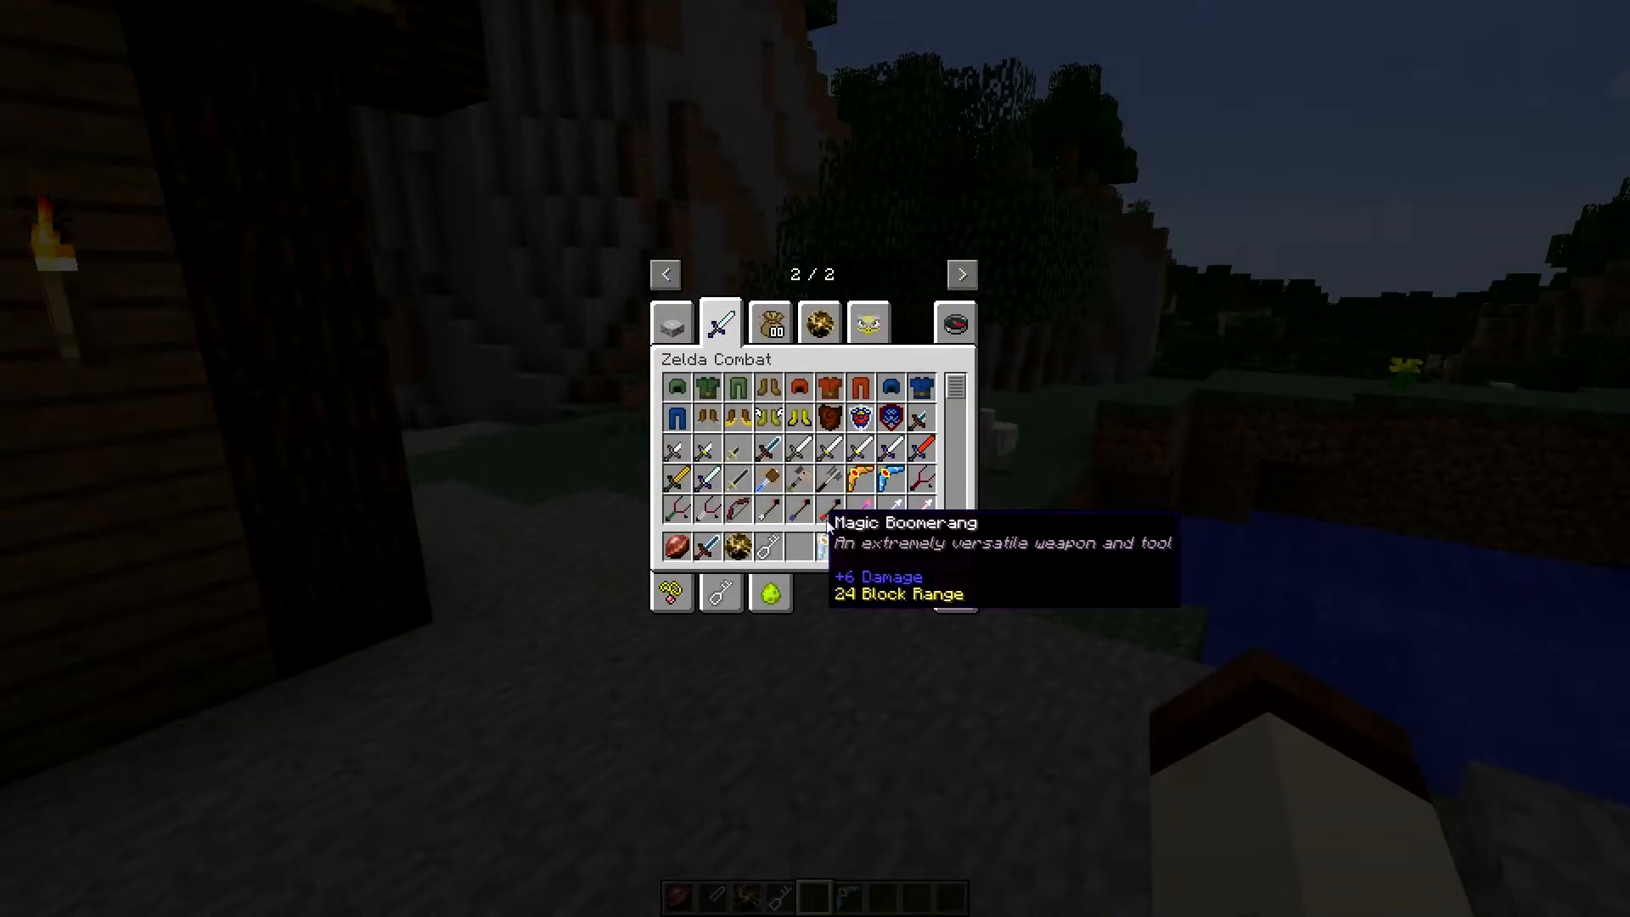
click(868, 322)
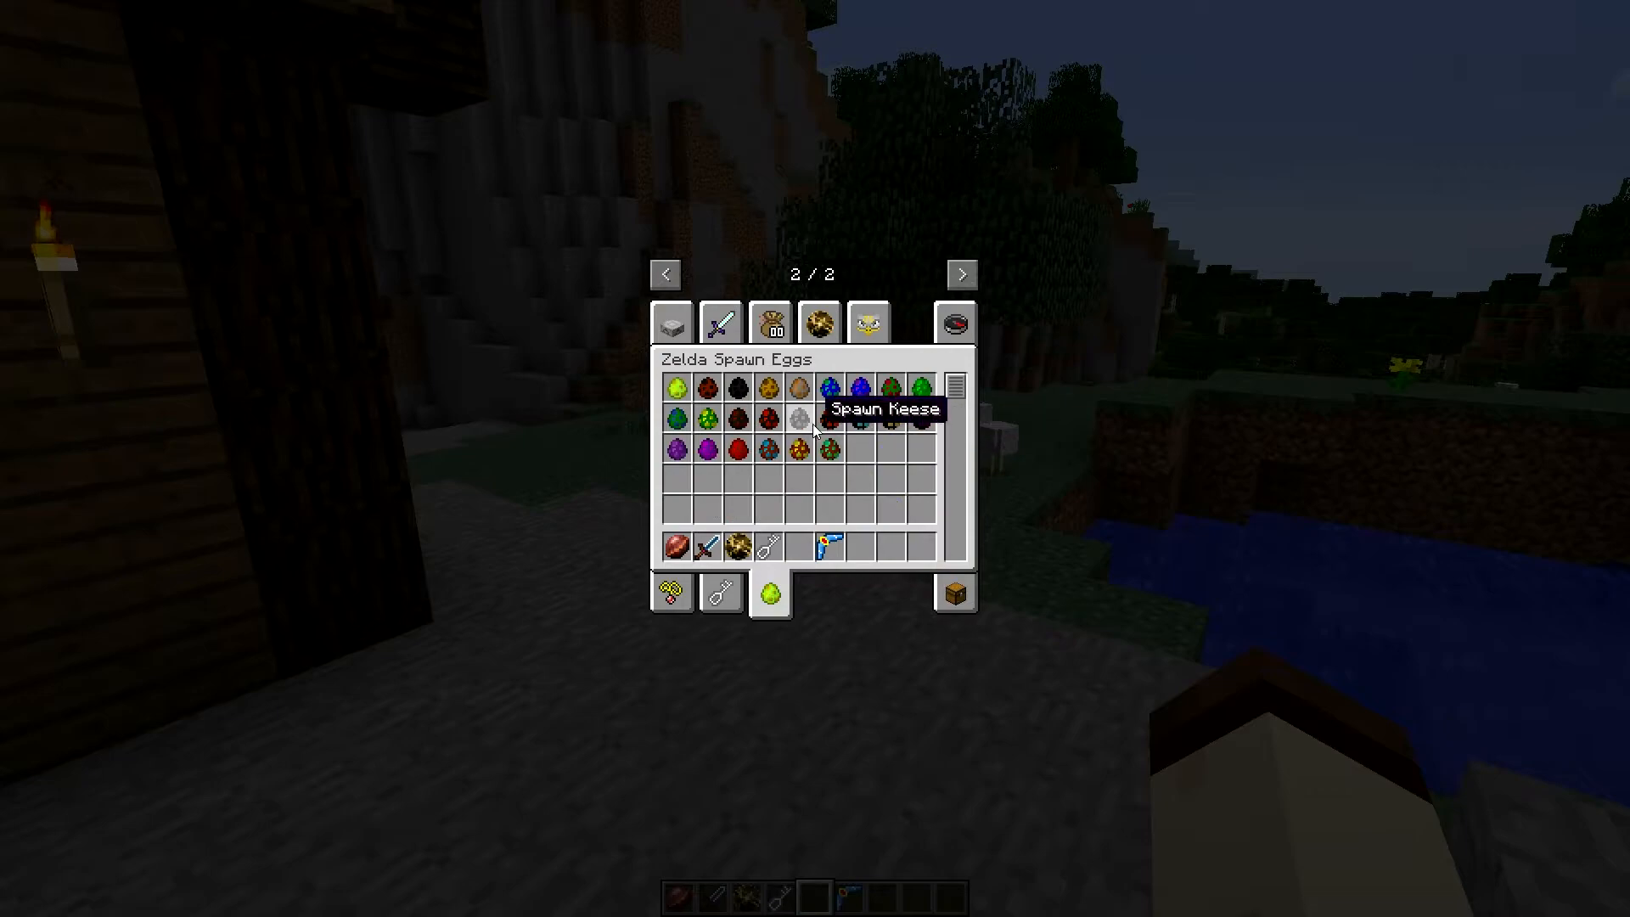
mouse_move(870, 421)
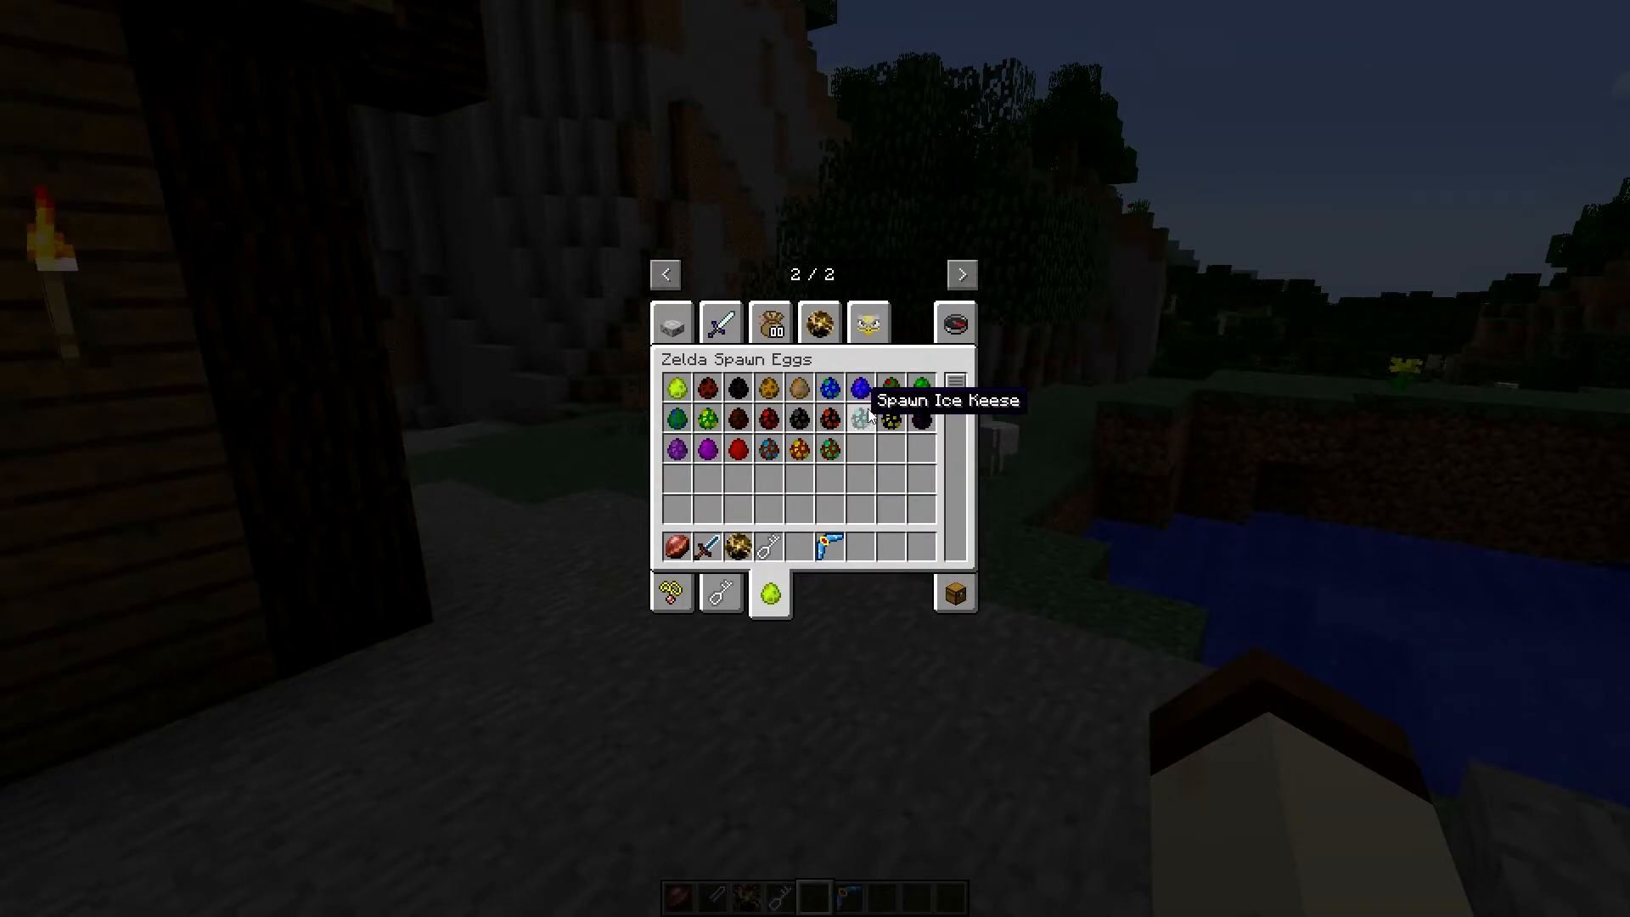
mouse_move(889, 416)
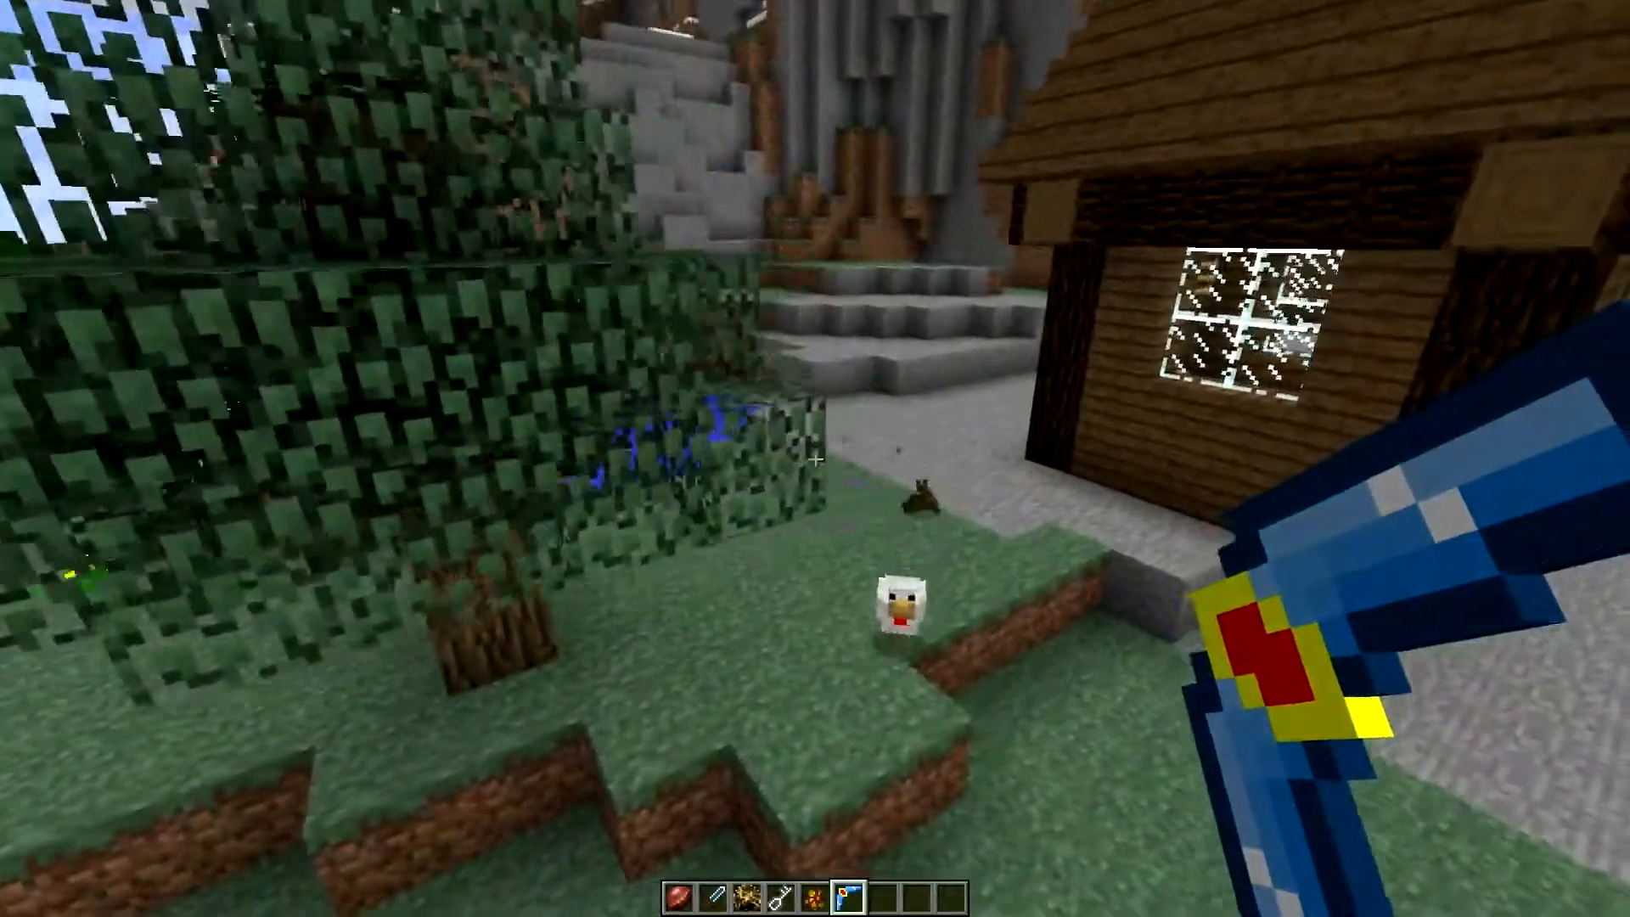
mouse_move(815, 459)
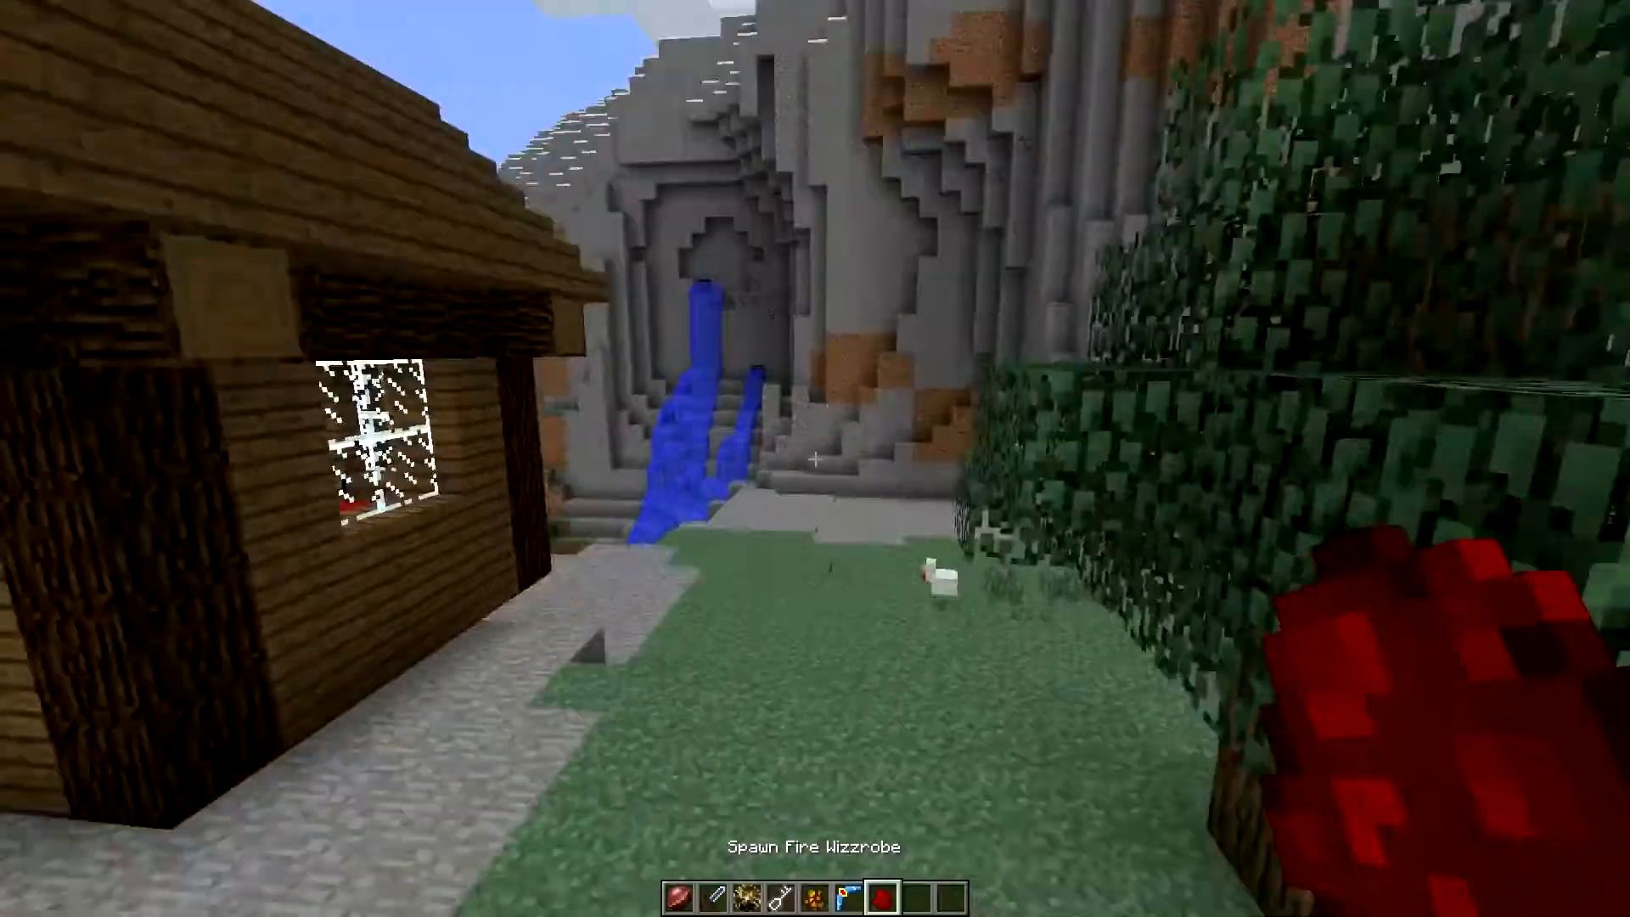
Step: Spawn a Fire Wizzrobe near Link's House and switch between the boomerang and other hotbar items
key(e)
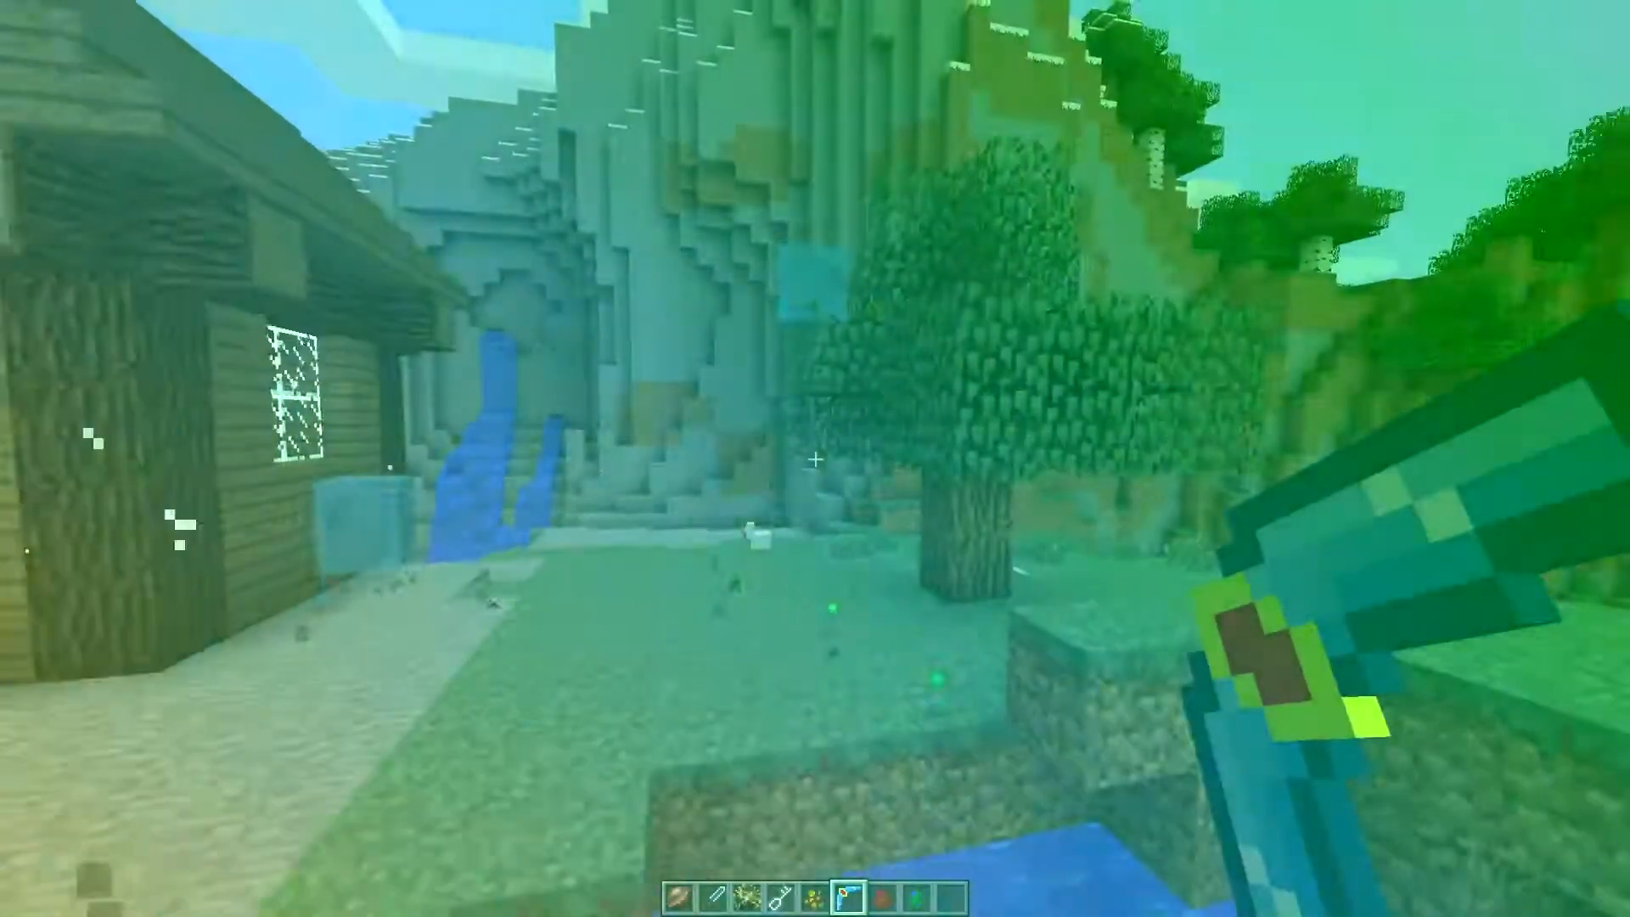
mouse_move(815, 458)
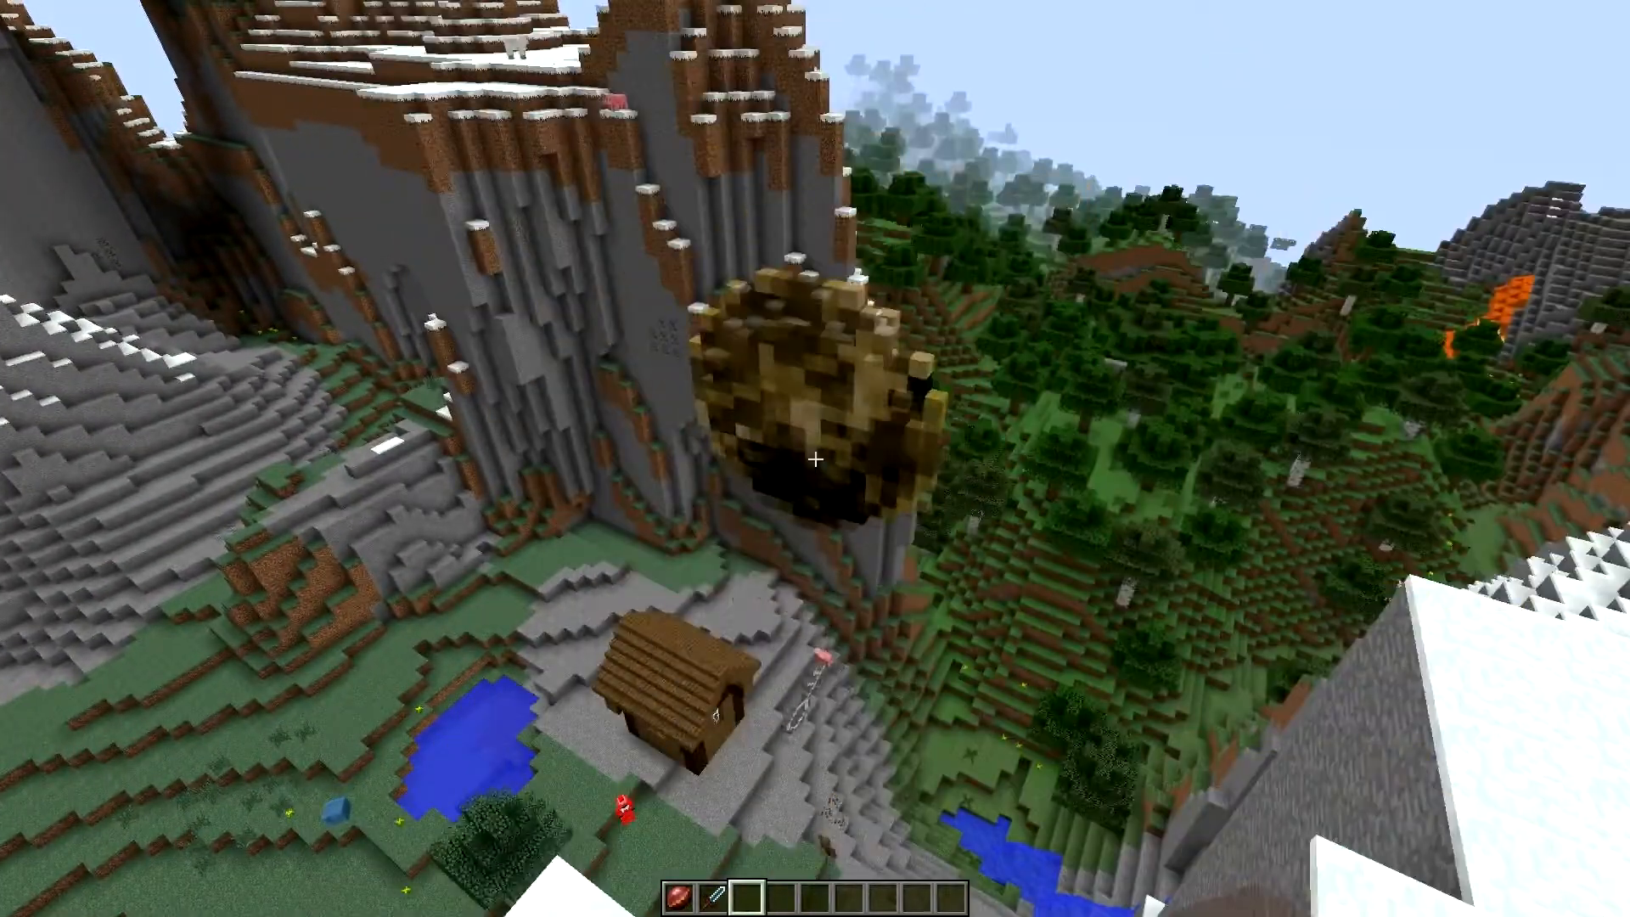
Step: Equip the green helmet, tunic, leggings and boots in the armour slots and return to the world
key(e)
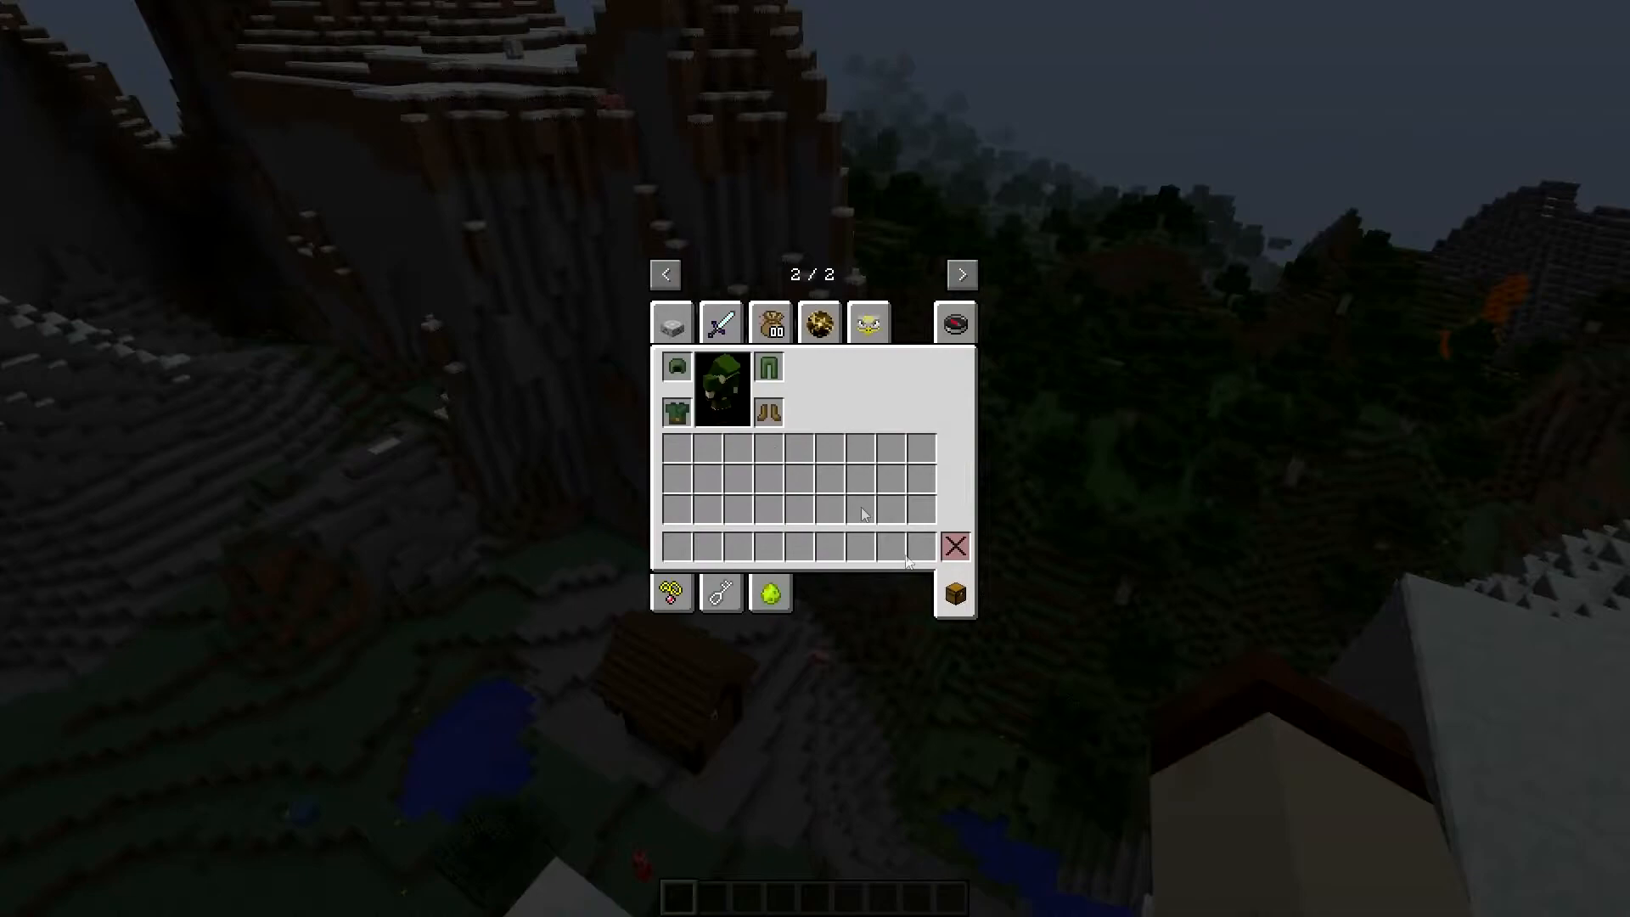
mouse_move(774, 385)
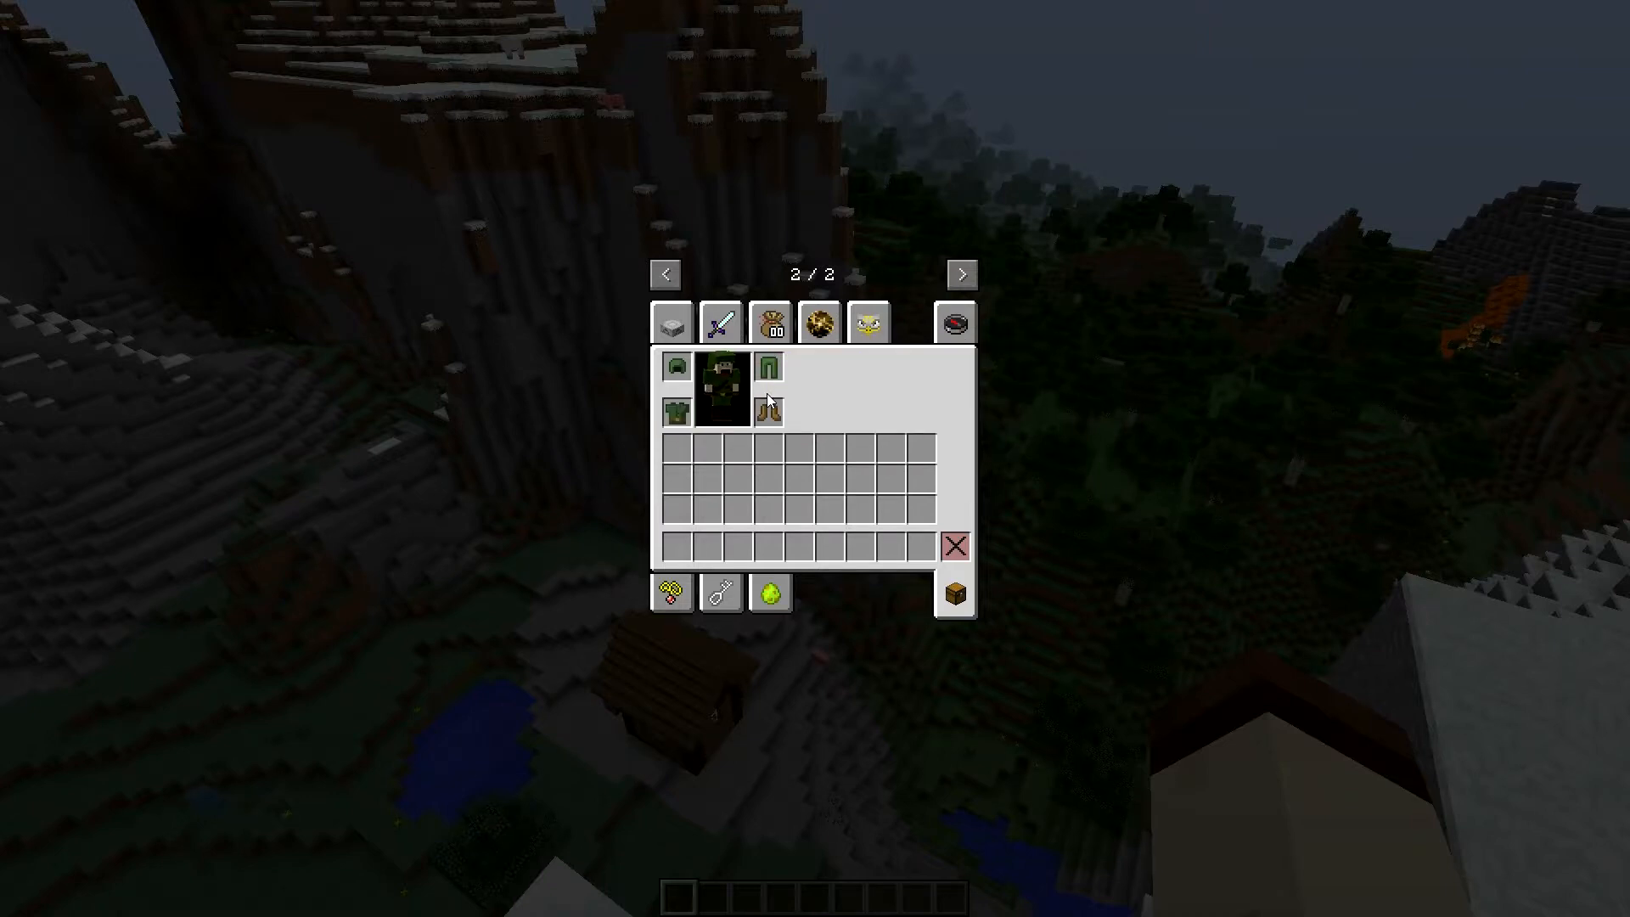
key(Escape)
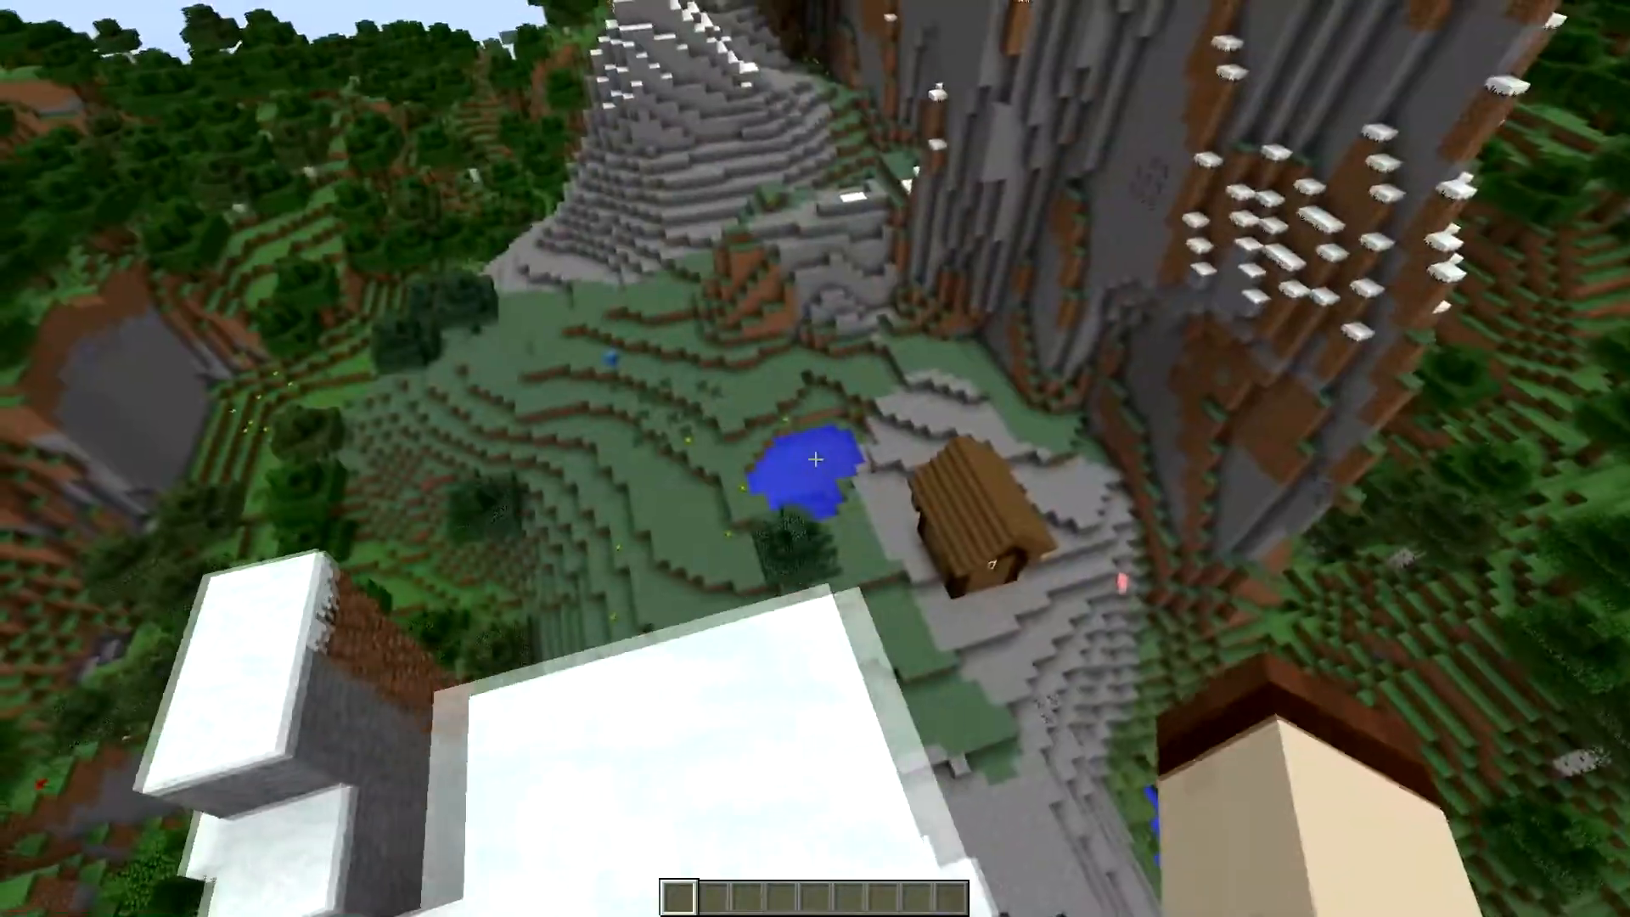
mouse_move(815, 458)
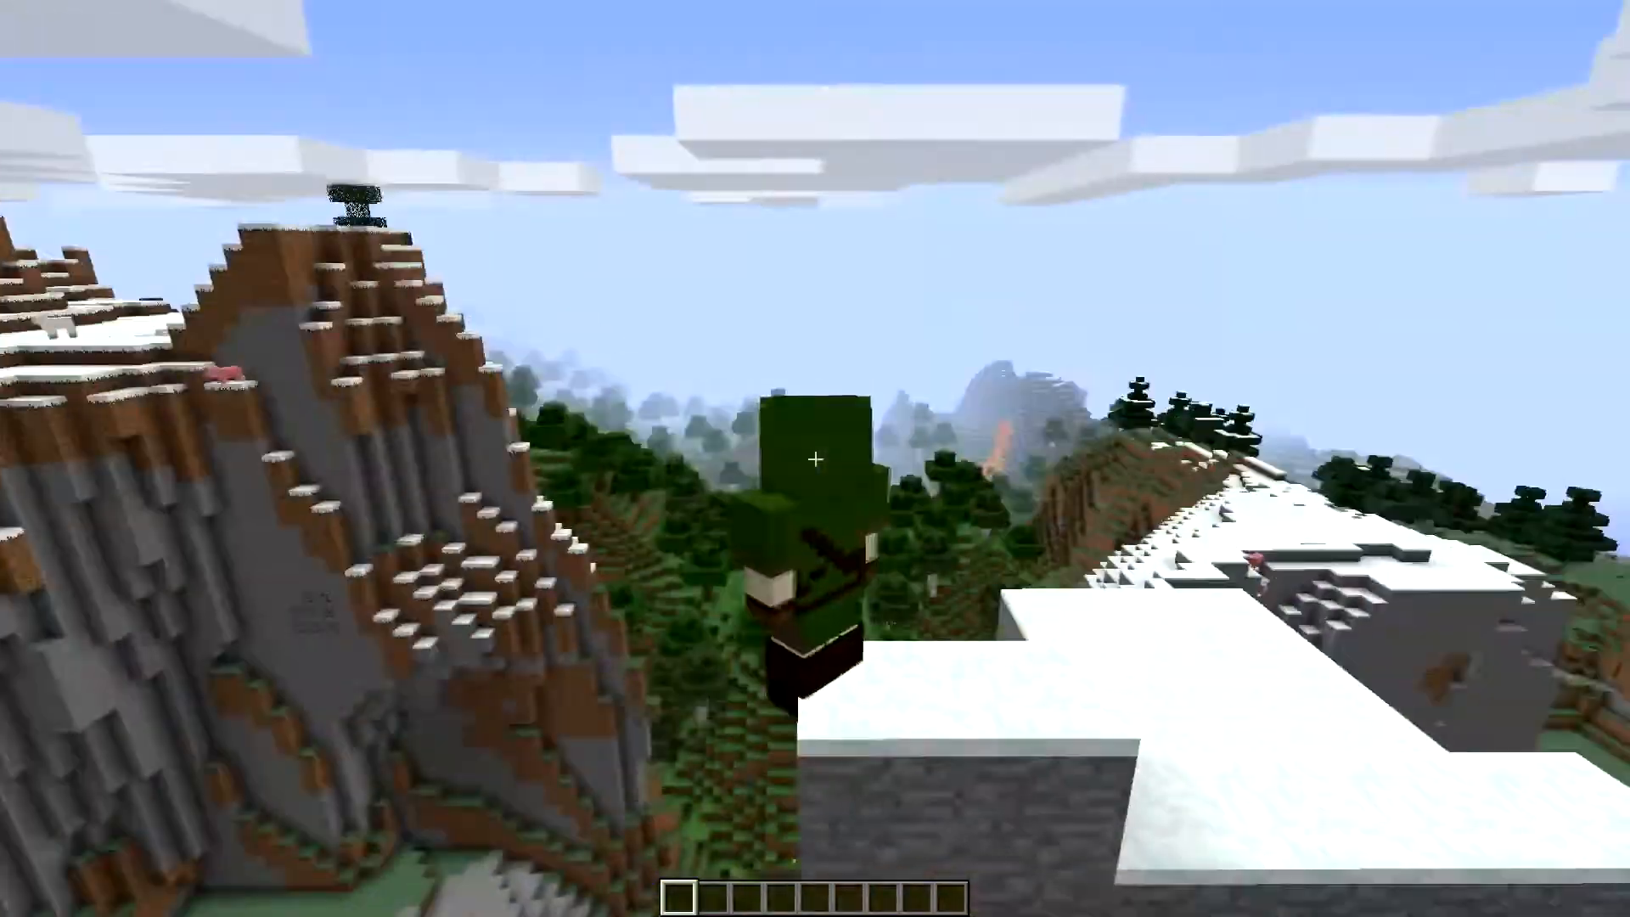
mouse_move(815, 459)
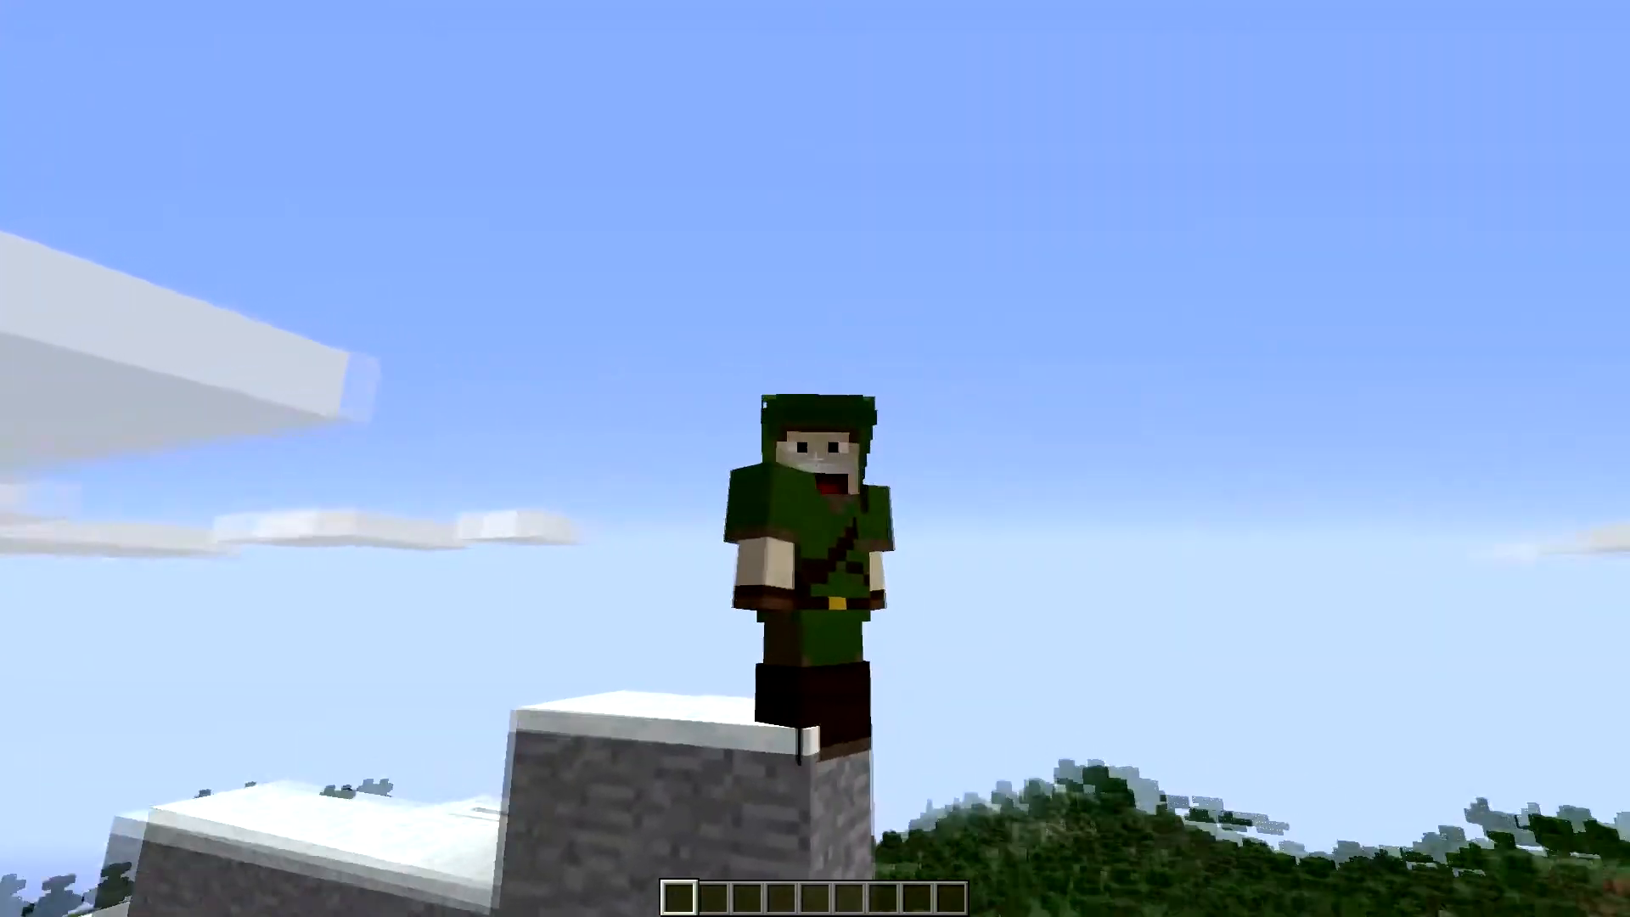
mouse_move(815, 458)
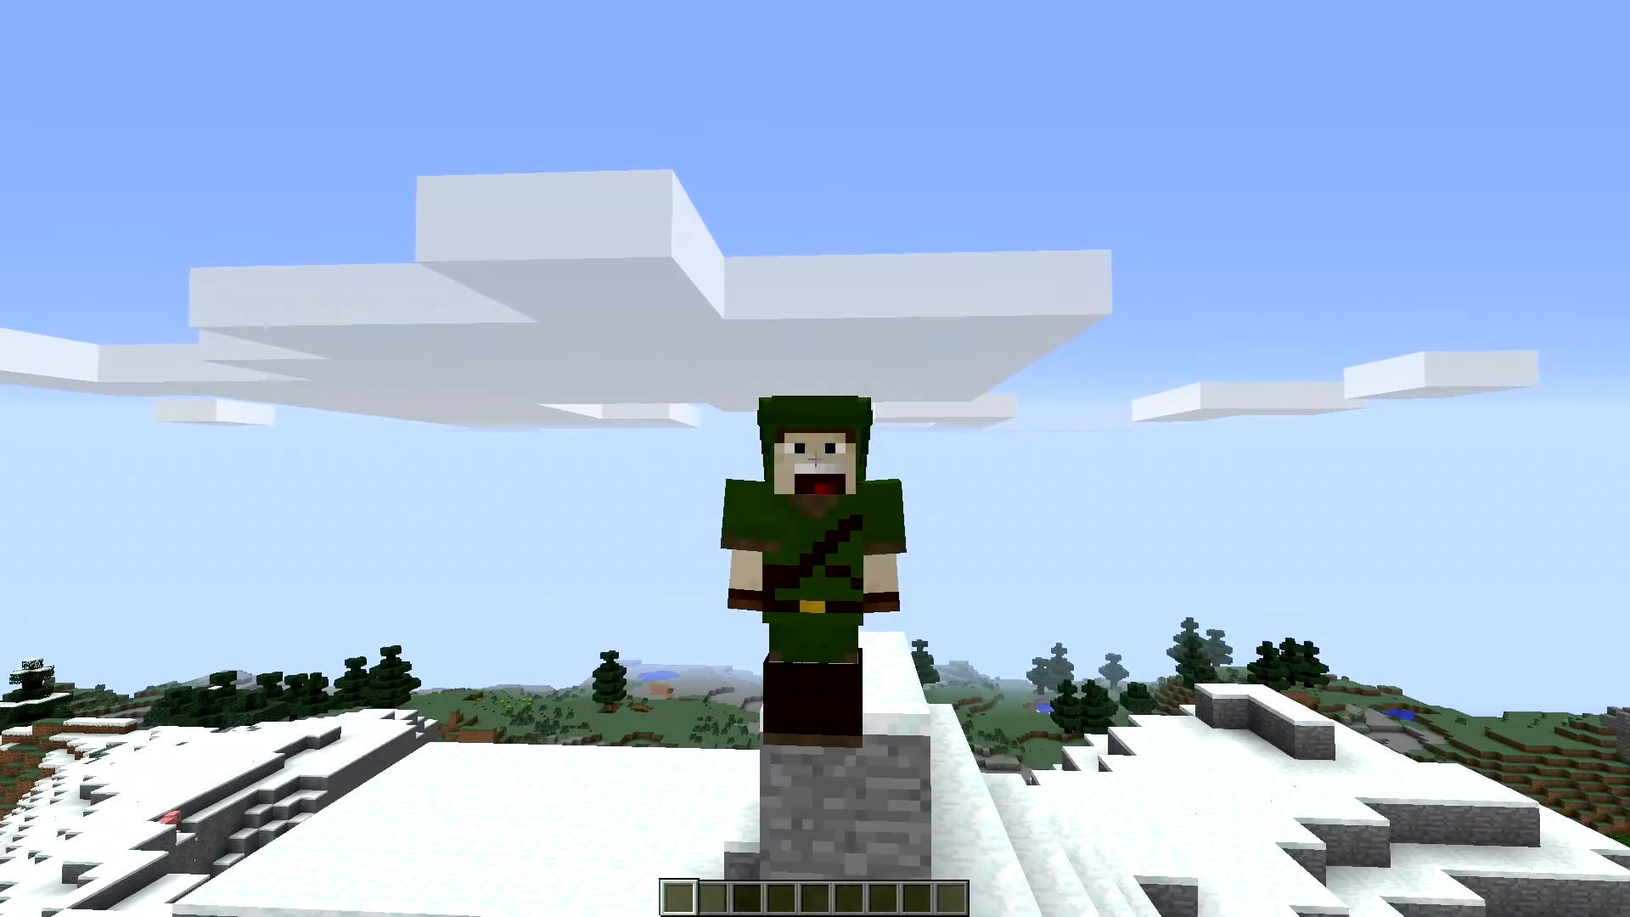
mouse_move(815, 459)
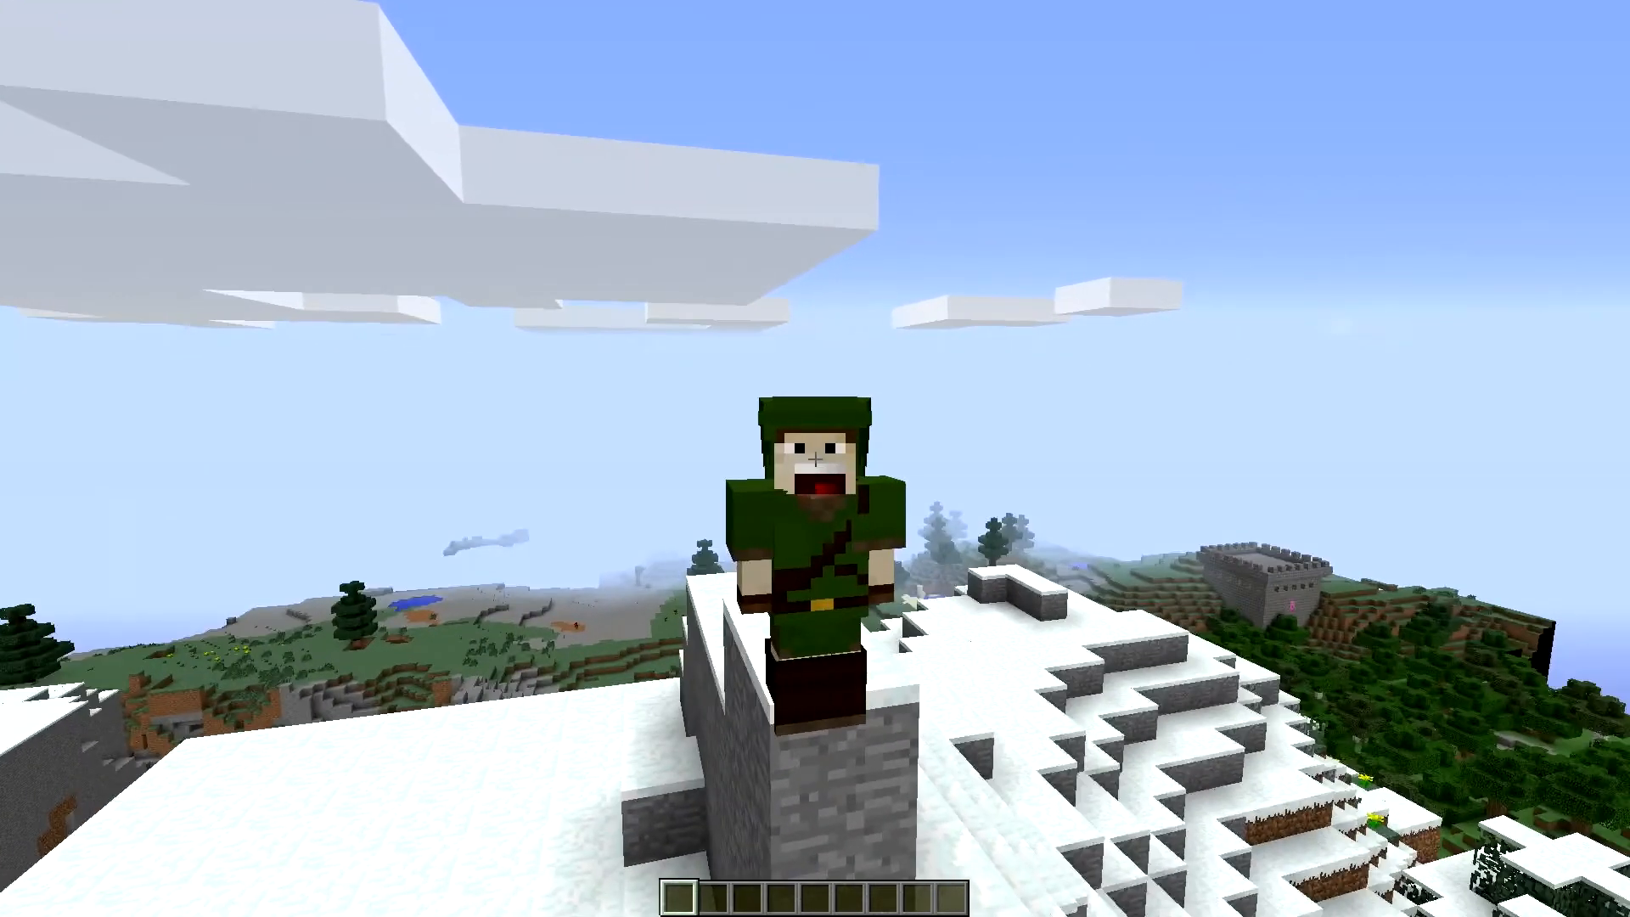